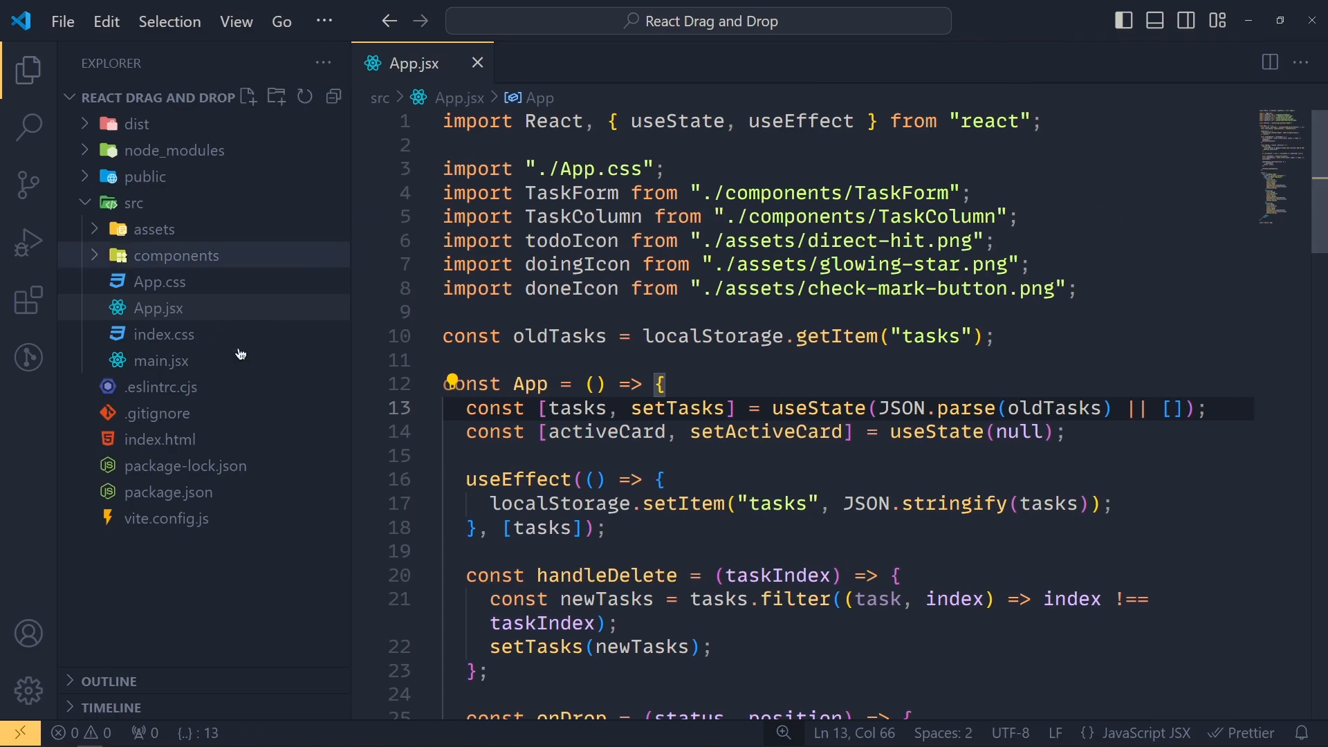
mouse_move(760, 469)
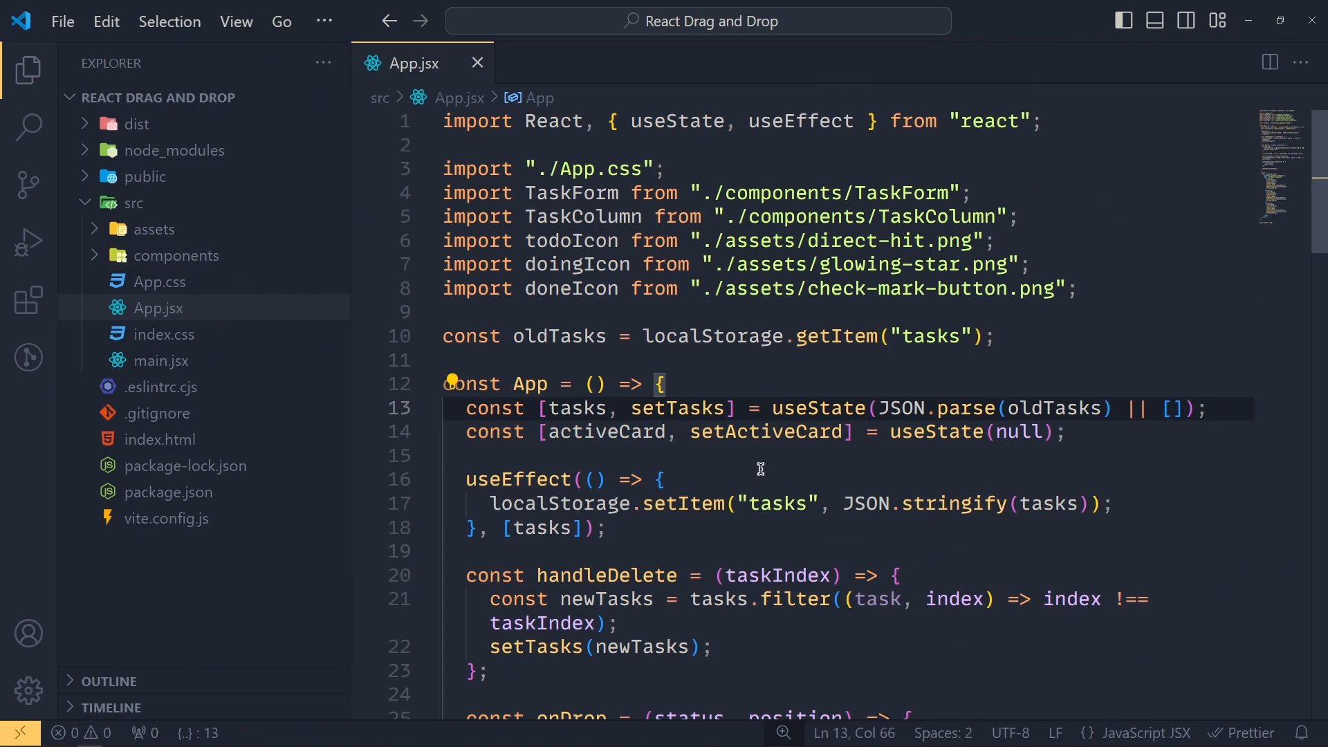
Start a fresh VS Code window with no folder and show the empty Explorer file list.
click(477, 63)
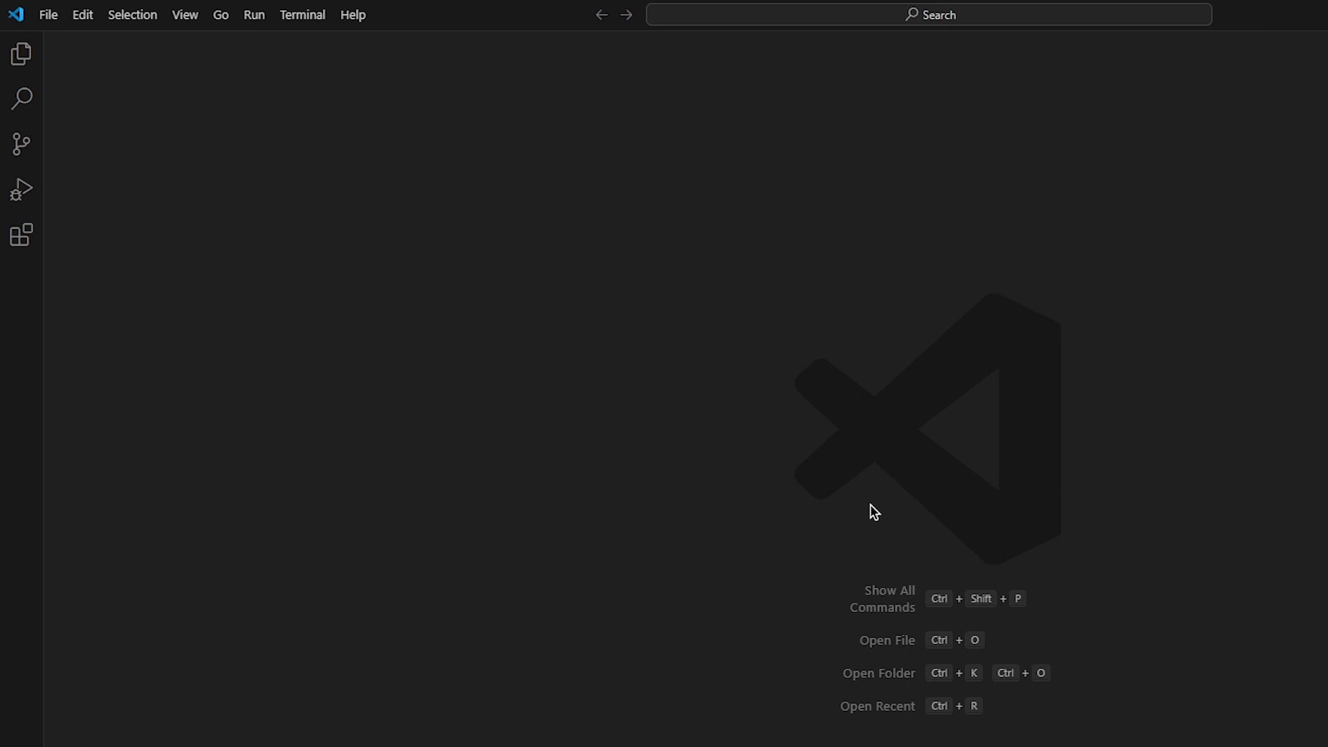
mouse_move(391, 59)
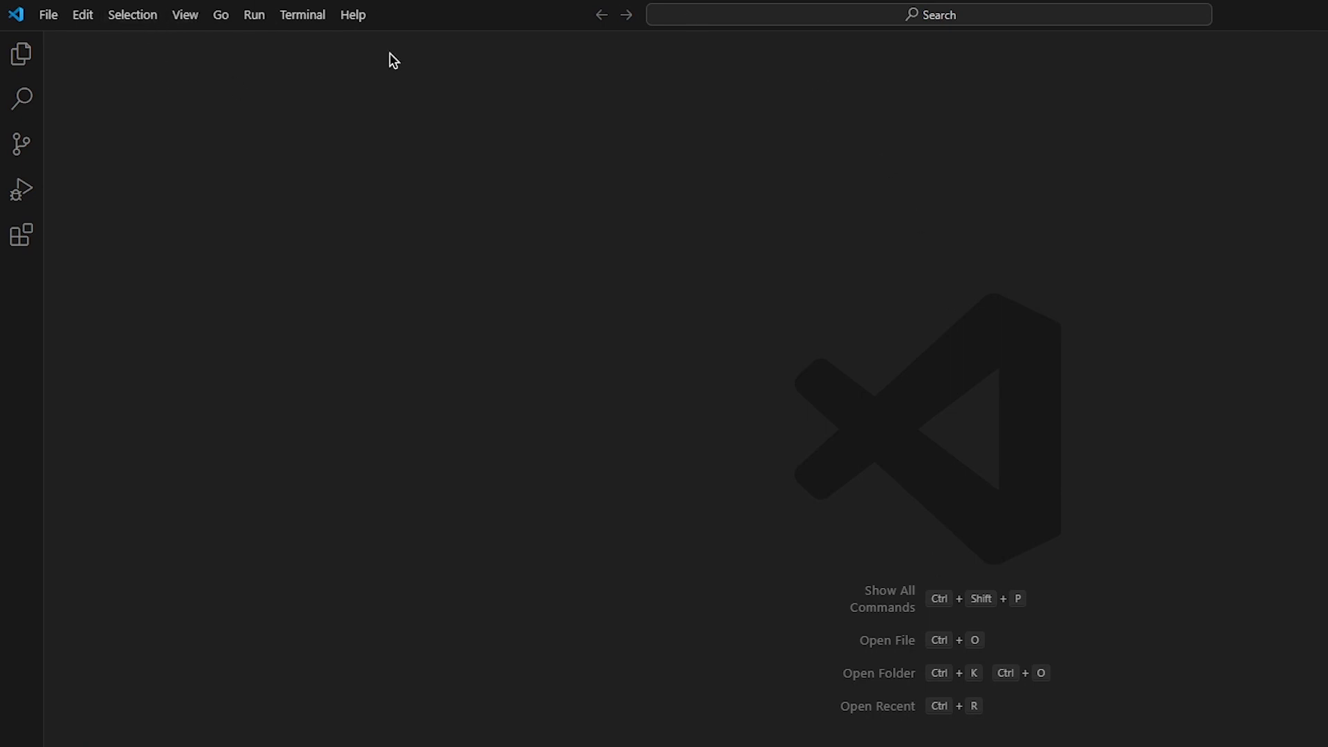
mouse_move(305, 69)
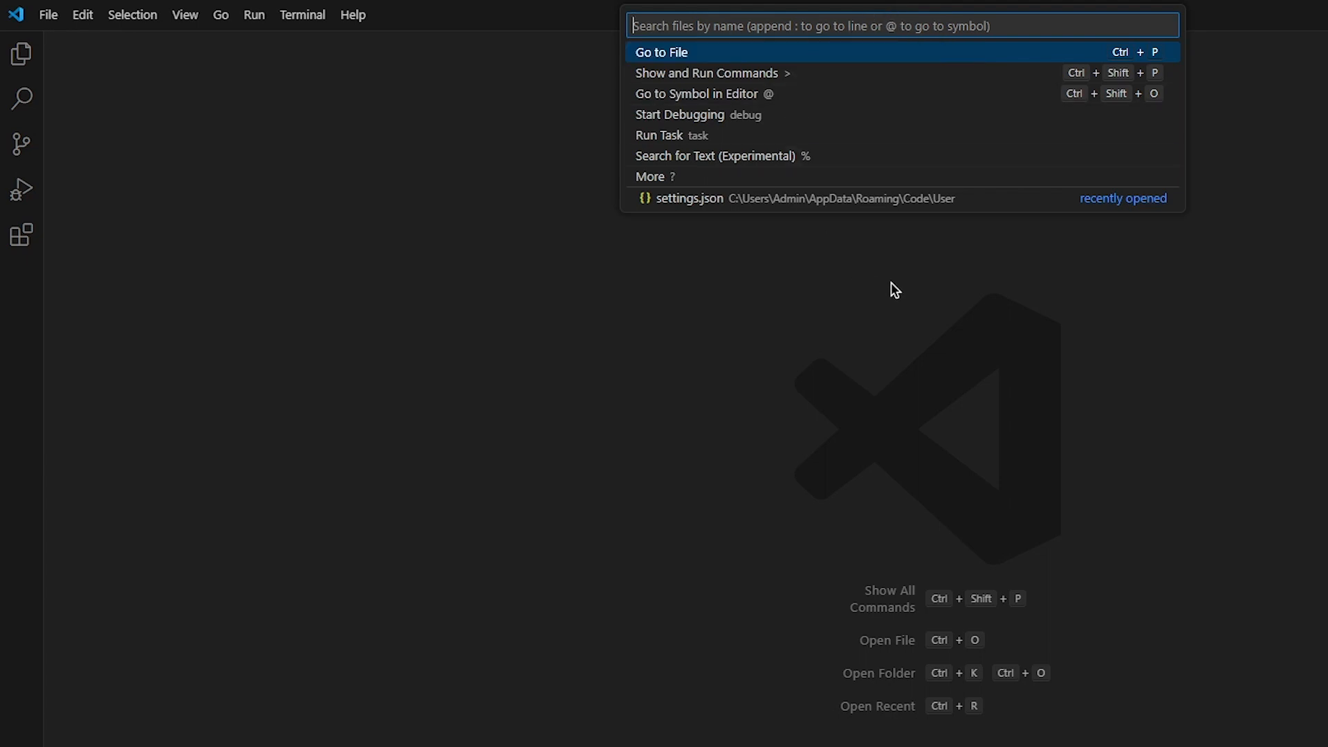
key(Escape)
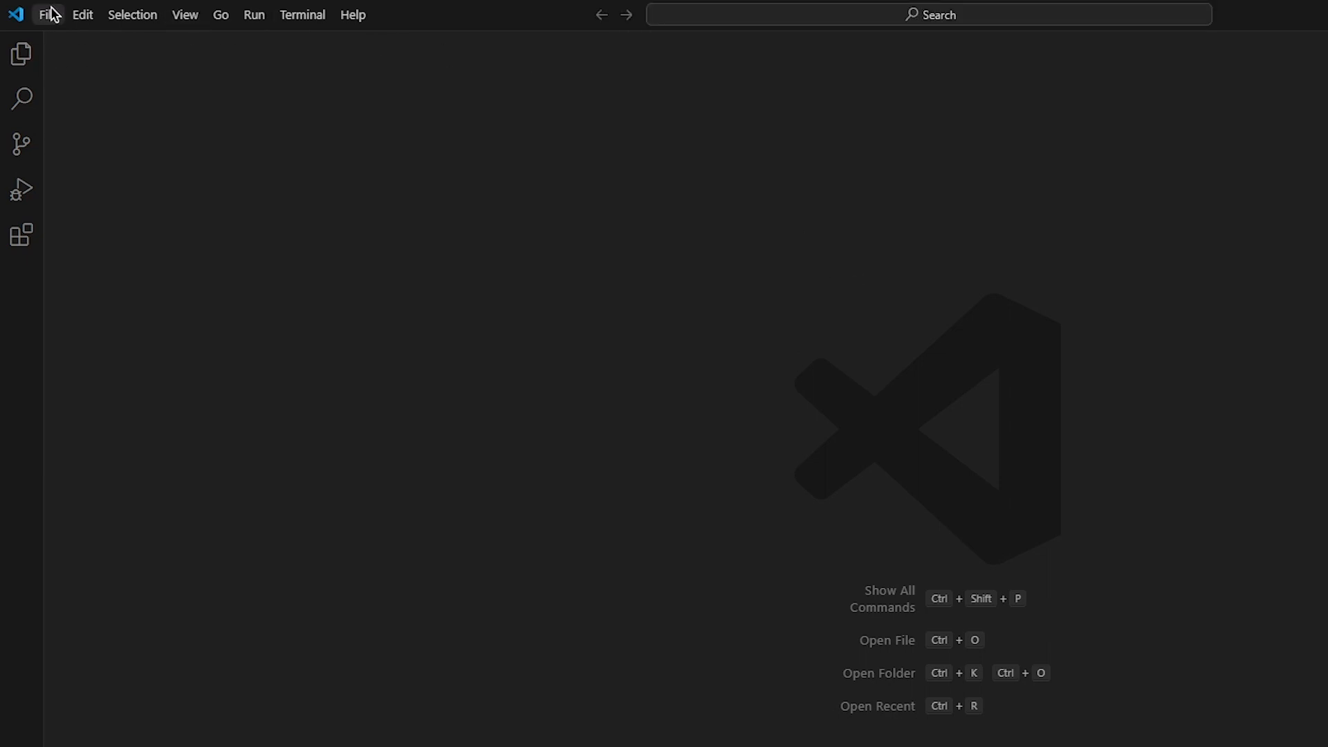
mouse_move(50, 58)
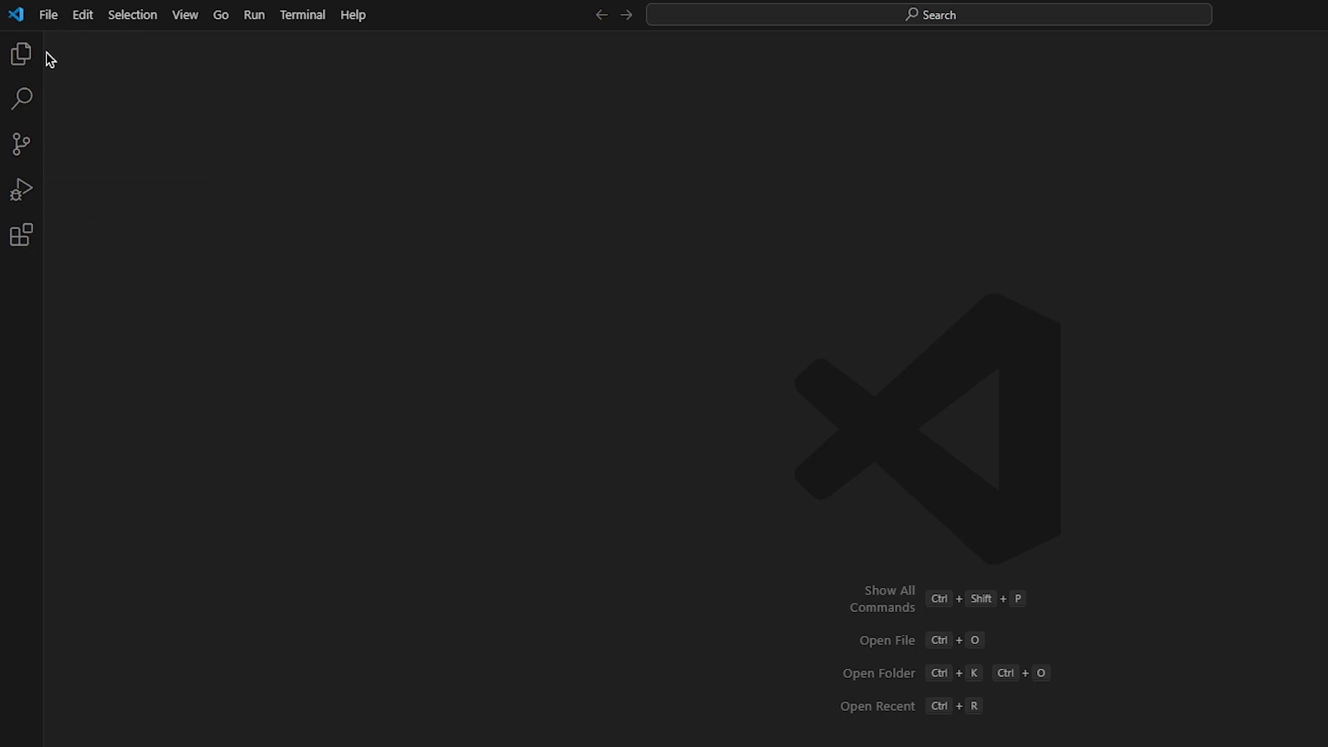
mouse_move(21, 54)
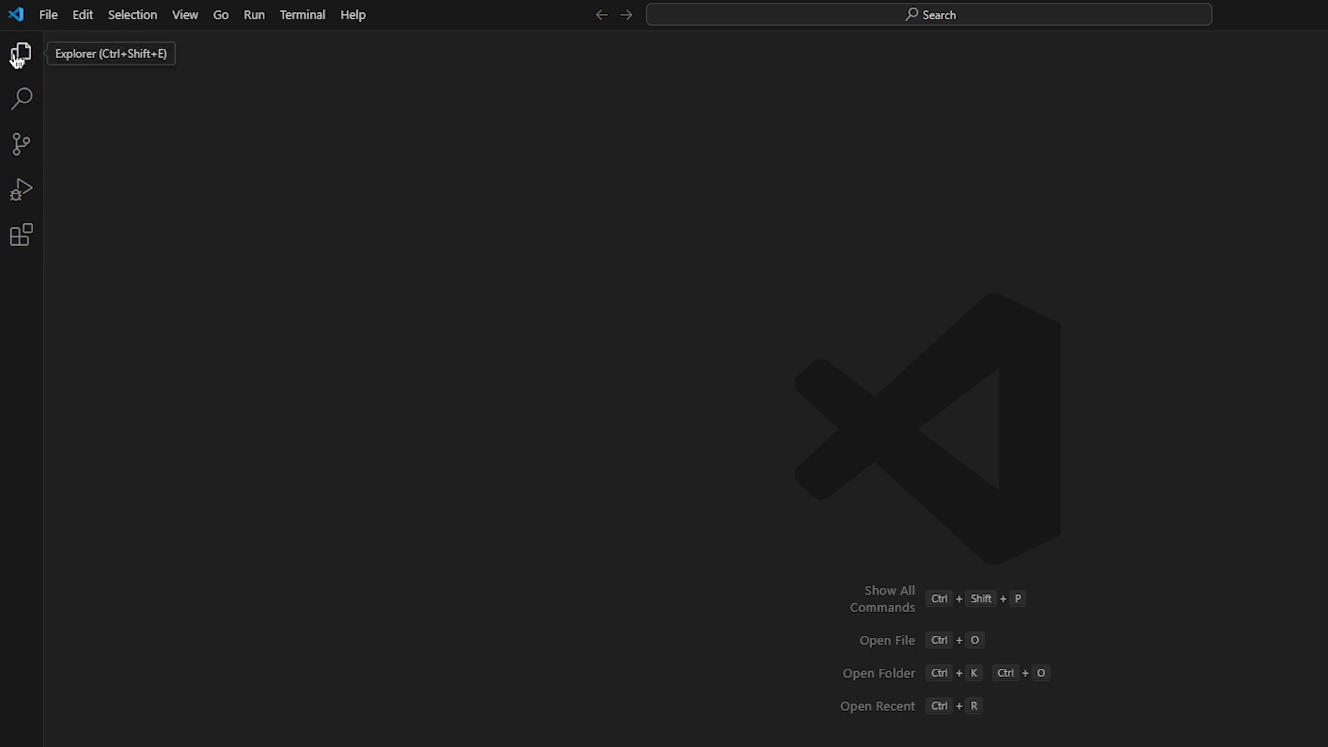
click(18, 54)
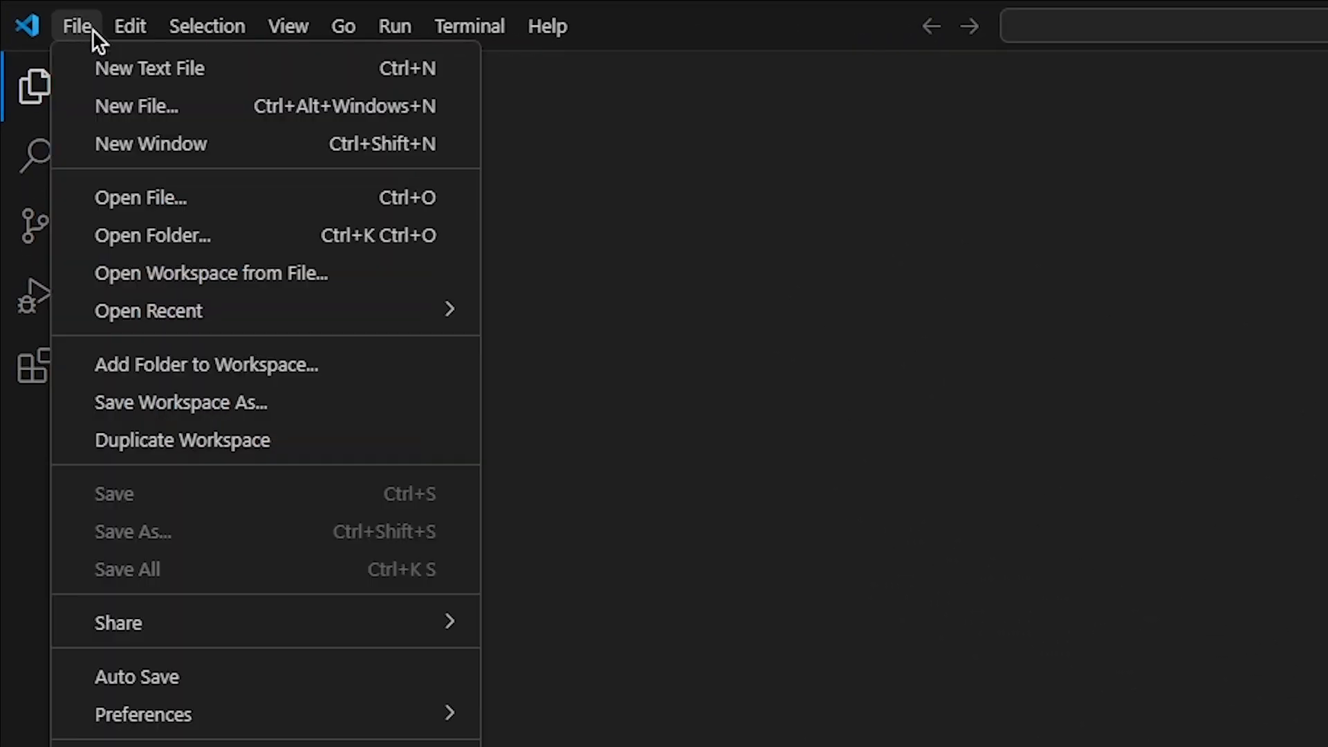
mouse_move(152, 235)
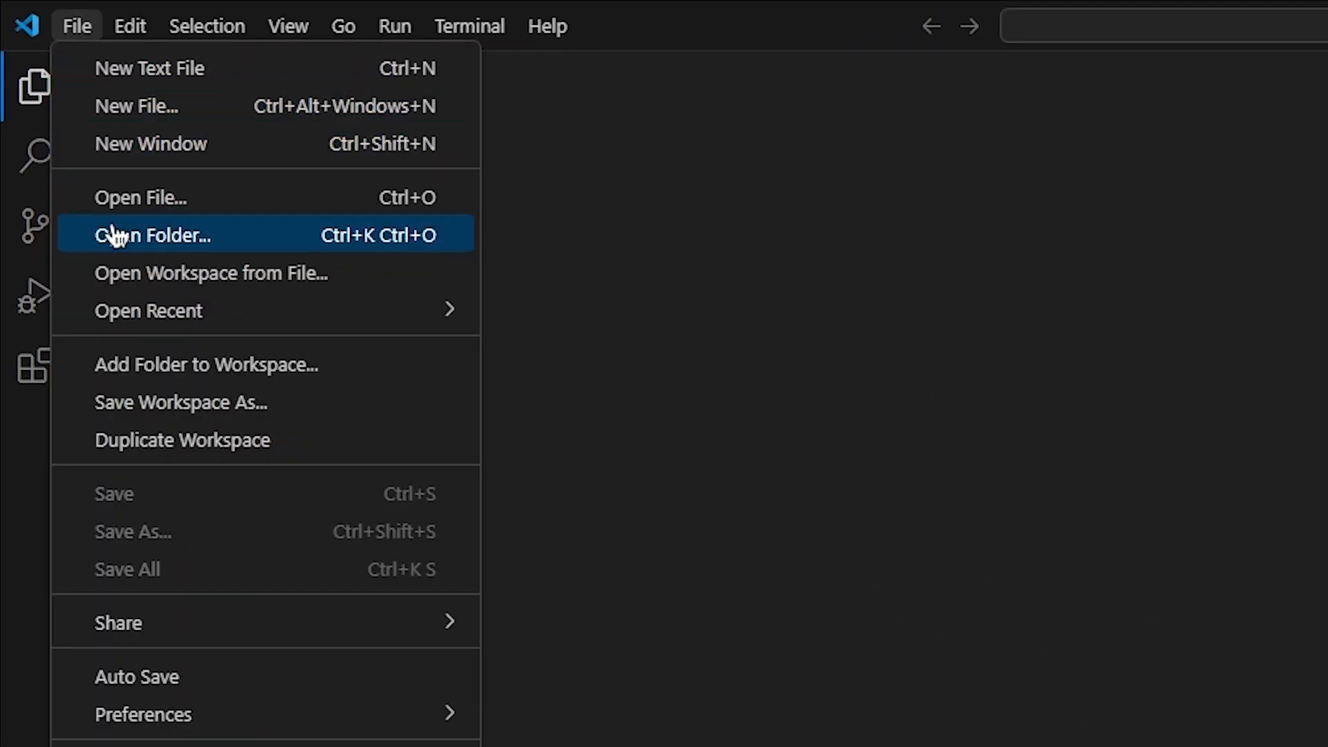
mouse_move(215, 244)
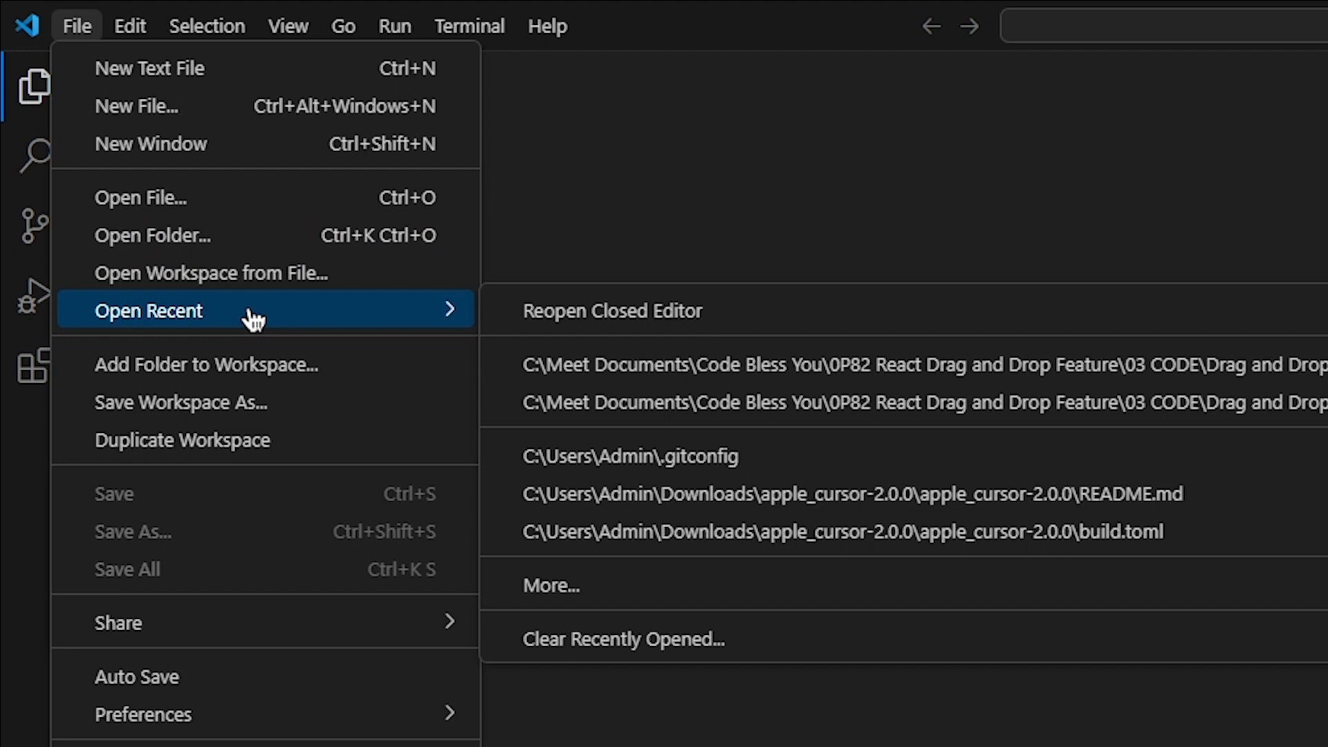
Browse via Open Folder into the React Drag and Drop project, then cancel the dialog.
click(151, 235)
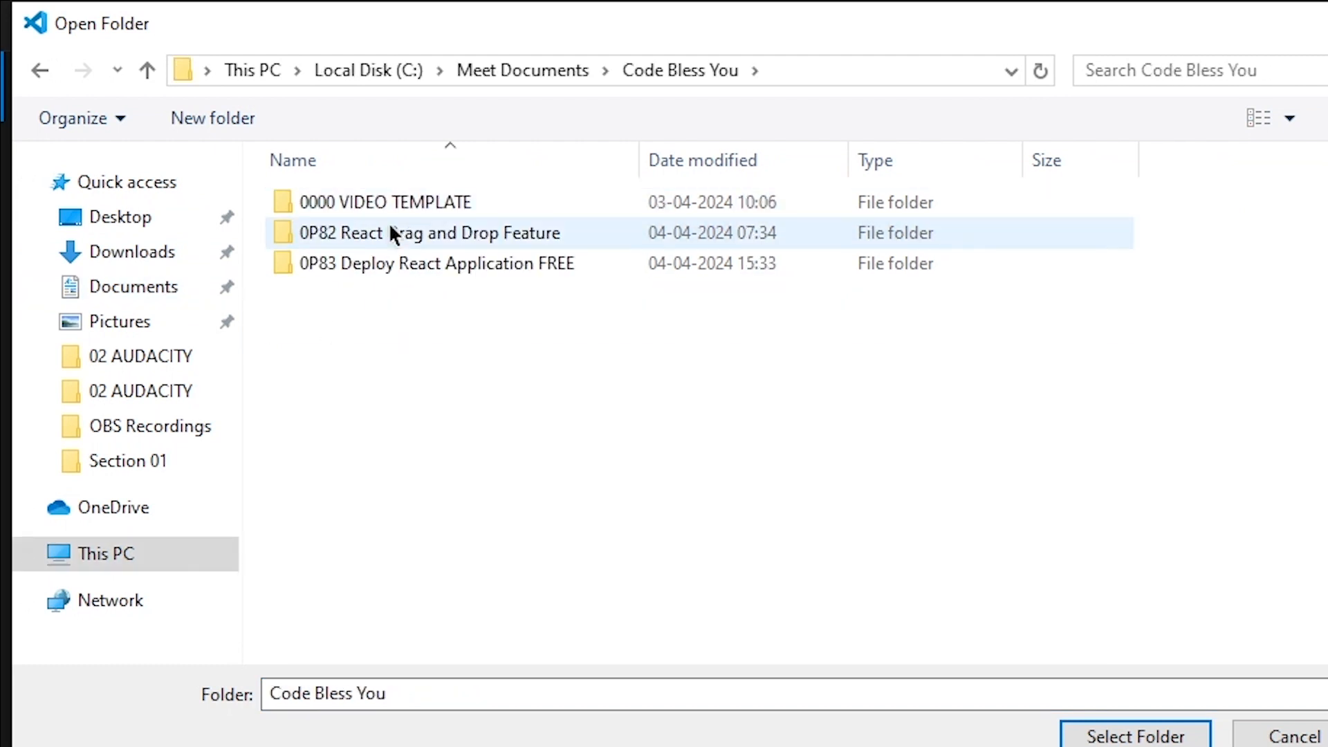
double_click(429, 232)
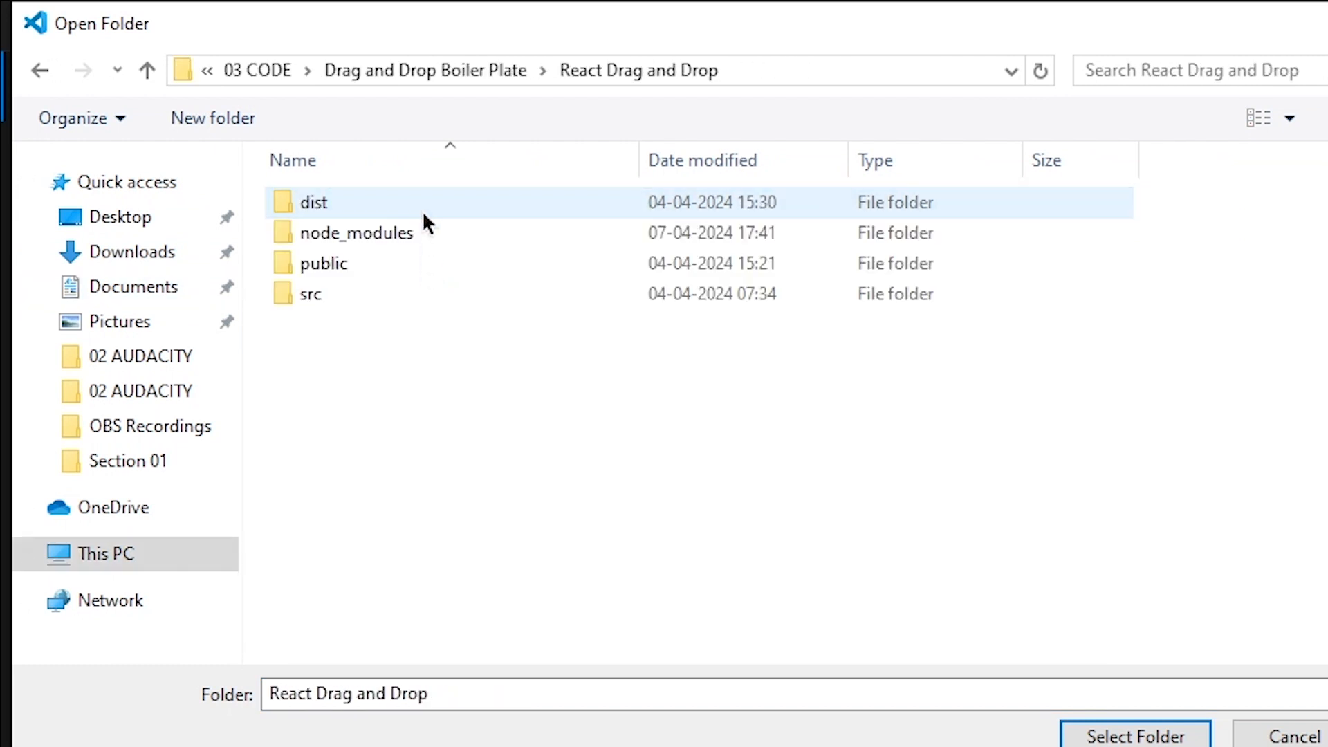
click(1291, 734)
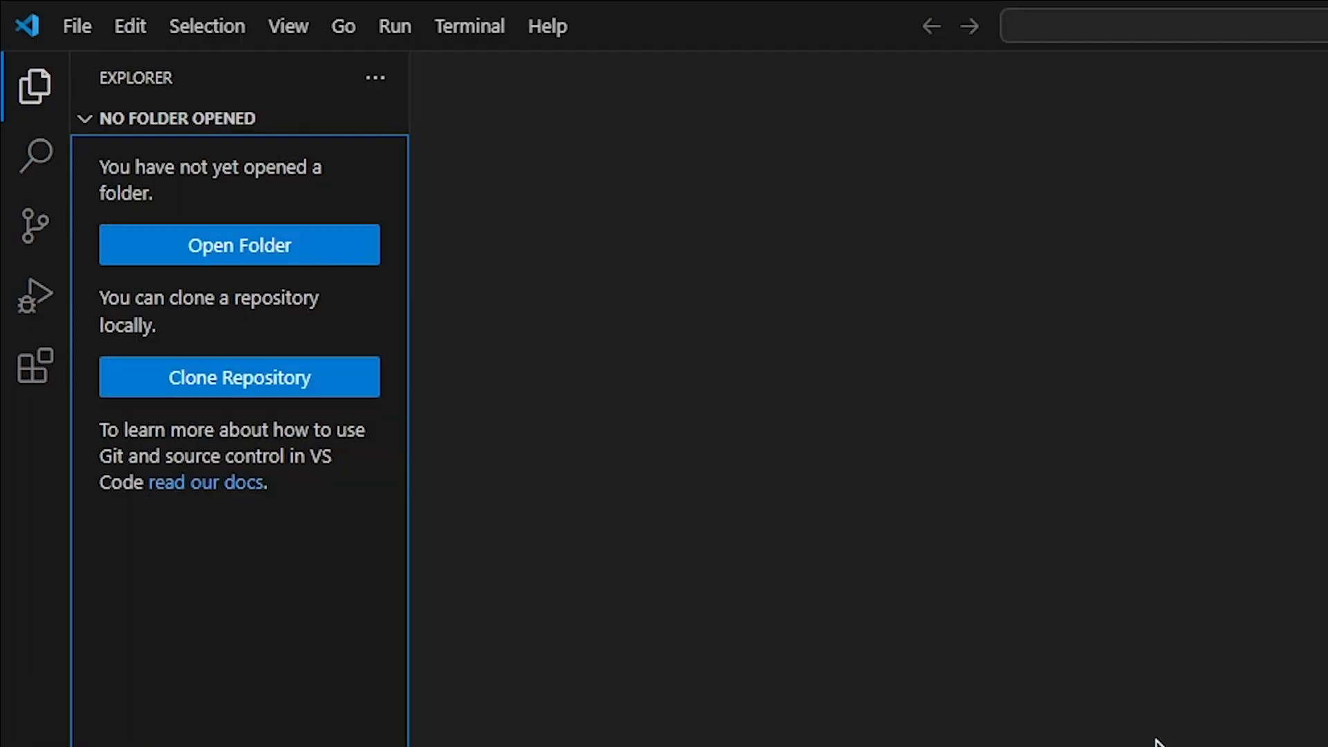
click(239, 245)
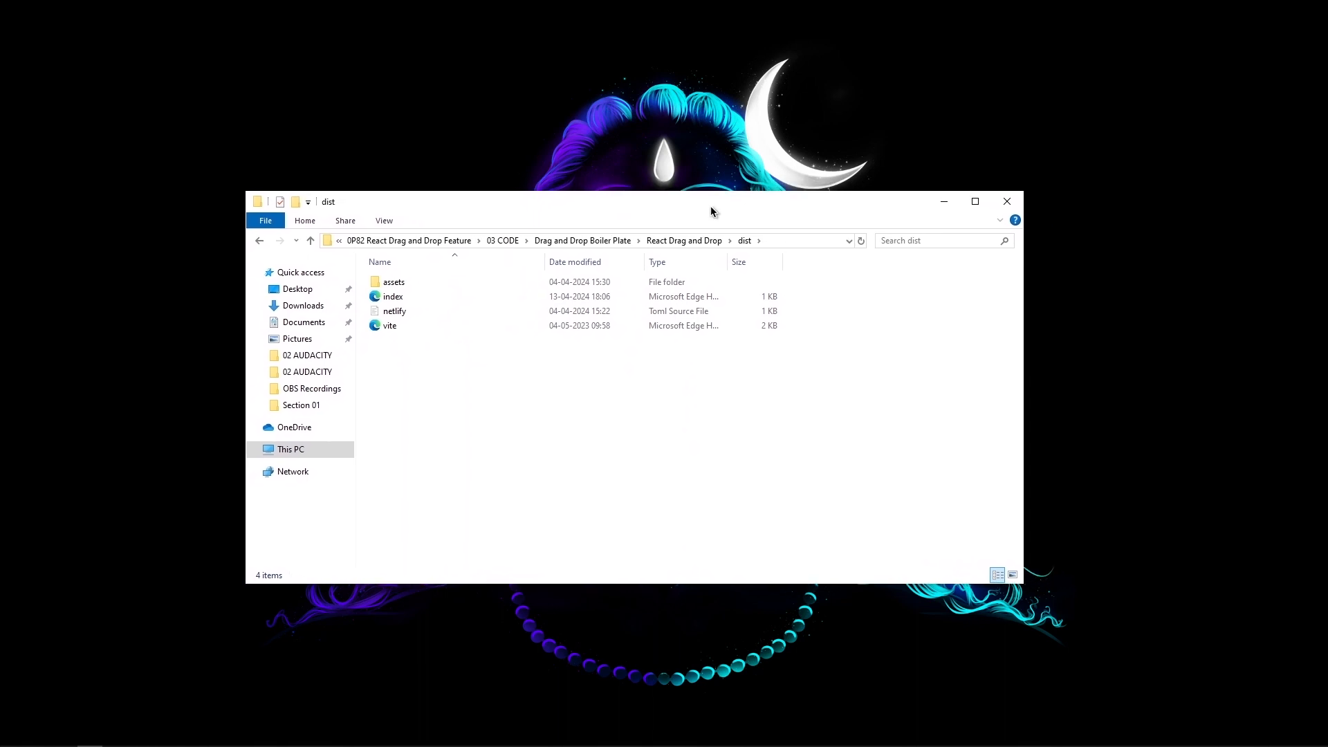
Launch the dist folder in VS Code via the Open with Code context action.
right_click(650, 379)
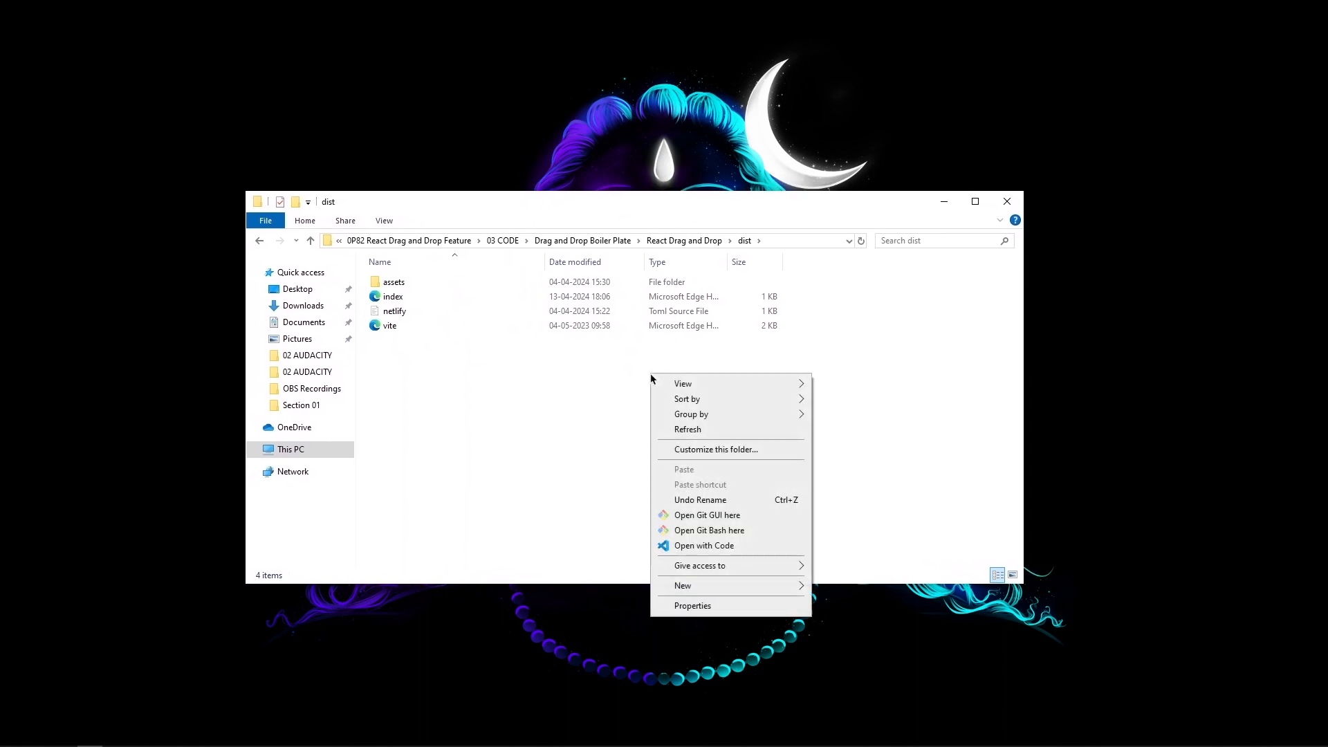
mouse_move(704, 546)
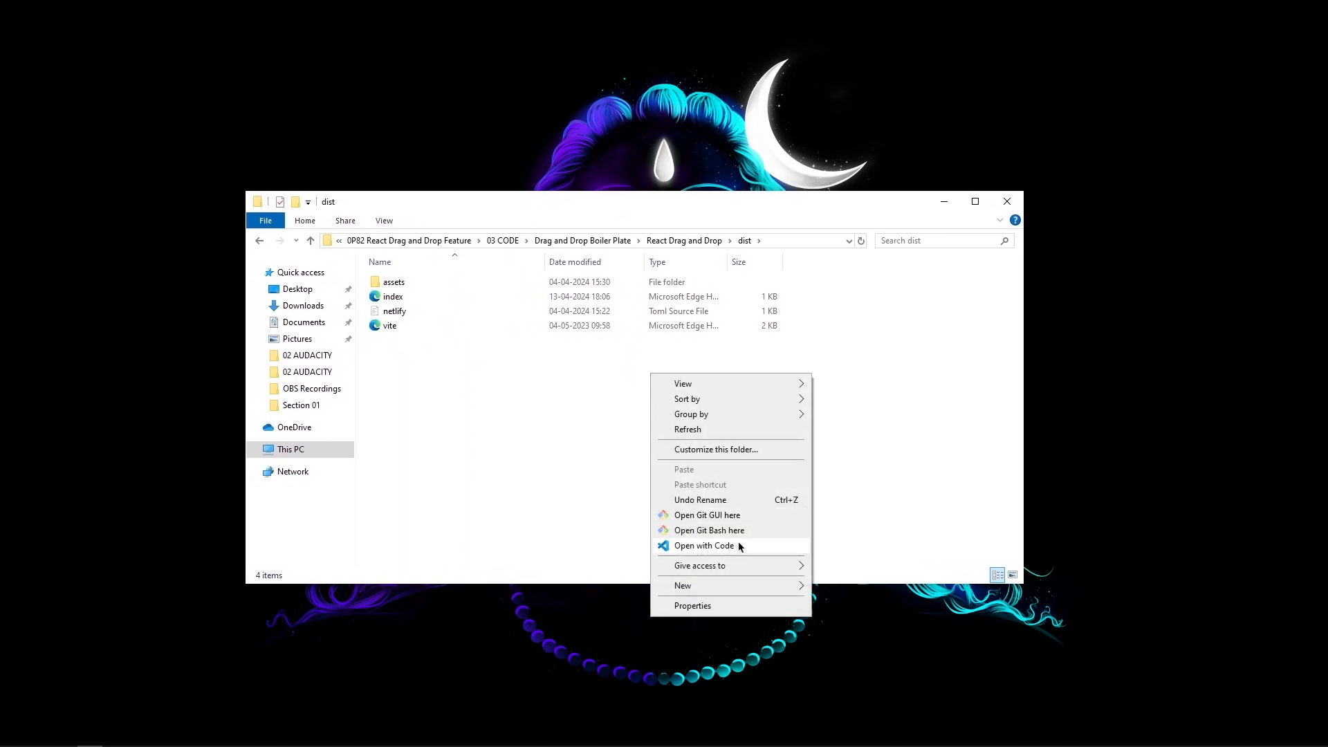
click(704, 545)
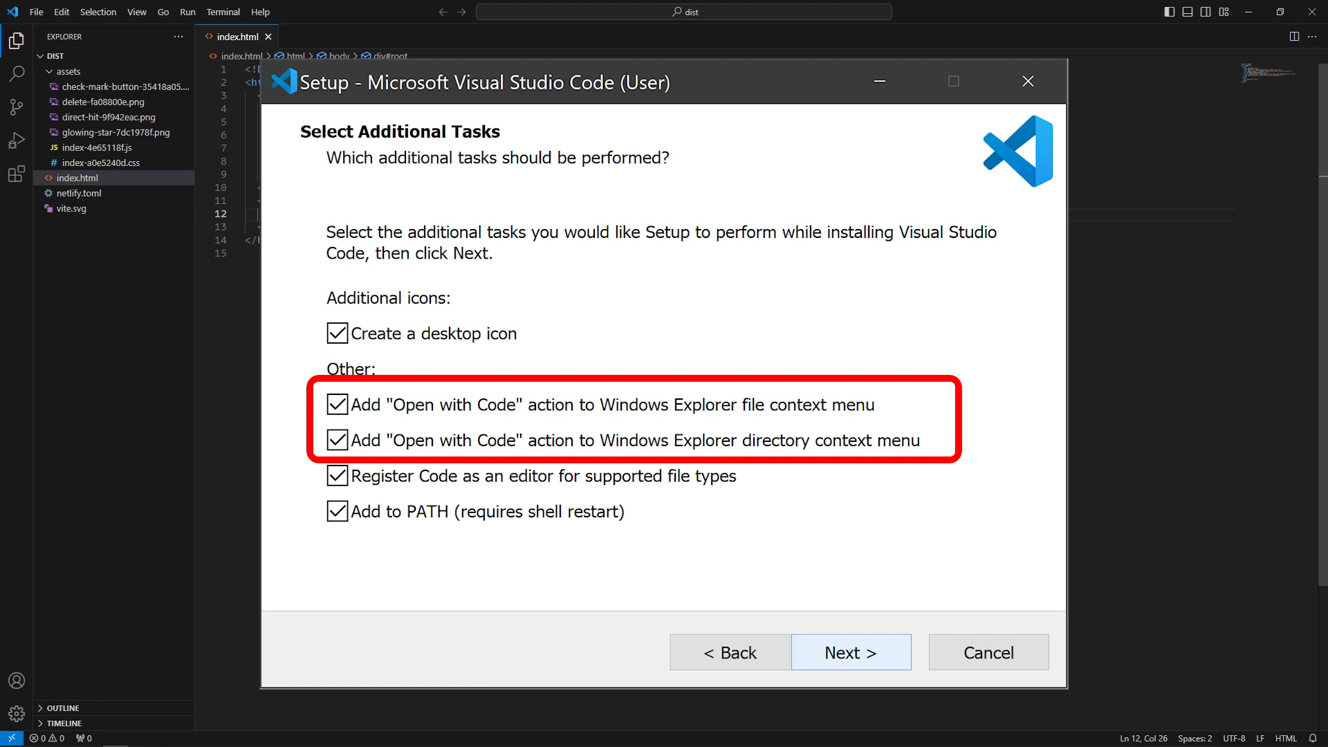
click(1028, 81)
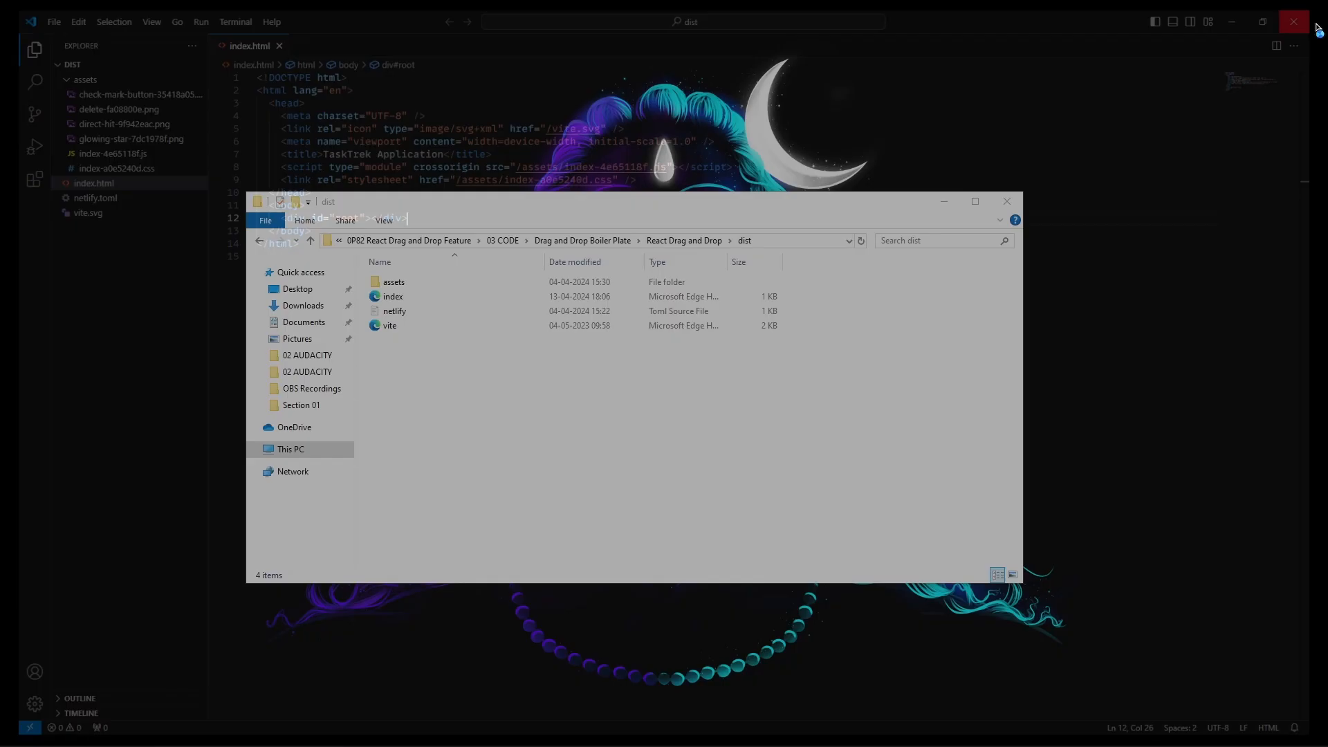
click(1294, 20)
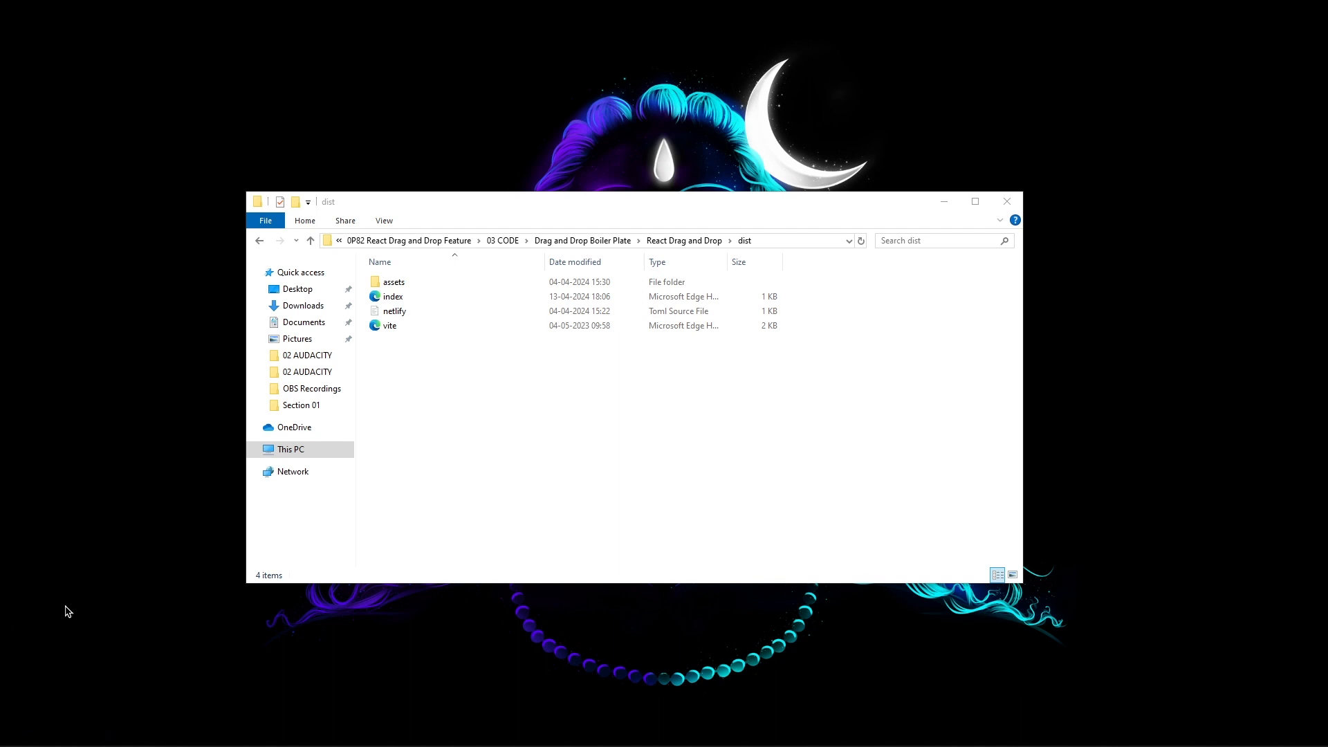
click(11, 733)
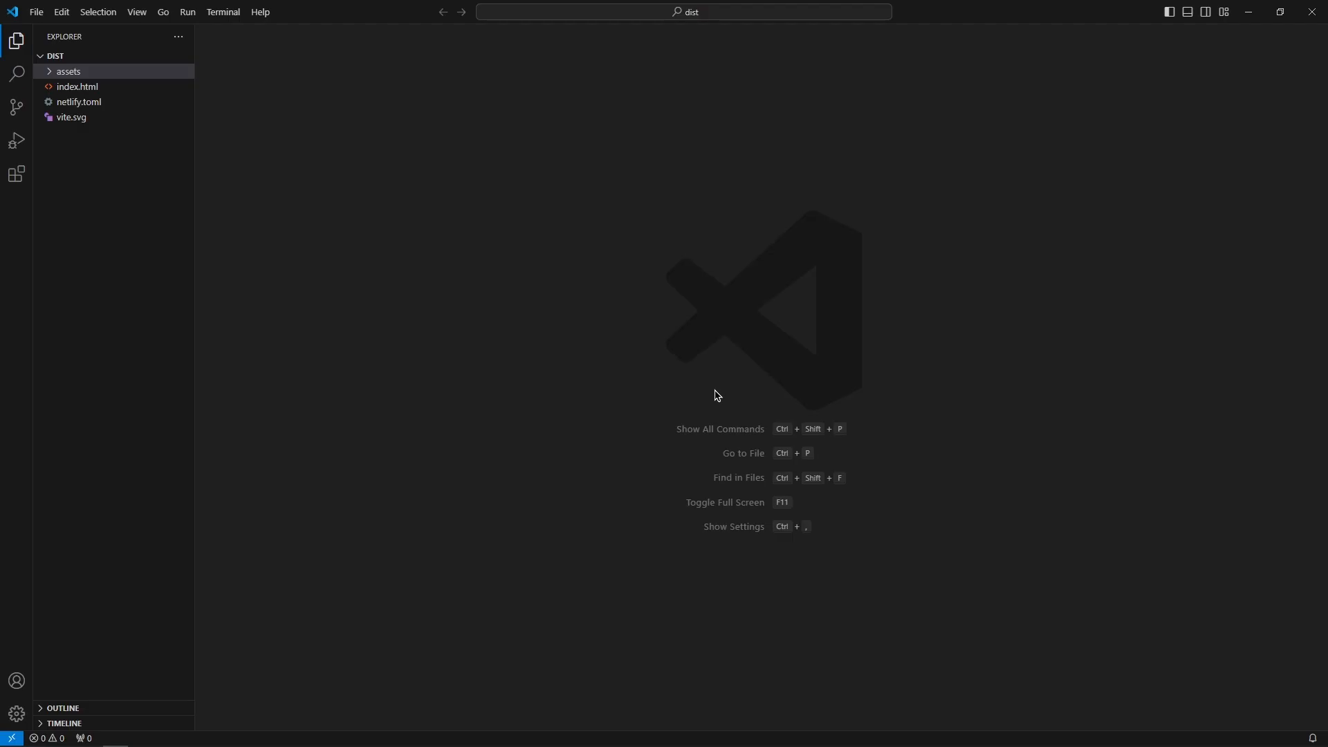
mouse_move(667, 296)
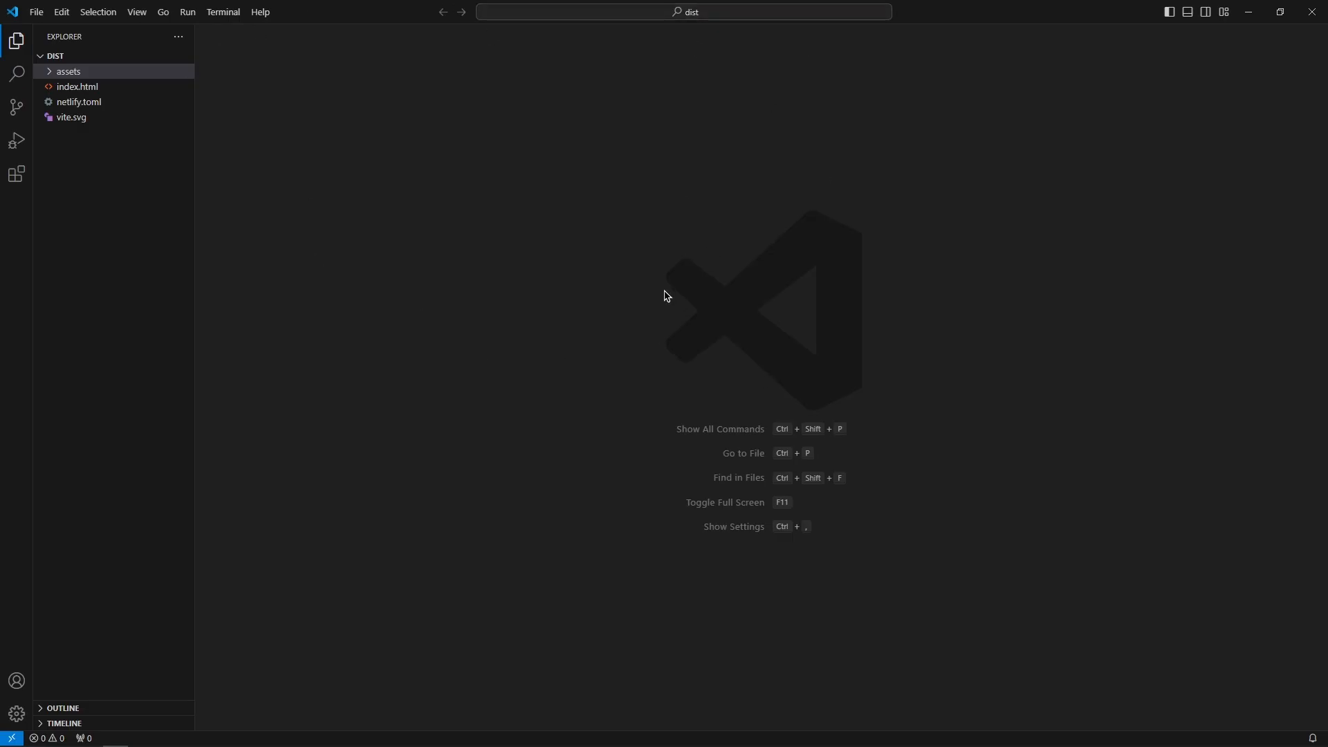
mouse_move(641, 351)
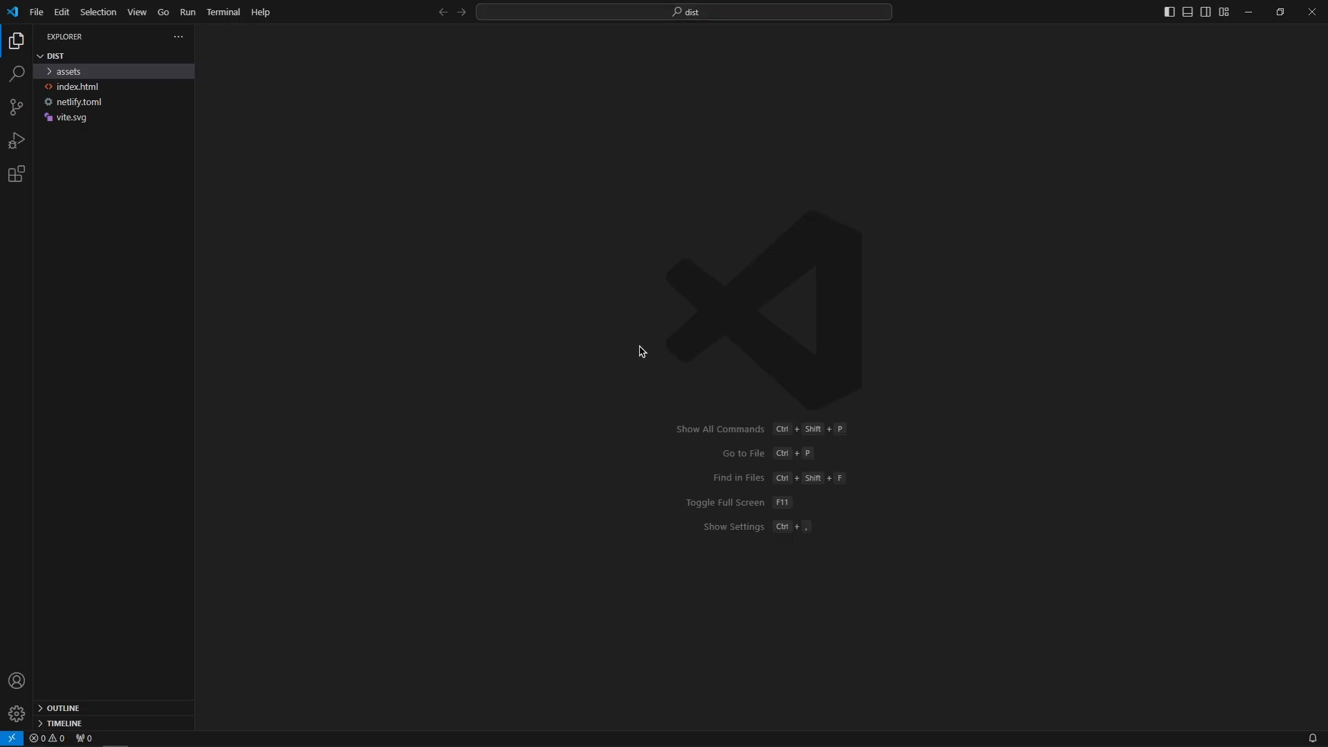
mouse_move(715, 12)
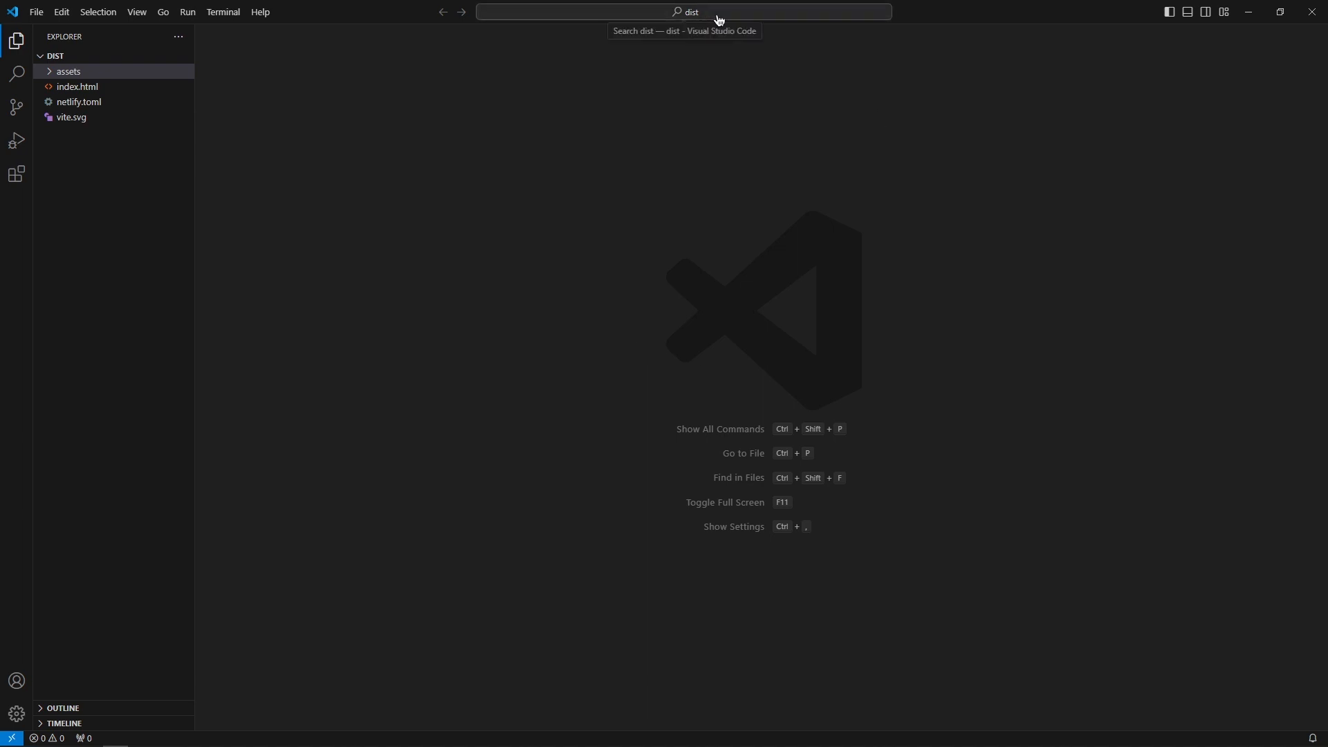
mouse_move(307, 93)
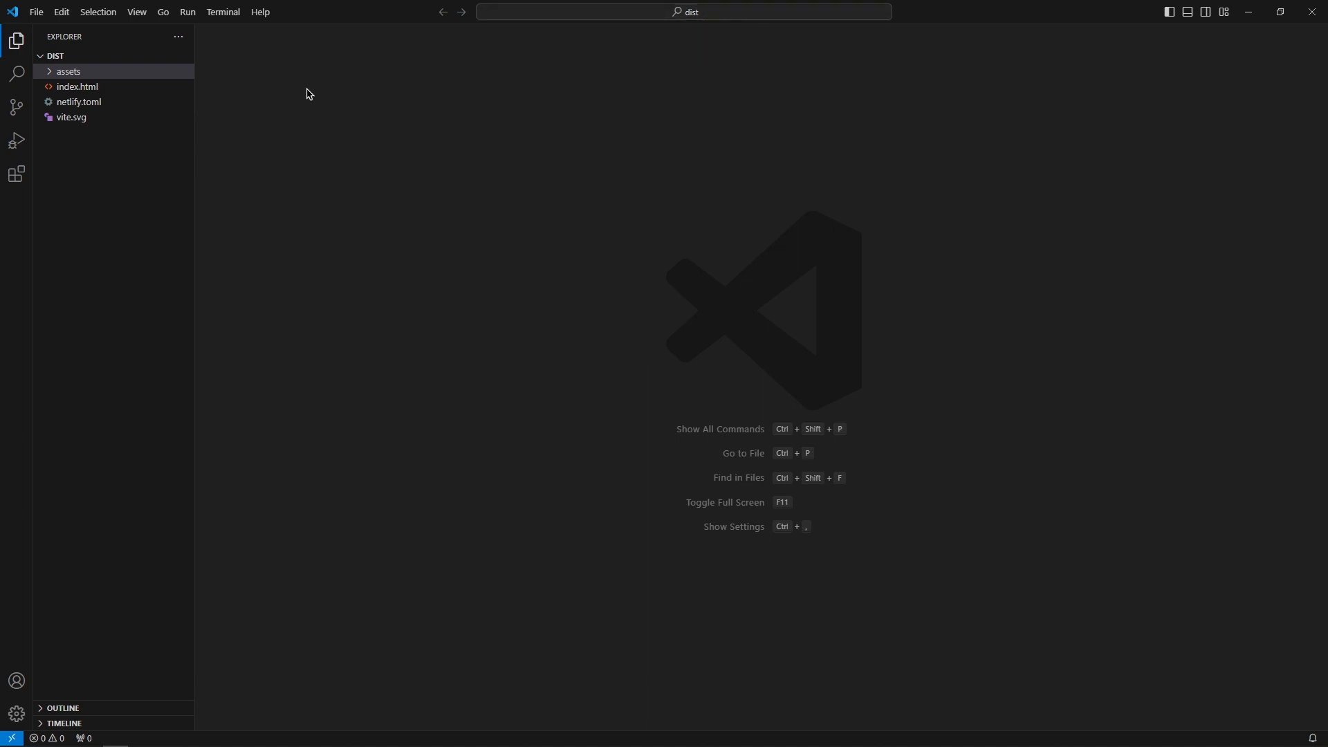
mouse_move(107, 51)
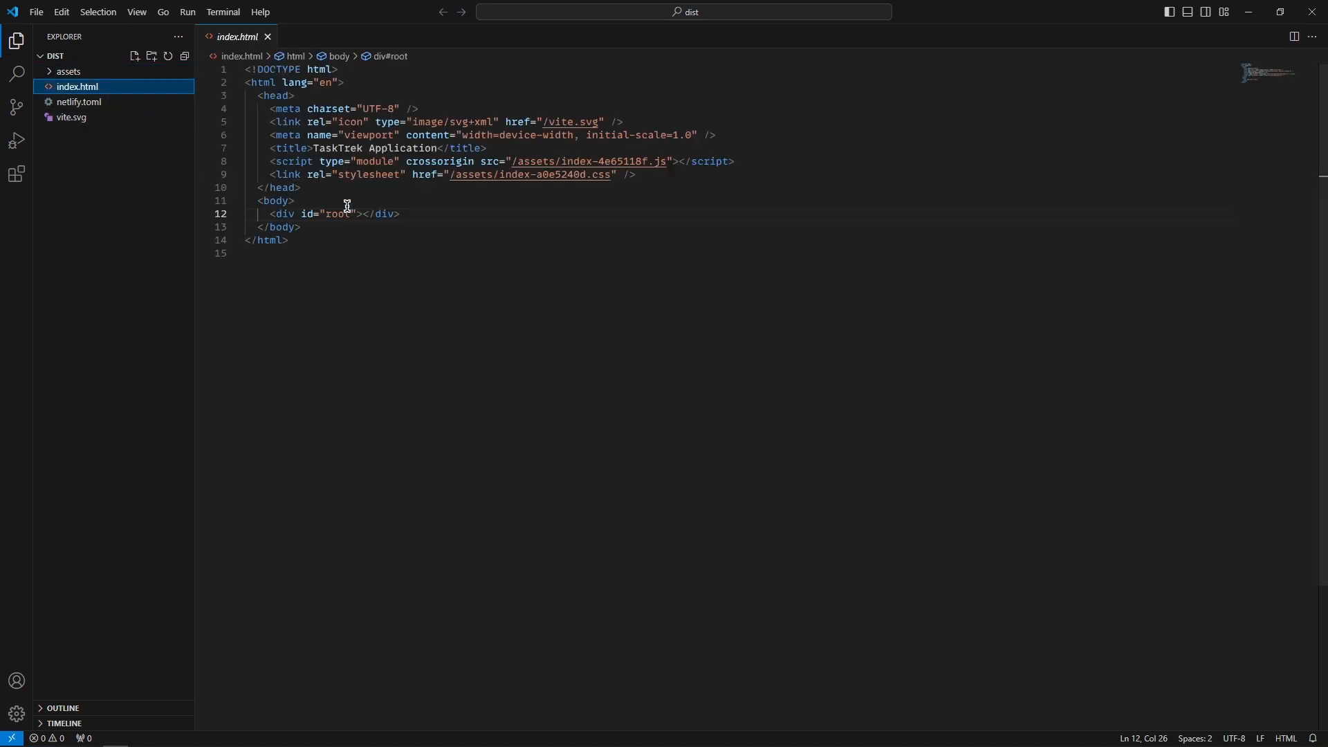
mouse_move(448, 229)
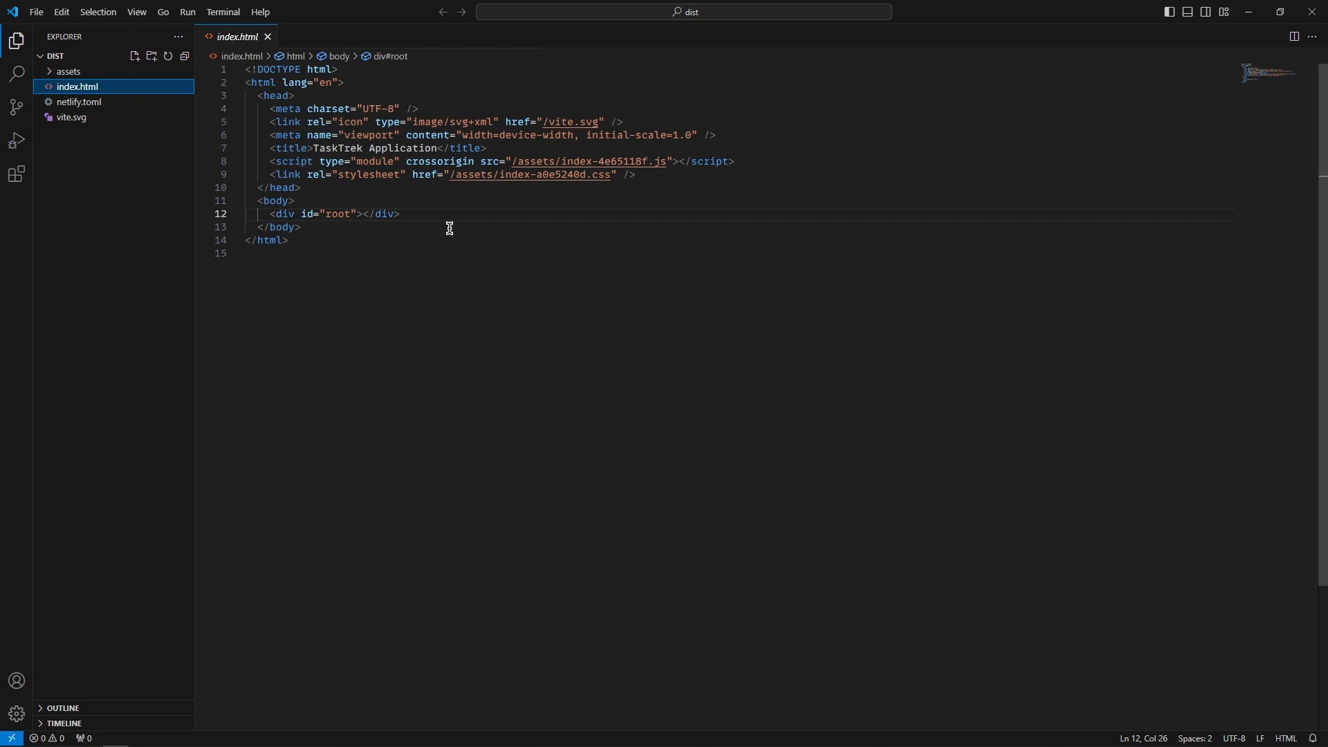
mouse_move(134, 116)
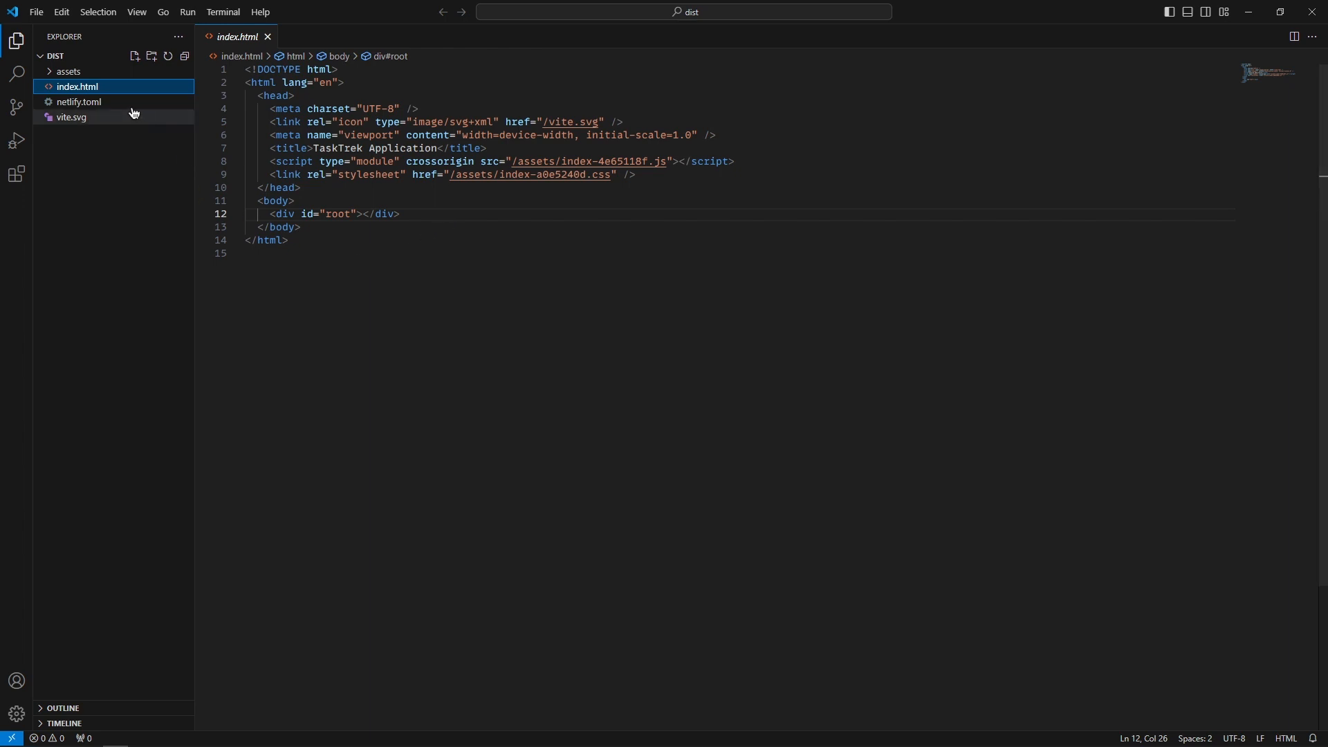
View netlify.toml's redirect rule and return to index.html in the editor.
click(78, 101)
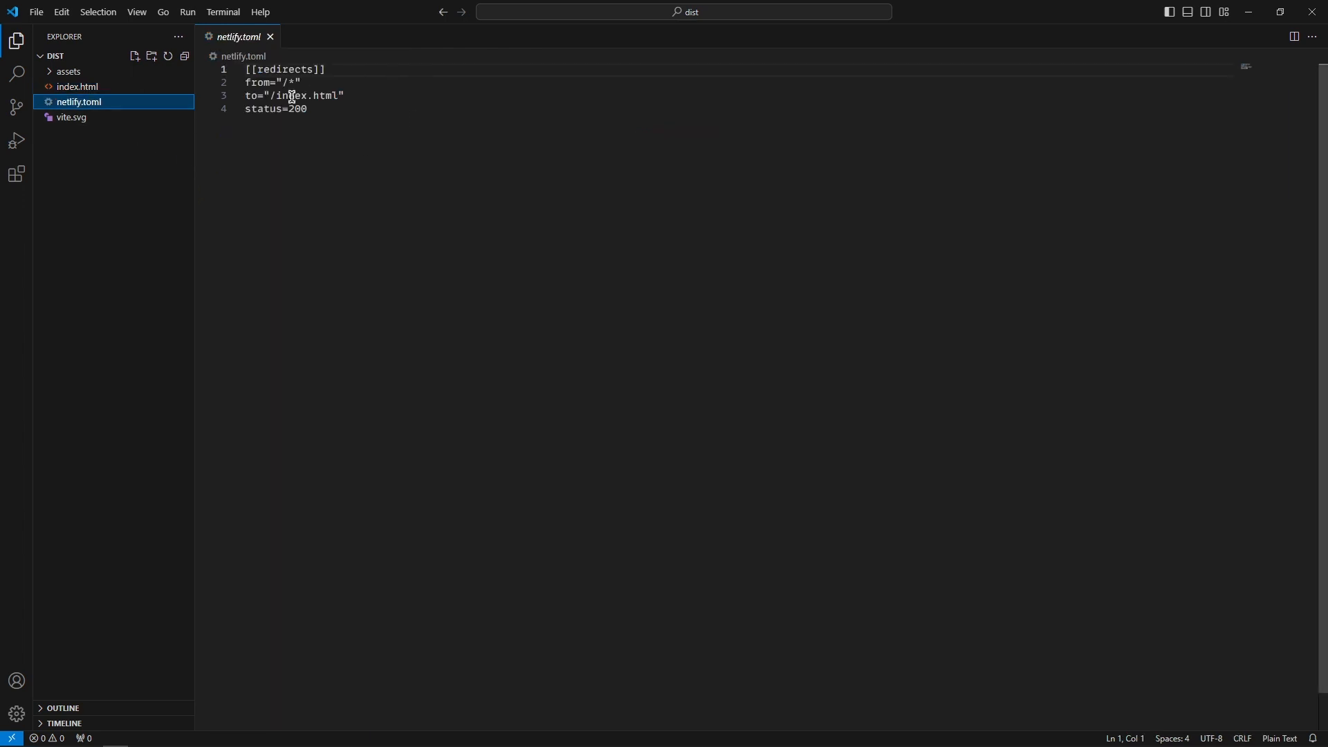
mouse_move(314, 192)
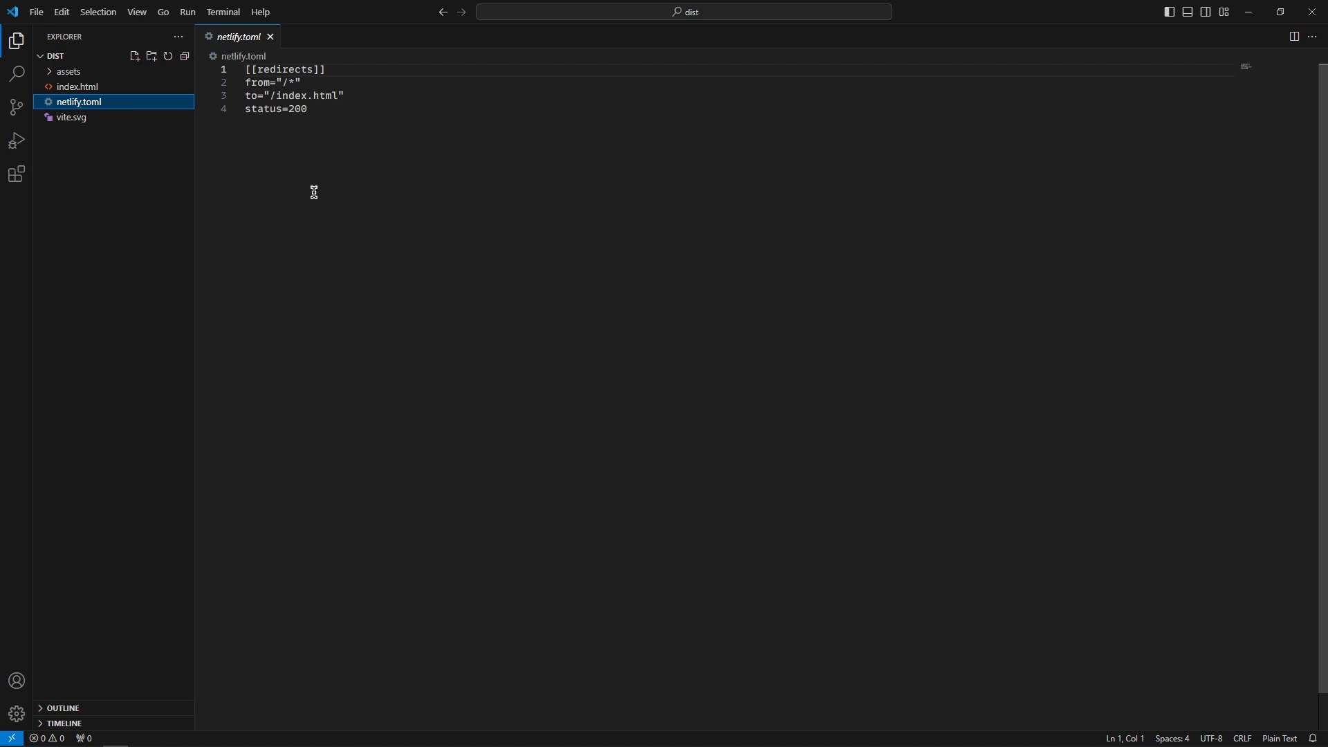
mouse_move(148, 172)
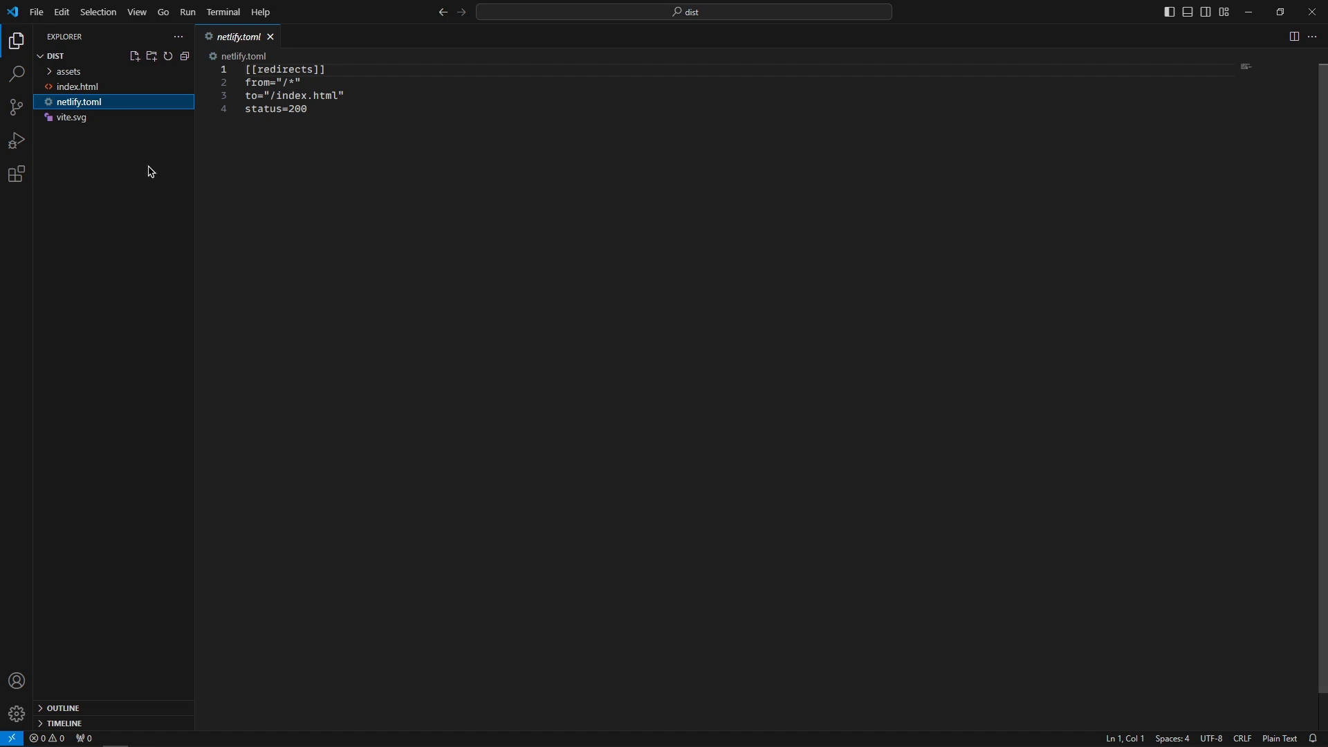
click(75, 86)
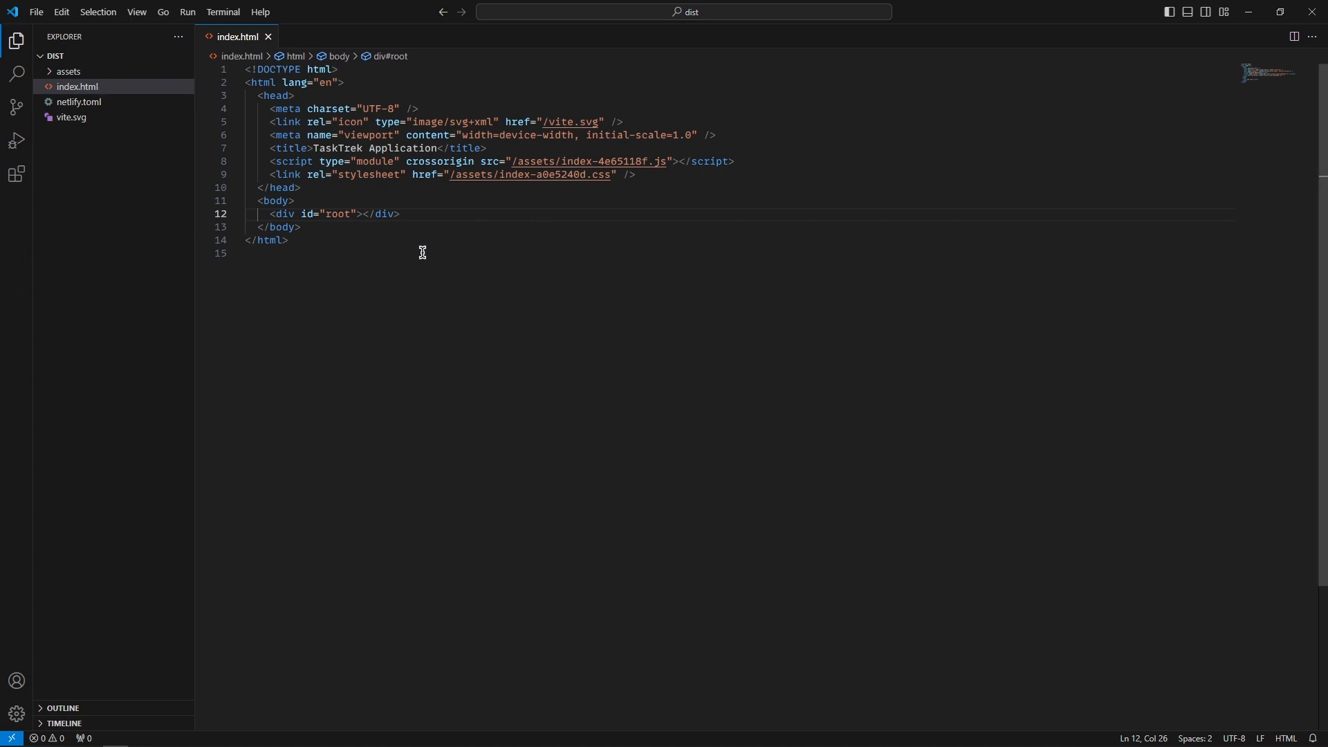
mouse_move(155, 112)
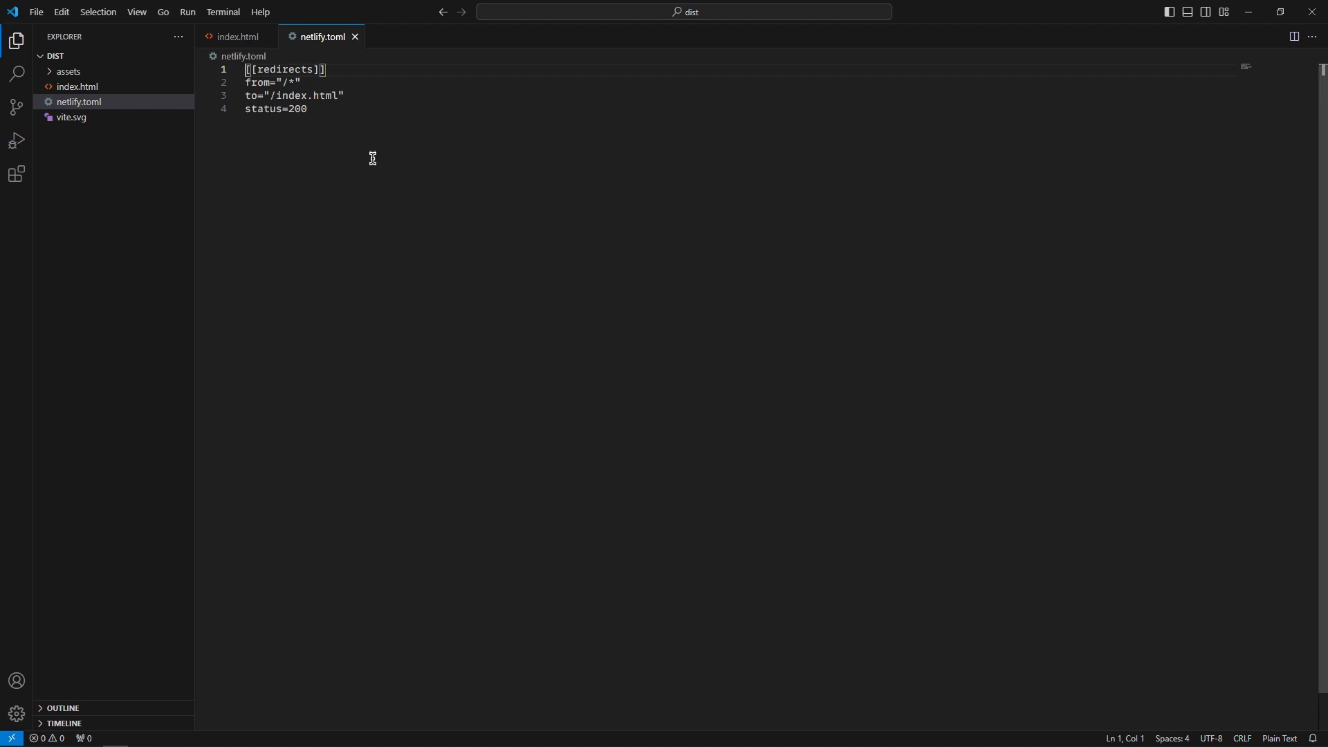
mouse_move(388, 206)
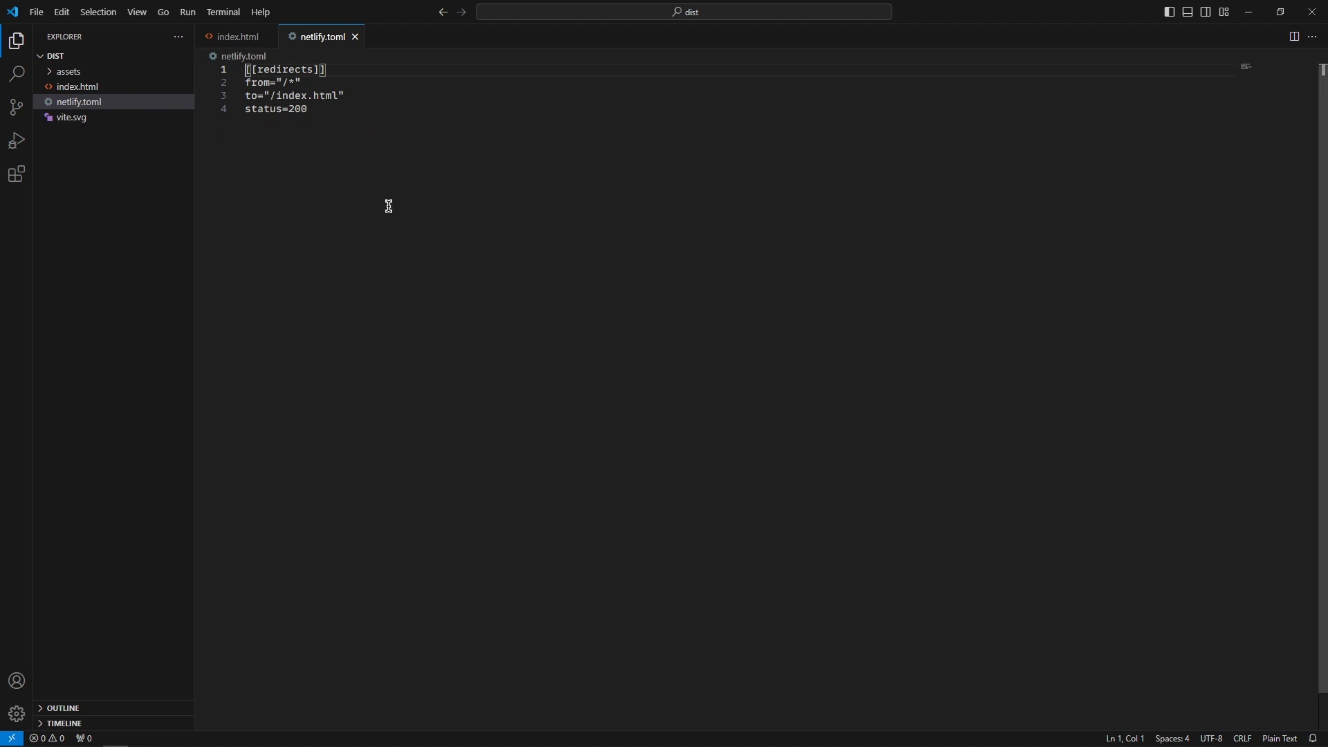
click(239, 36)
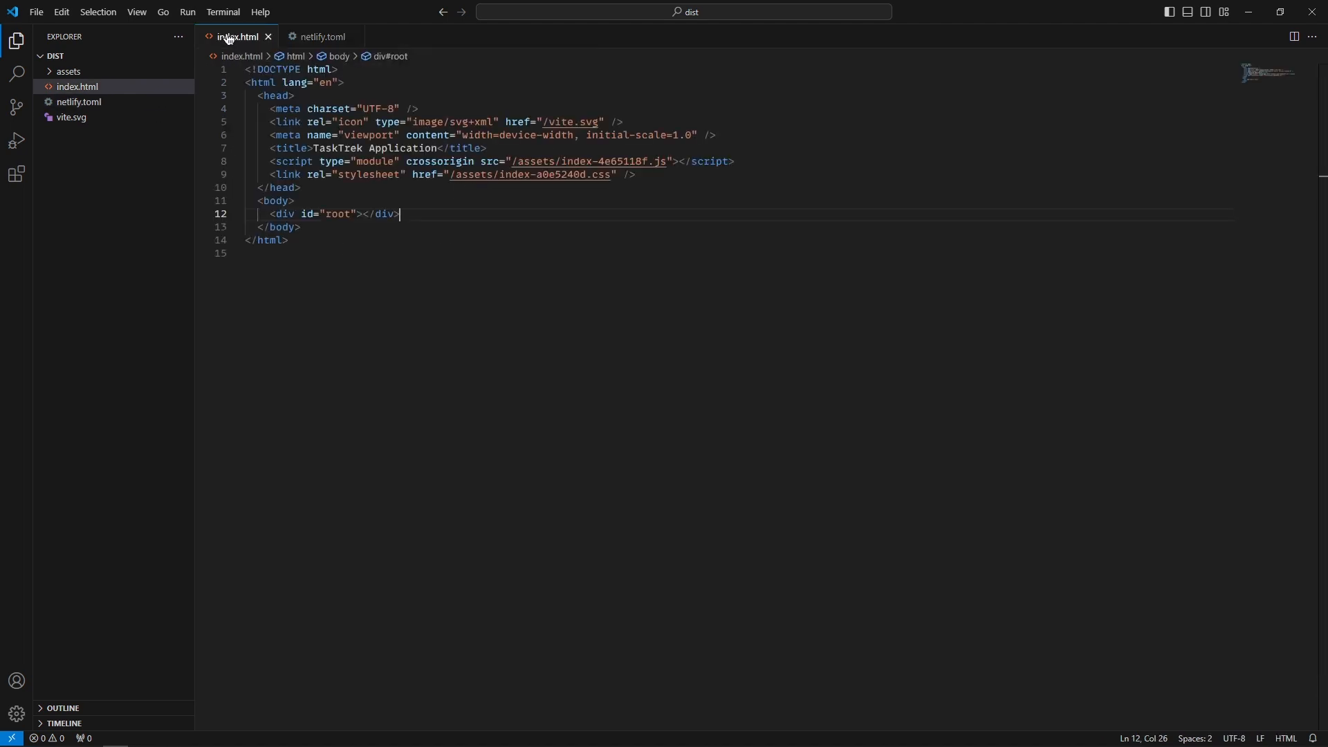
mouse_move(323, 36)
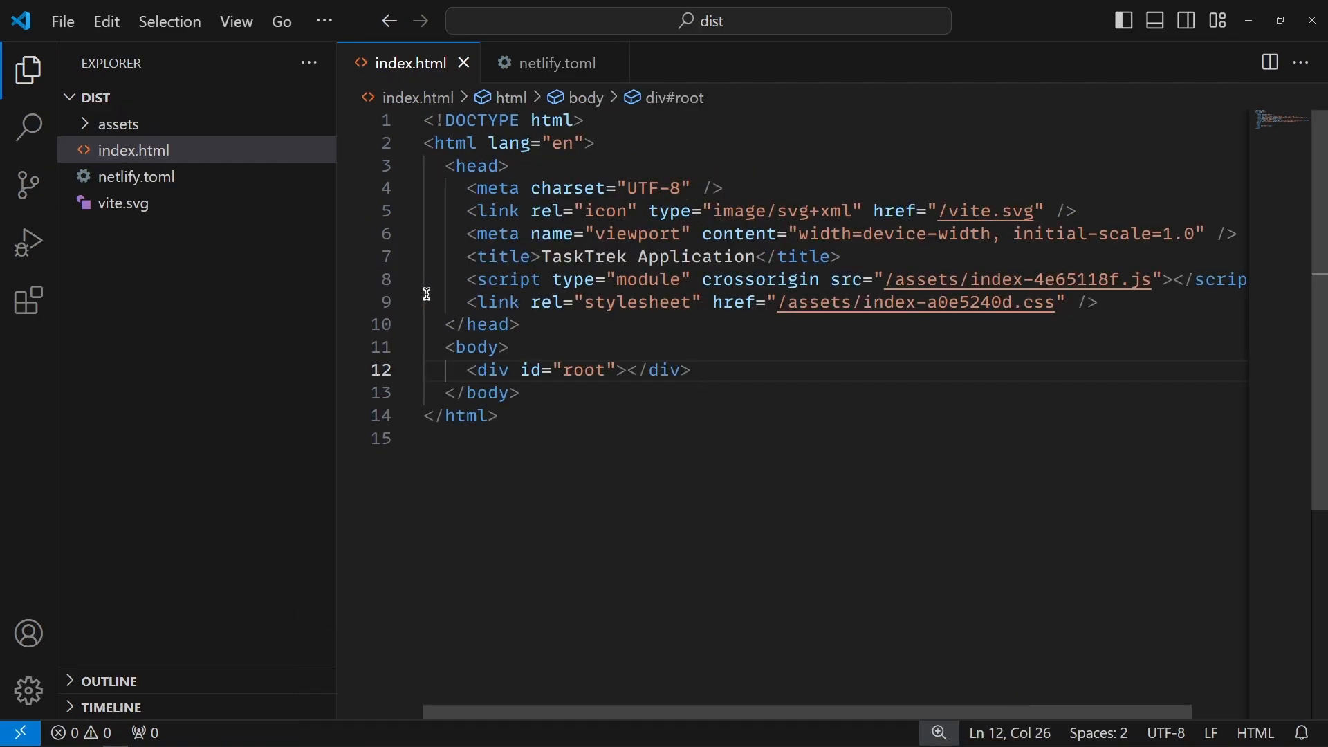
Focus the zoomed-in index.html editor showing its hashed asset links and root div.
click(687, 371)
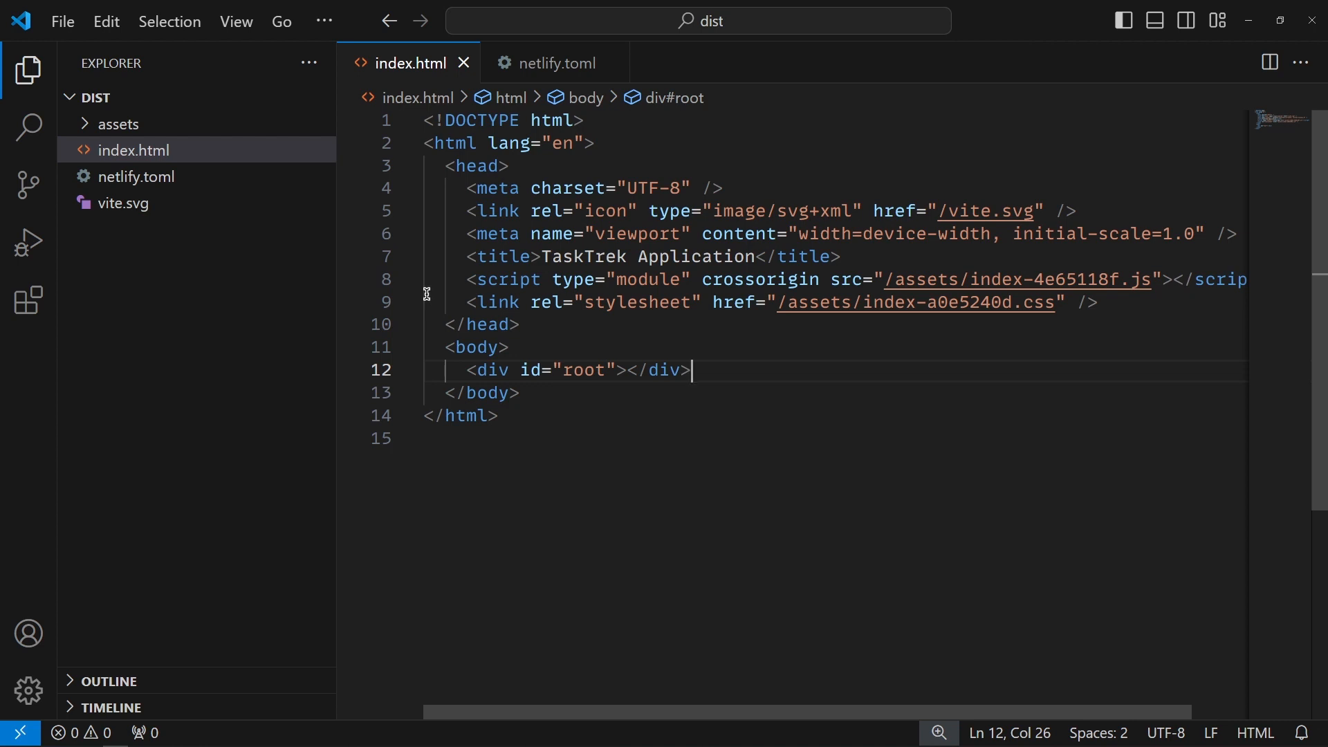
mouse_move(27, 53)
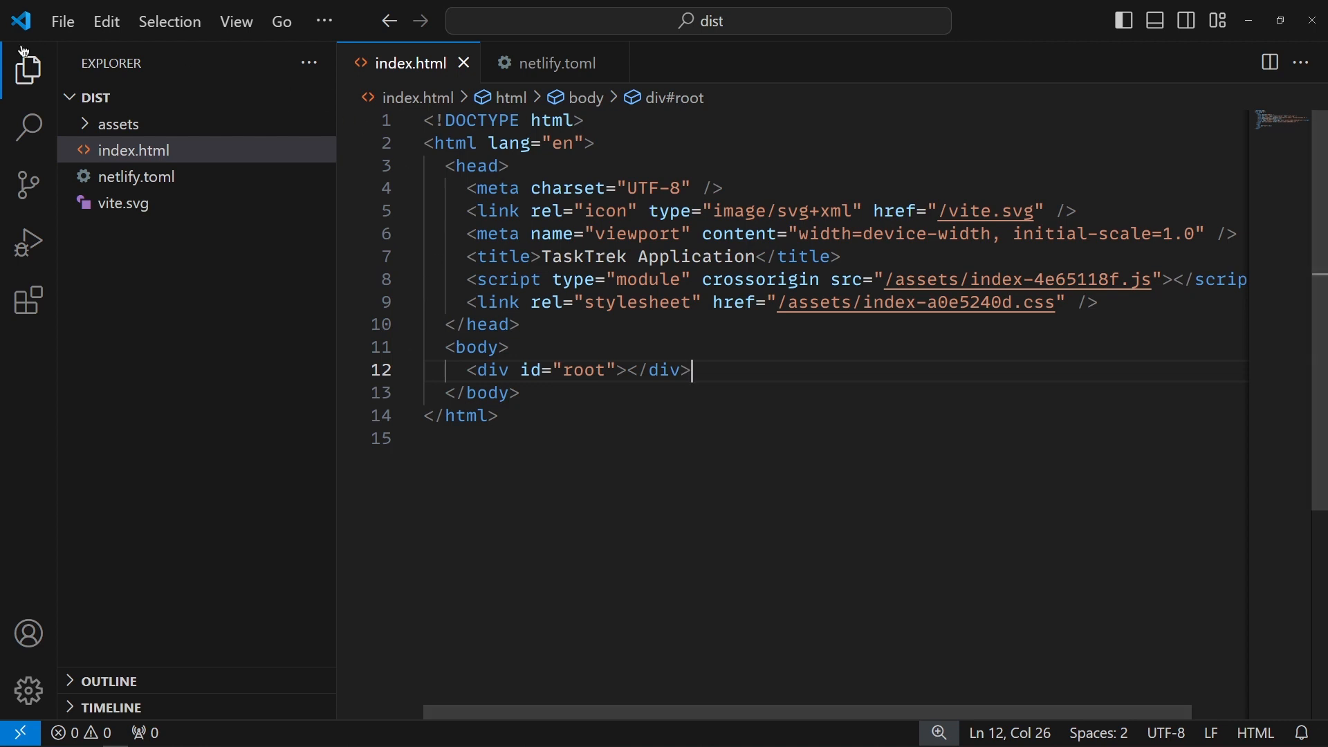
Search the workspace for 'root', check a match in the bundled js file, then bring up Go to File.
click(27, 126)
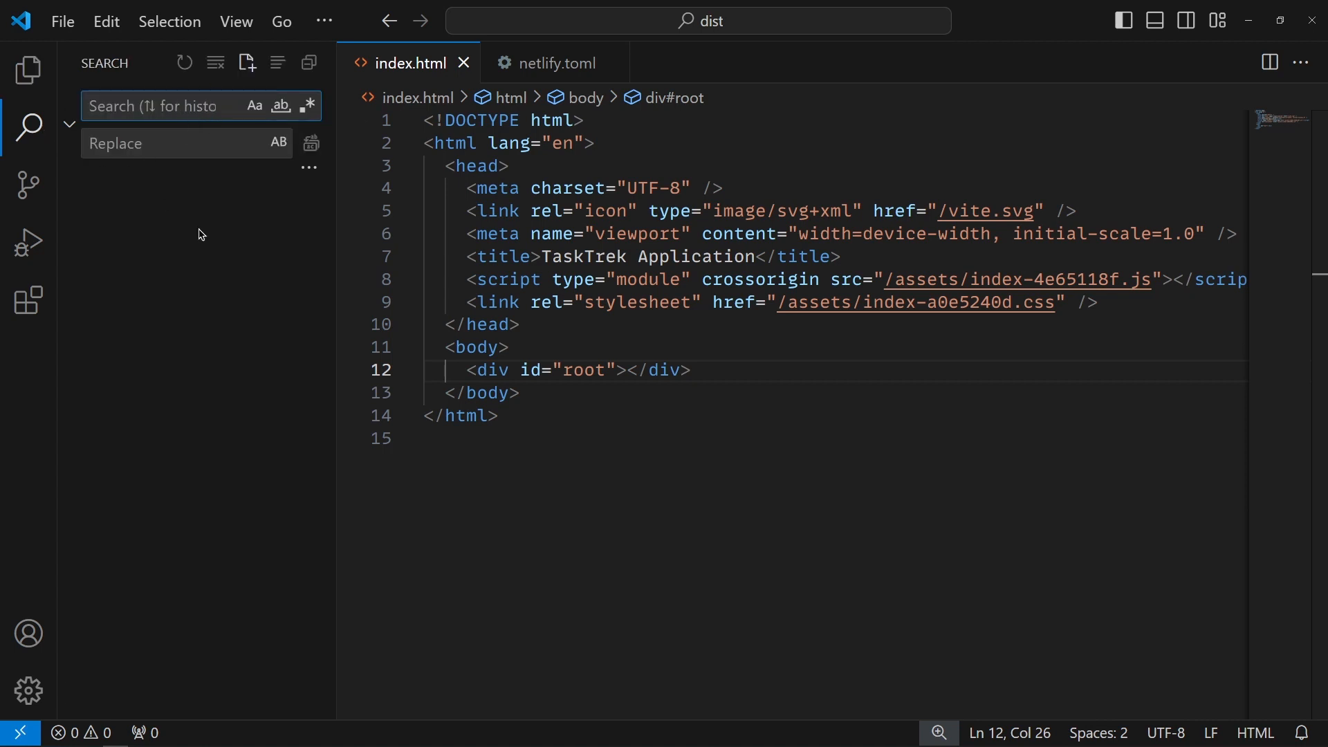
text(root)
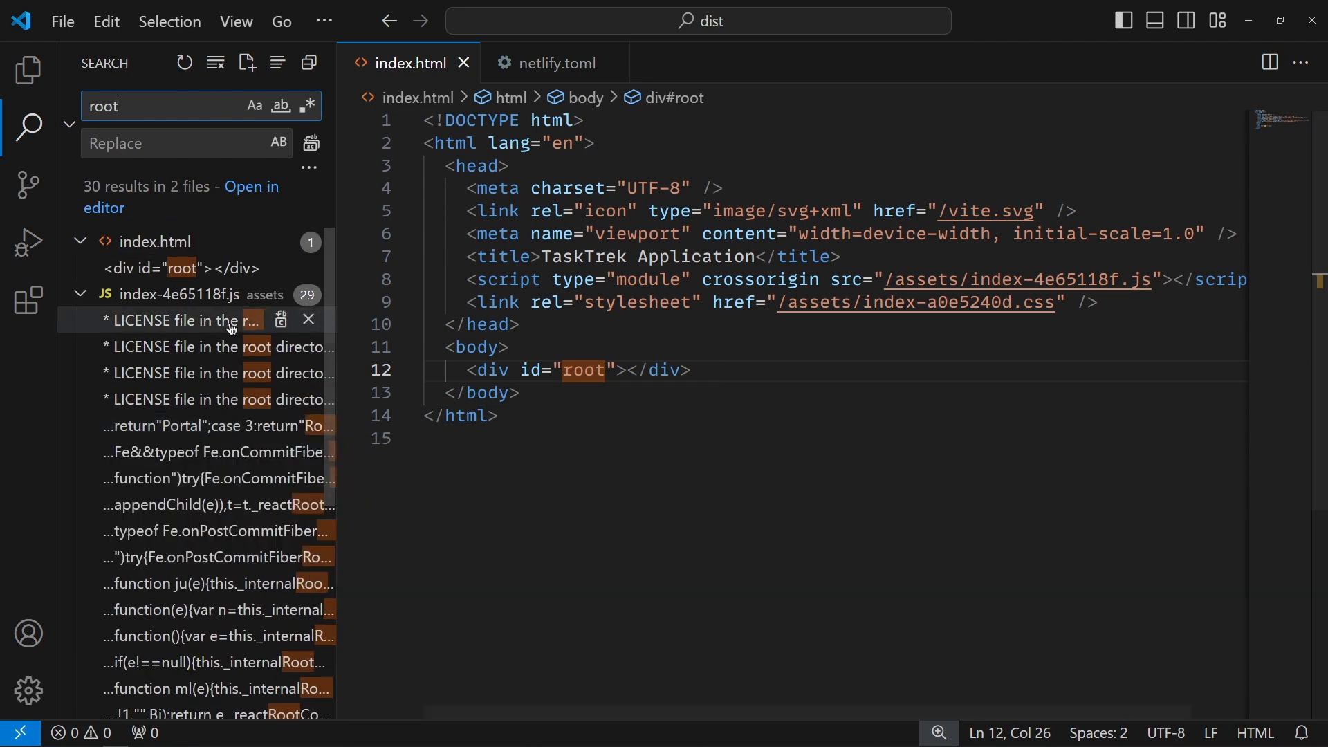
click(186, 320)
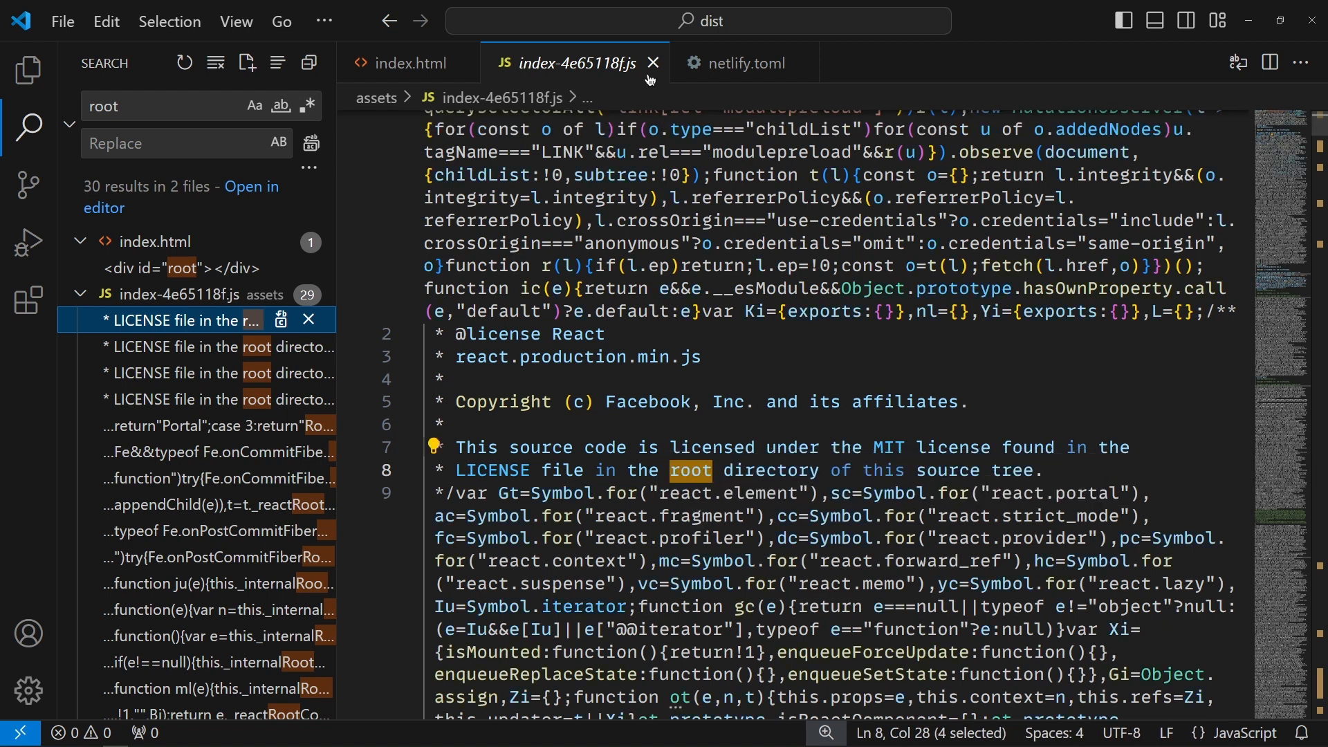
click(651, 62)
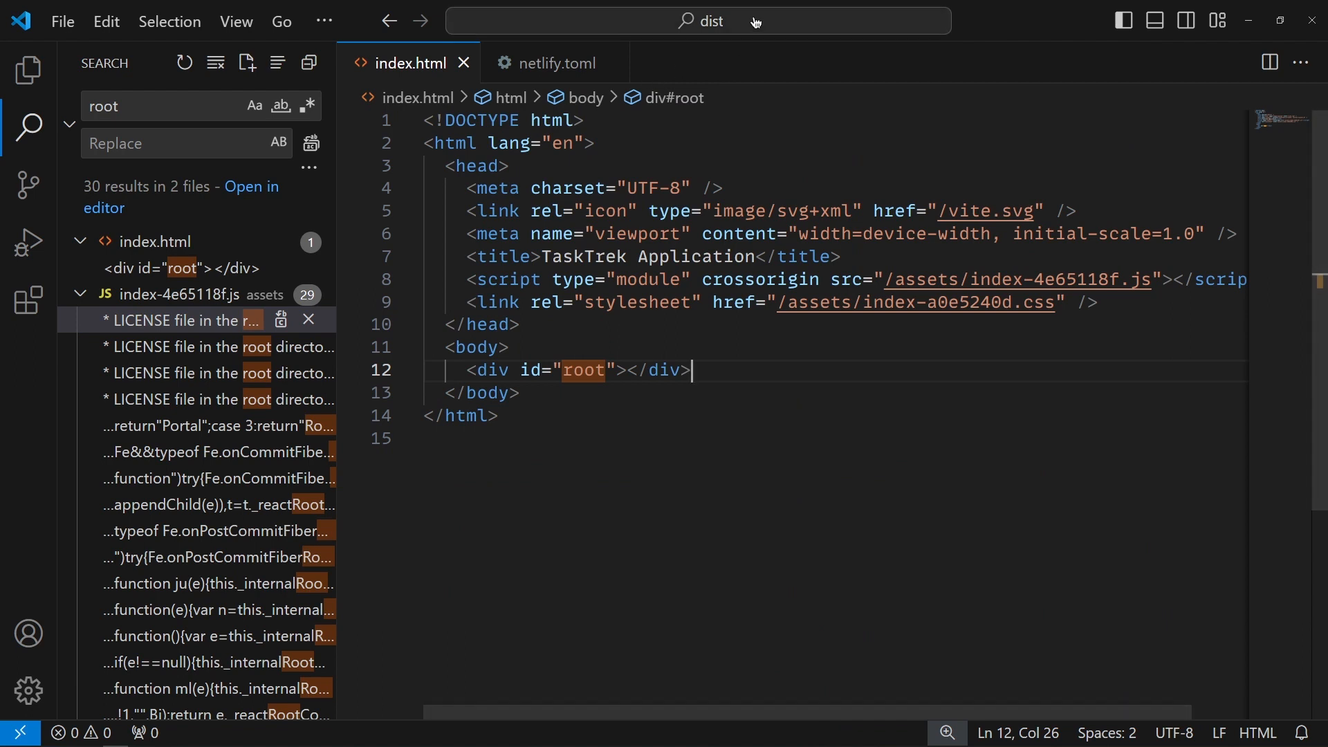
click(702, 21)
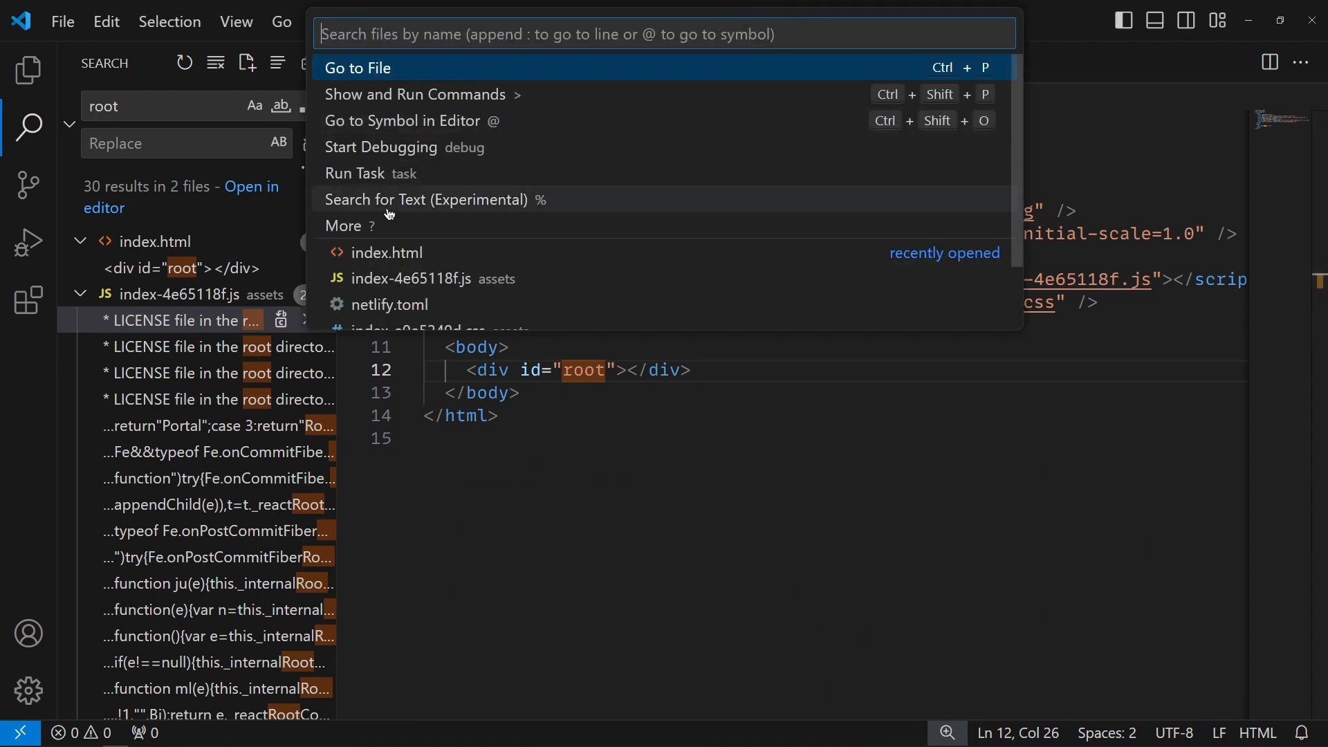
mouse_move(748, 174)
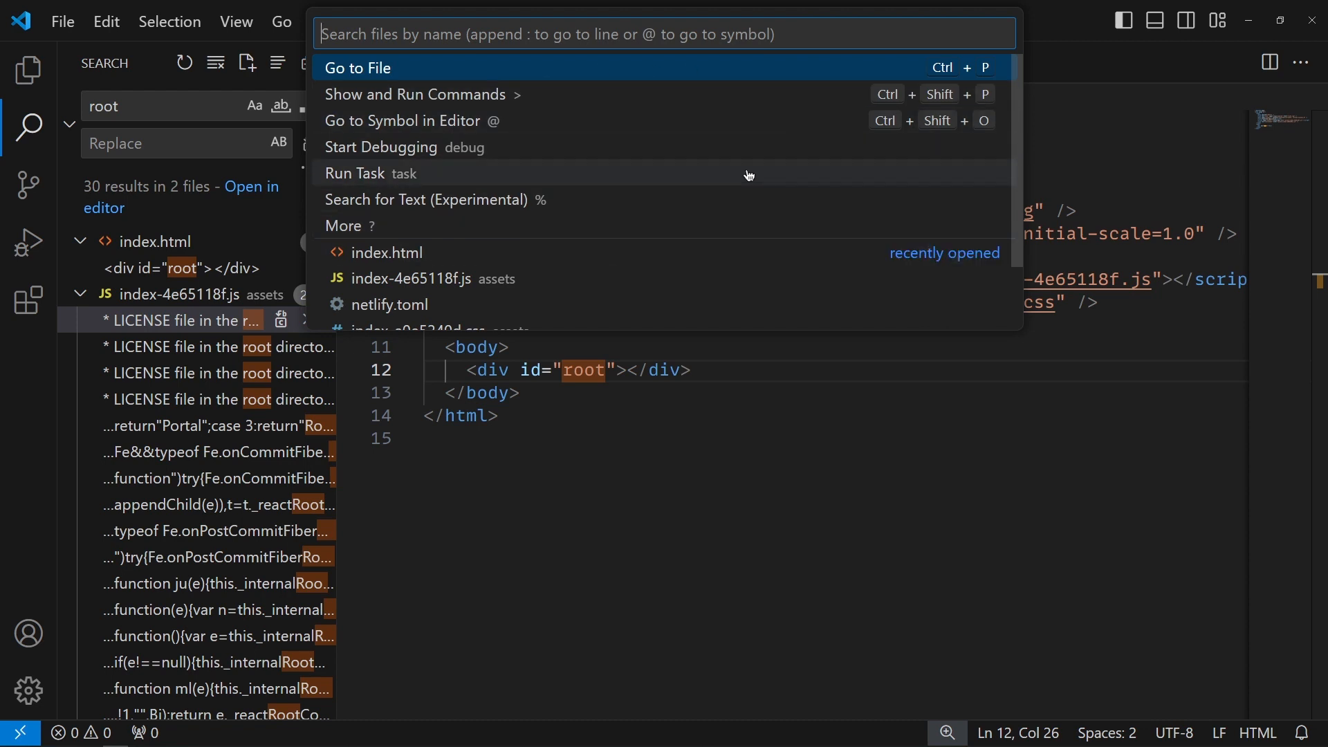
Review the Source Control view (no Git repository) and the Run and Debug view.
key(Escape)
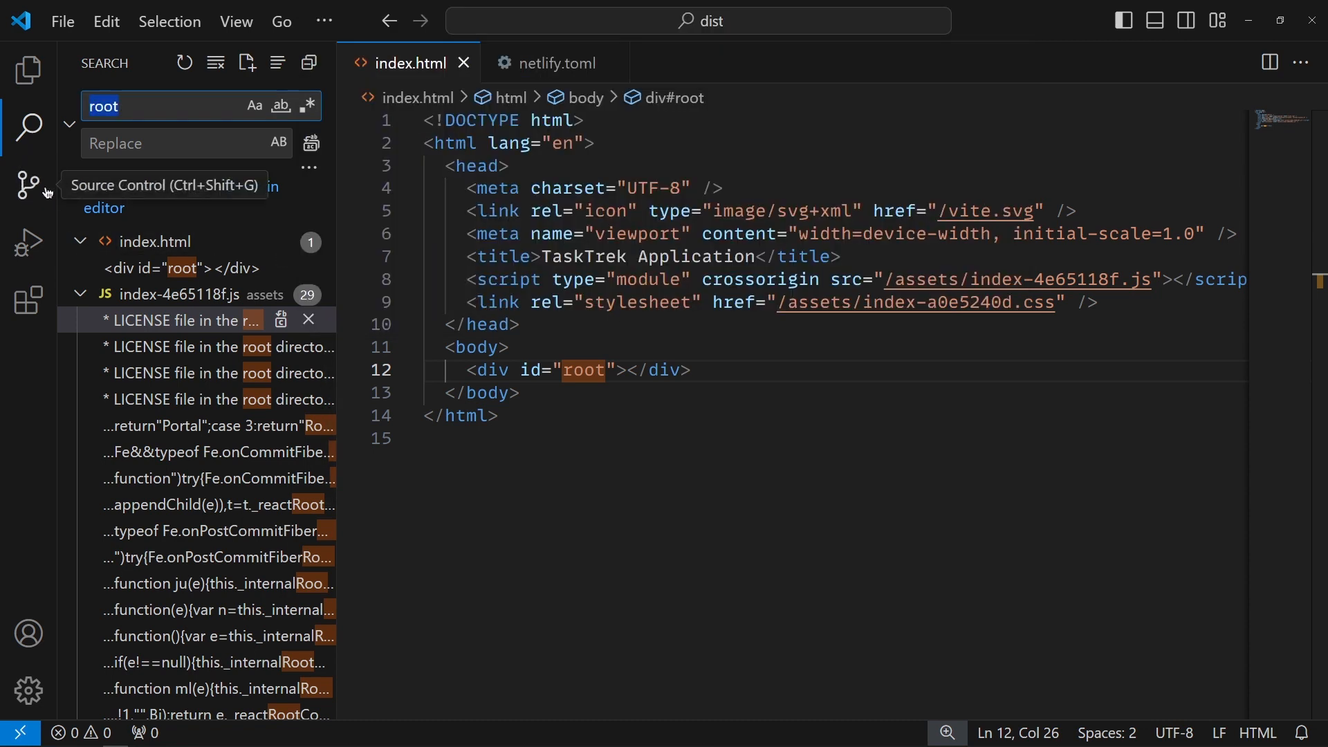
click(27, 184)
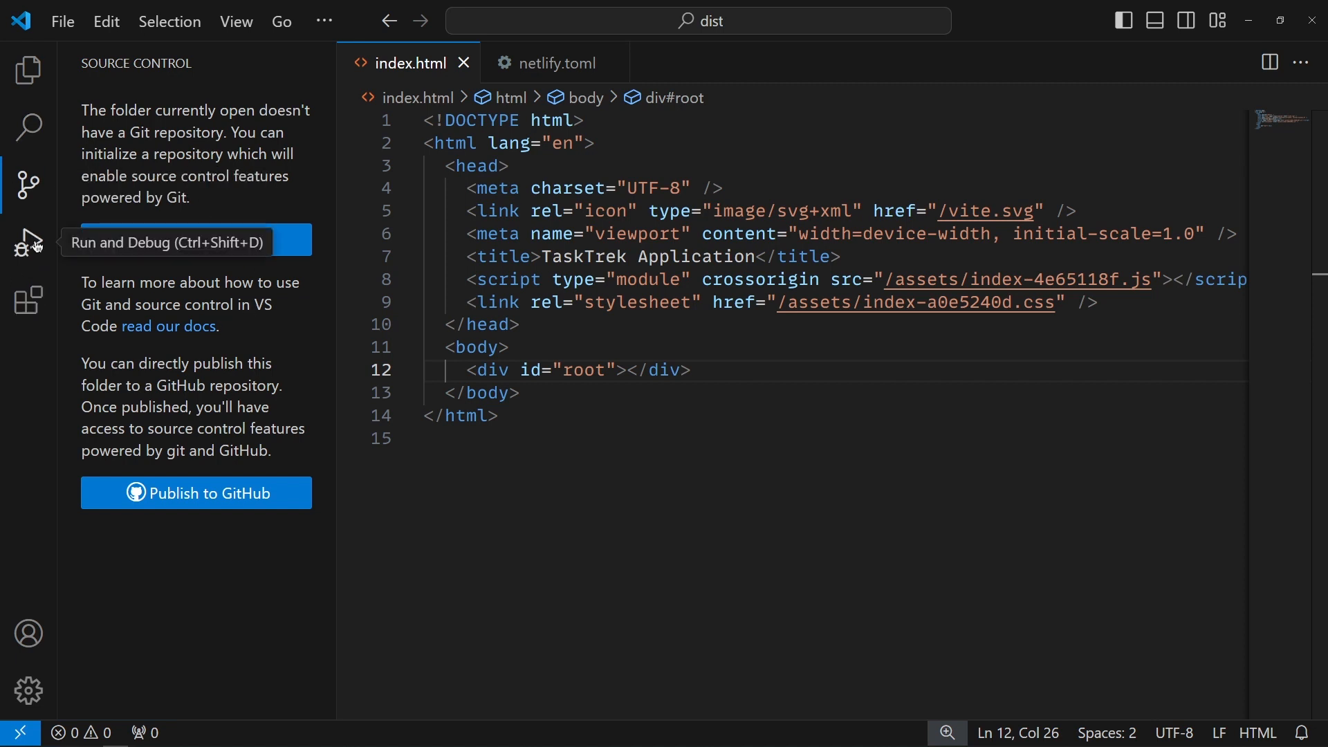
click(29, 239)
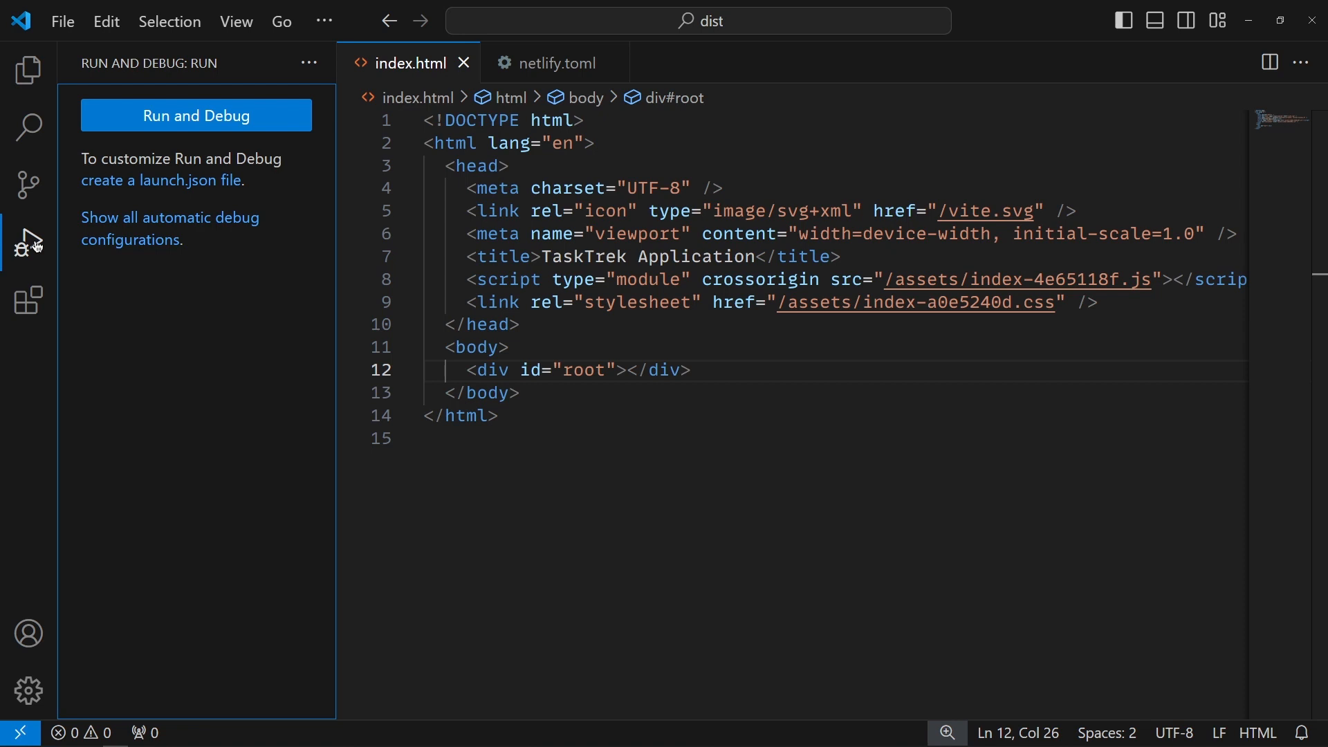
mouse_move(27, 300)
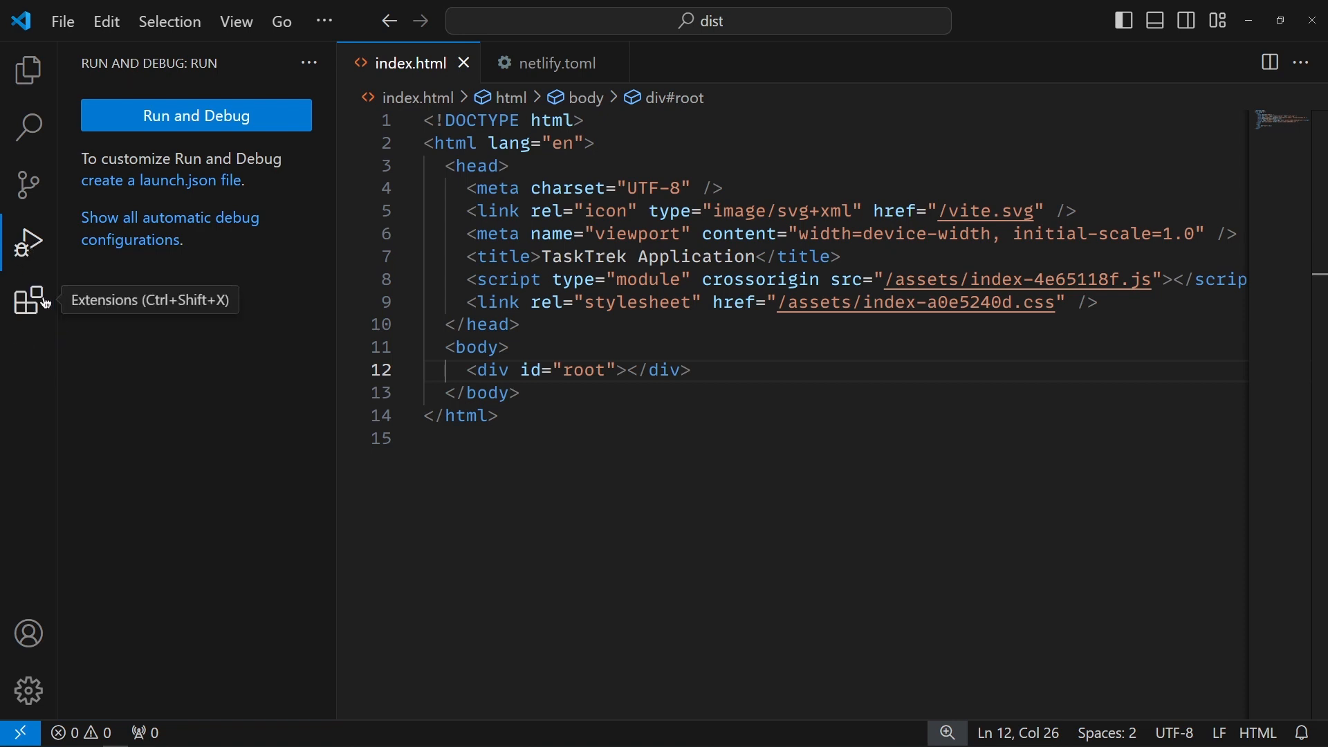
Find the Ayu theme in the Extensions marketplace by searching AYU and install it.
click(29, 301)
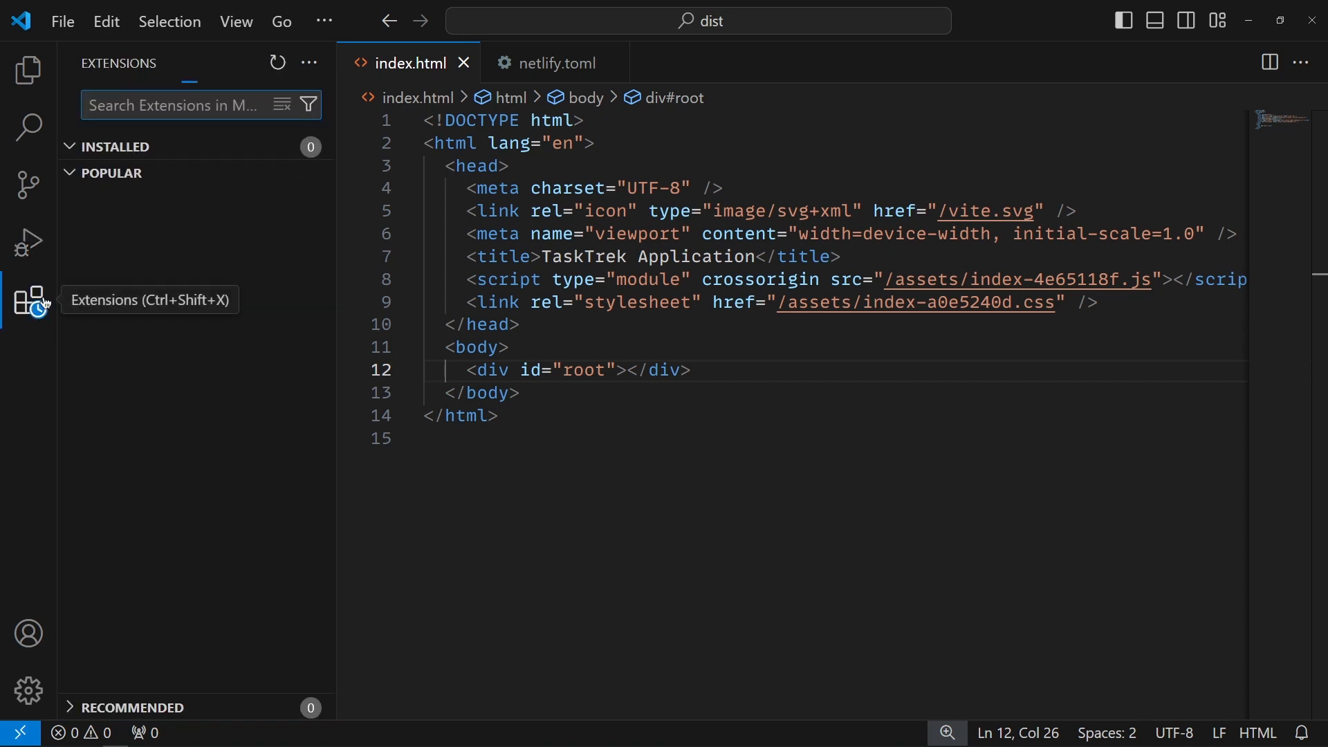
click(135, 707)
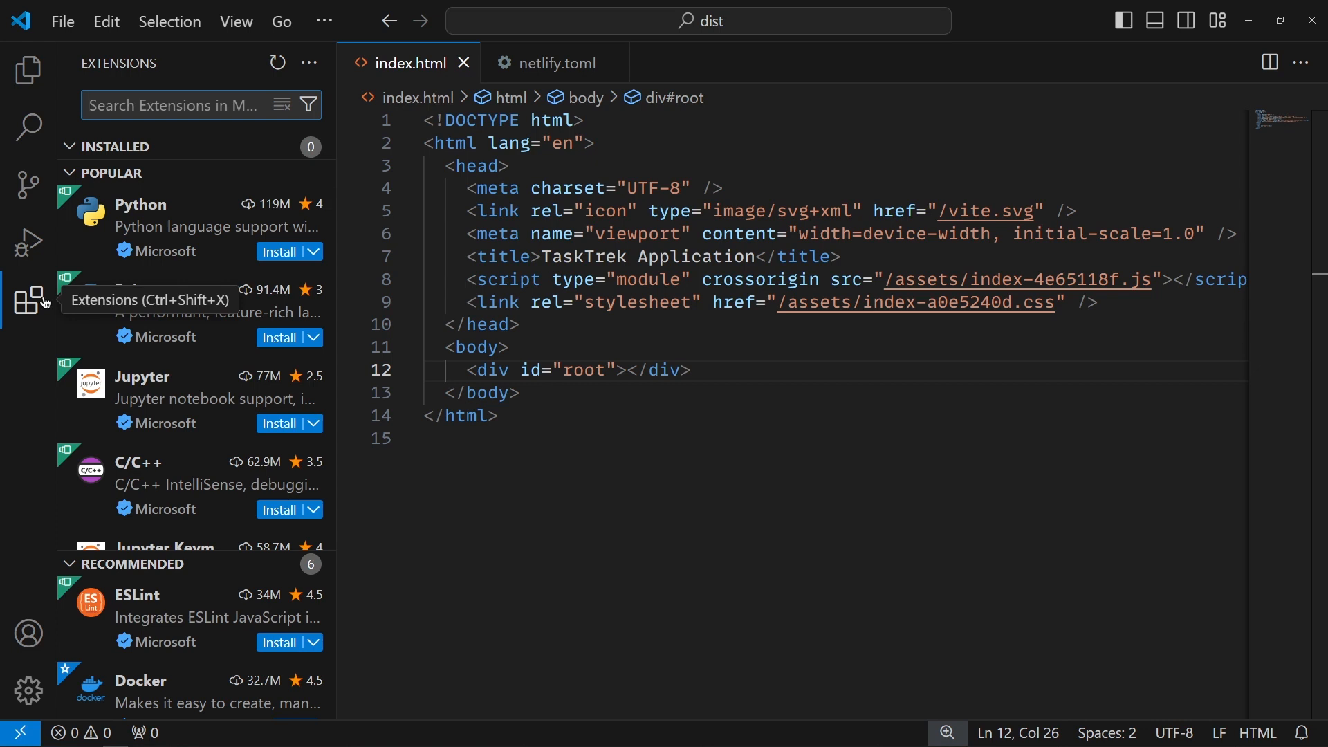
mouse_move(47, 305)
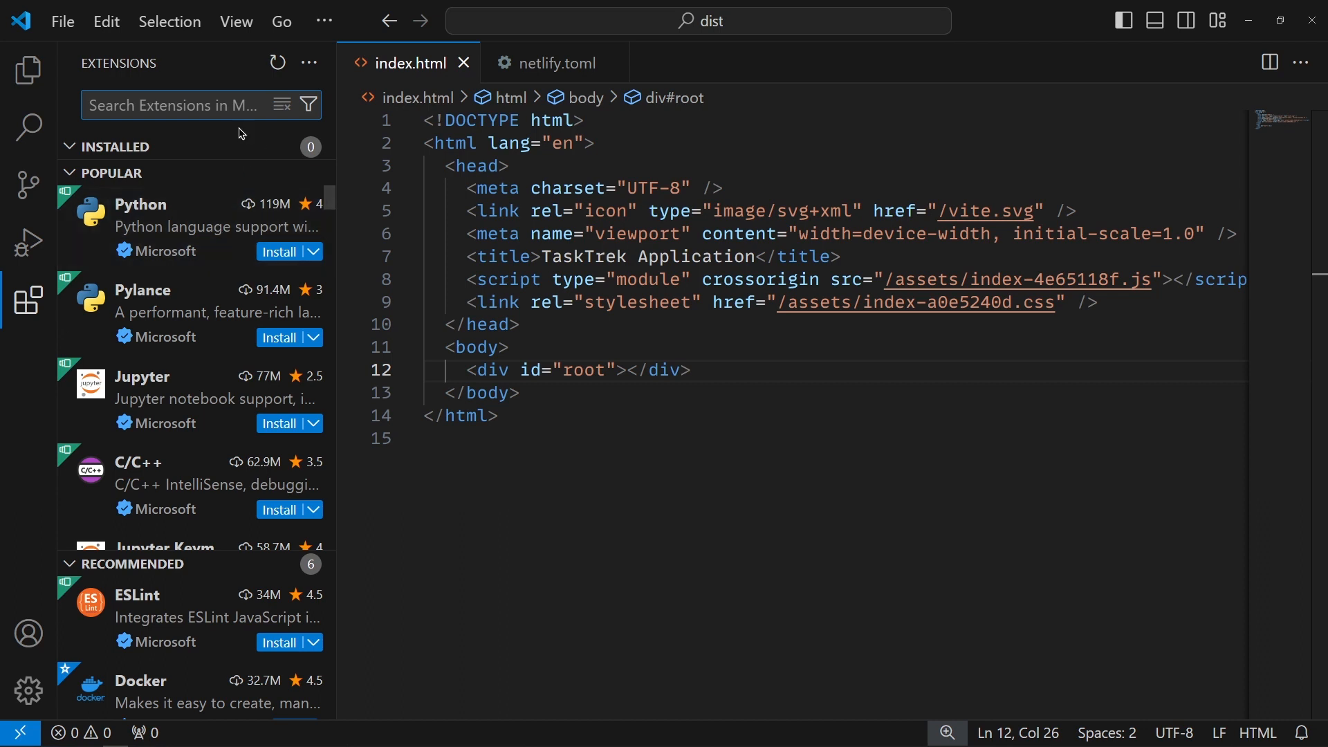
text(A)
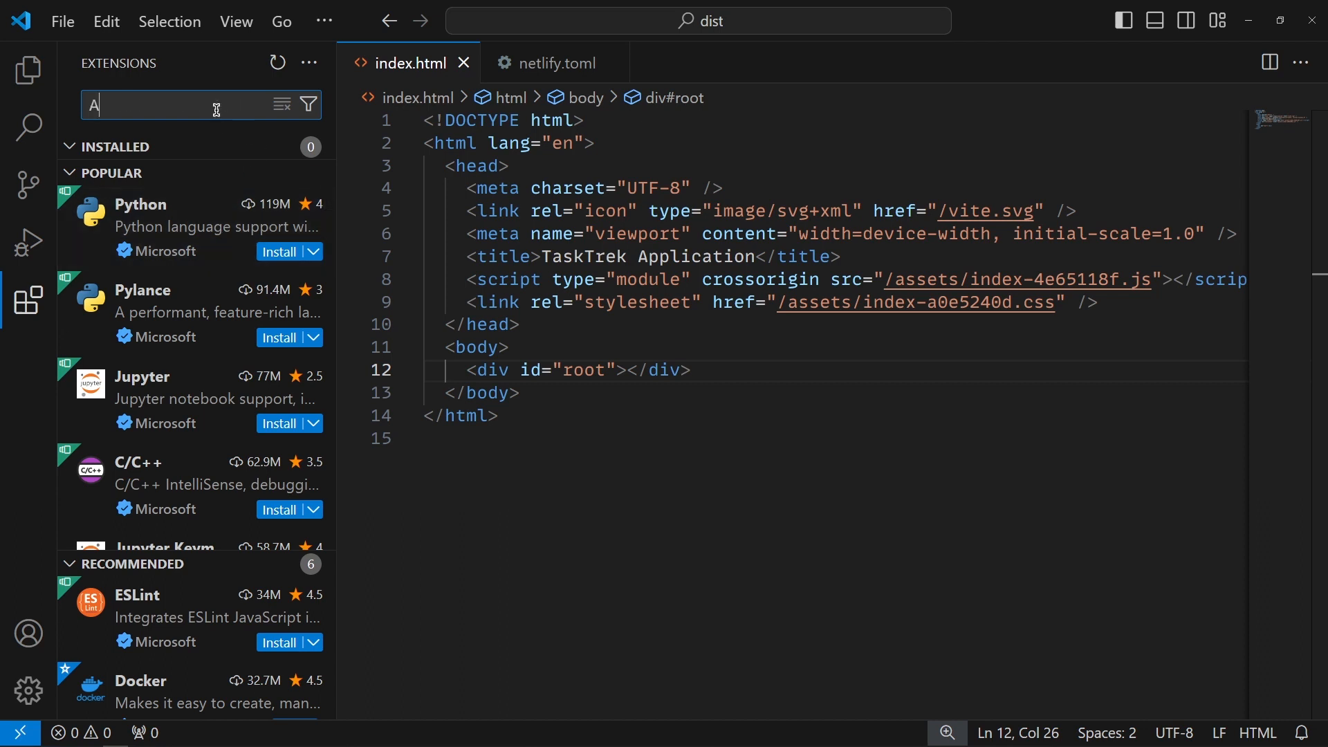
text(YU)
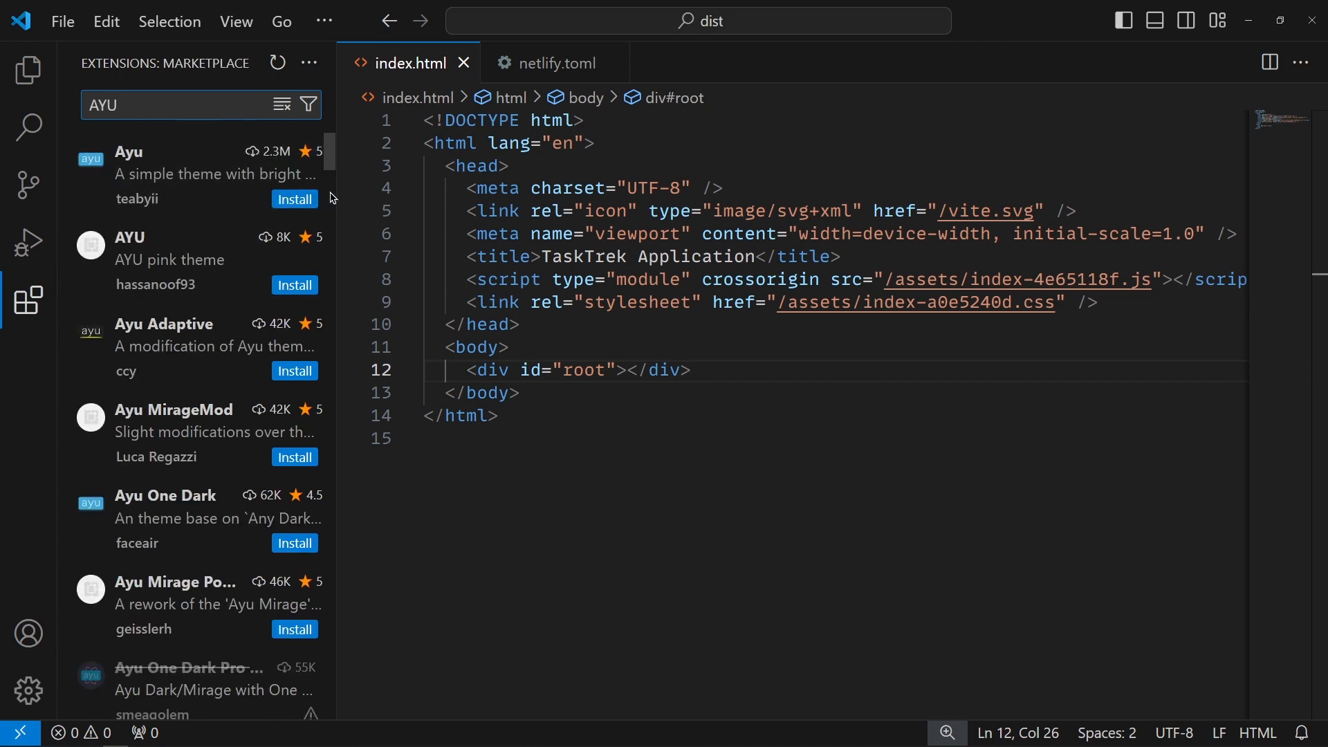
click(295, 198)
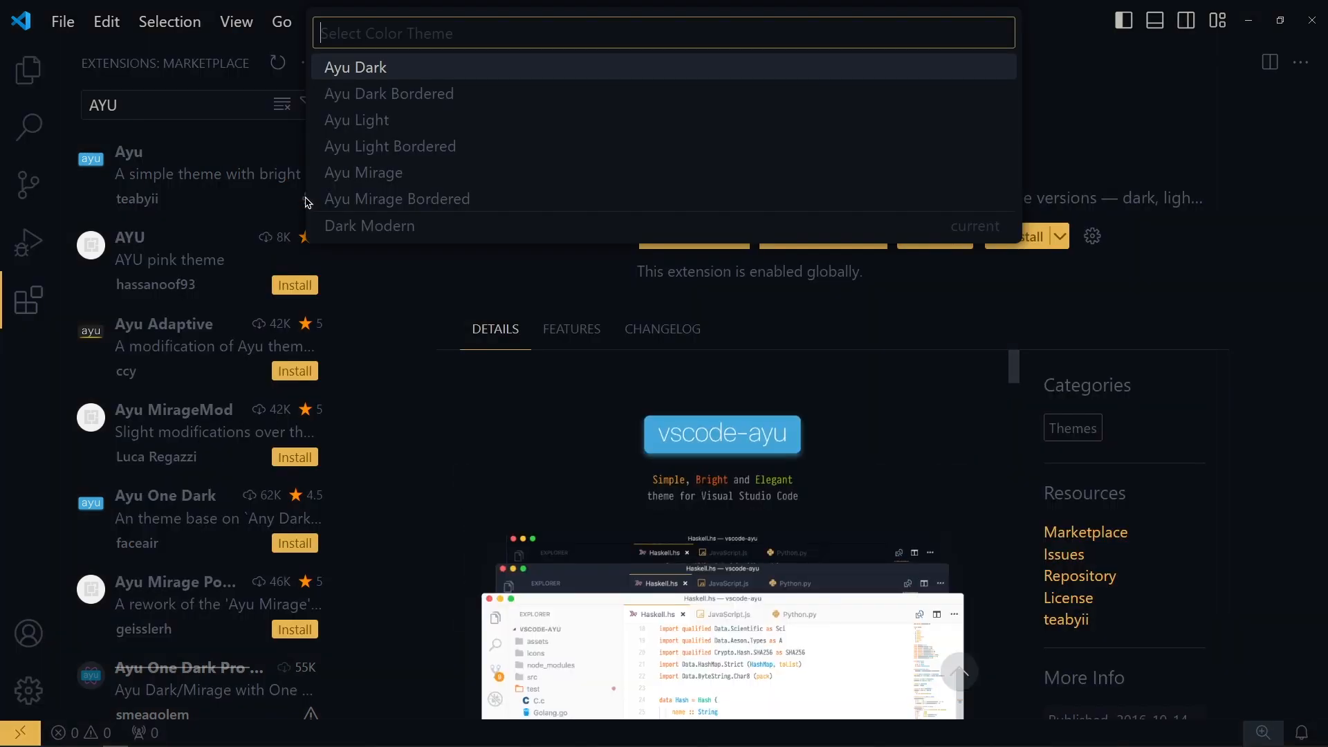
mouse_move(512, 199)
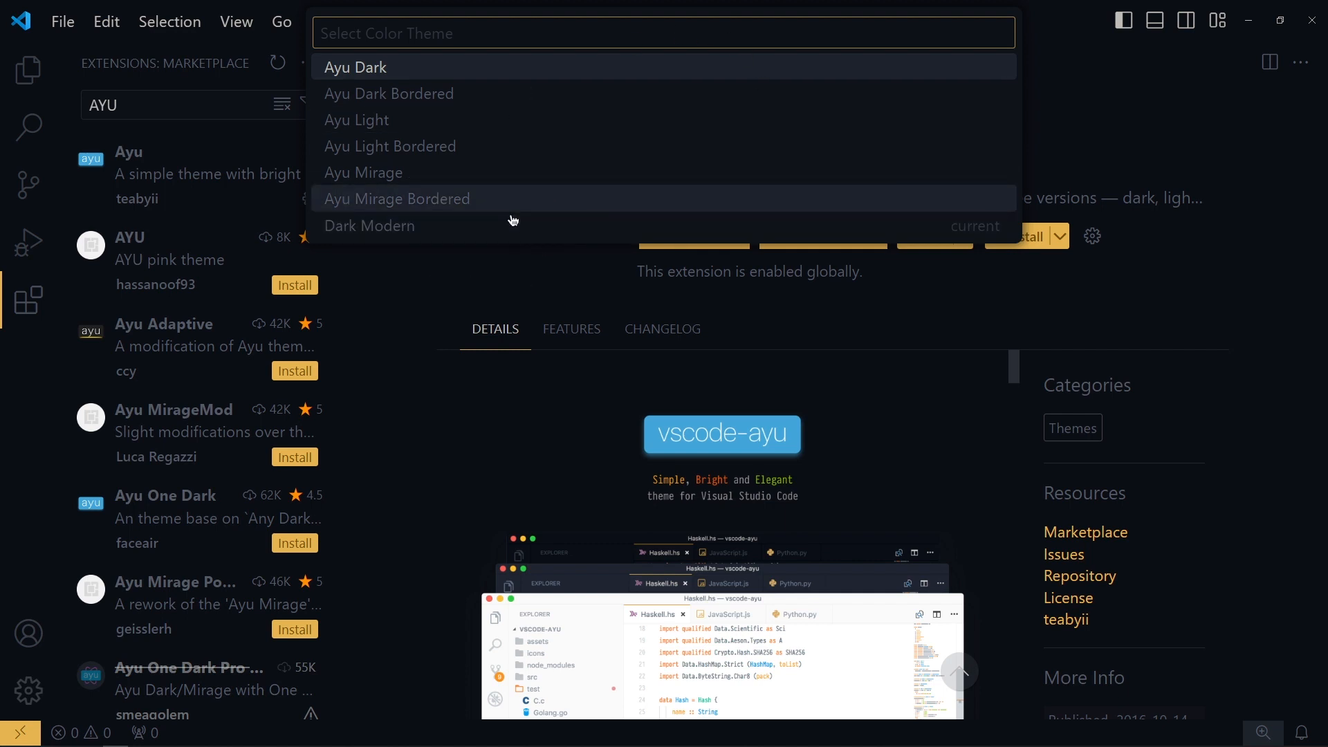
mouse_move(611, 261)
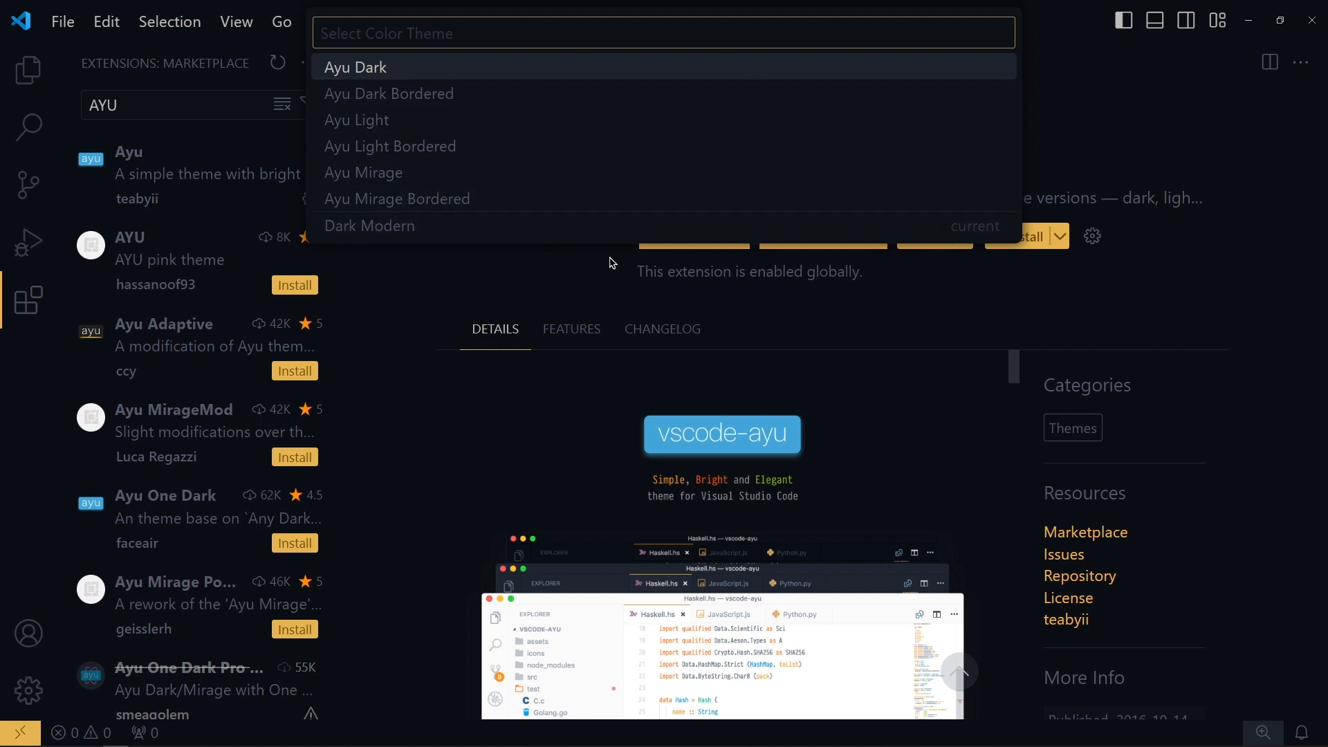
mouse_move(397, 198)
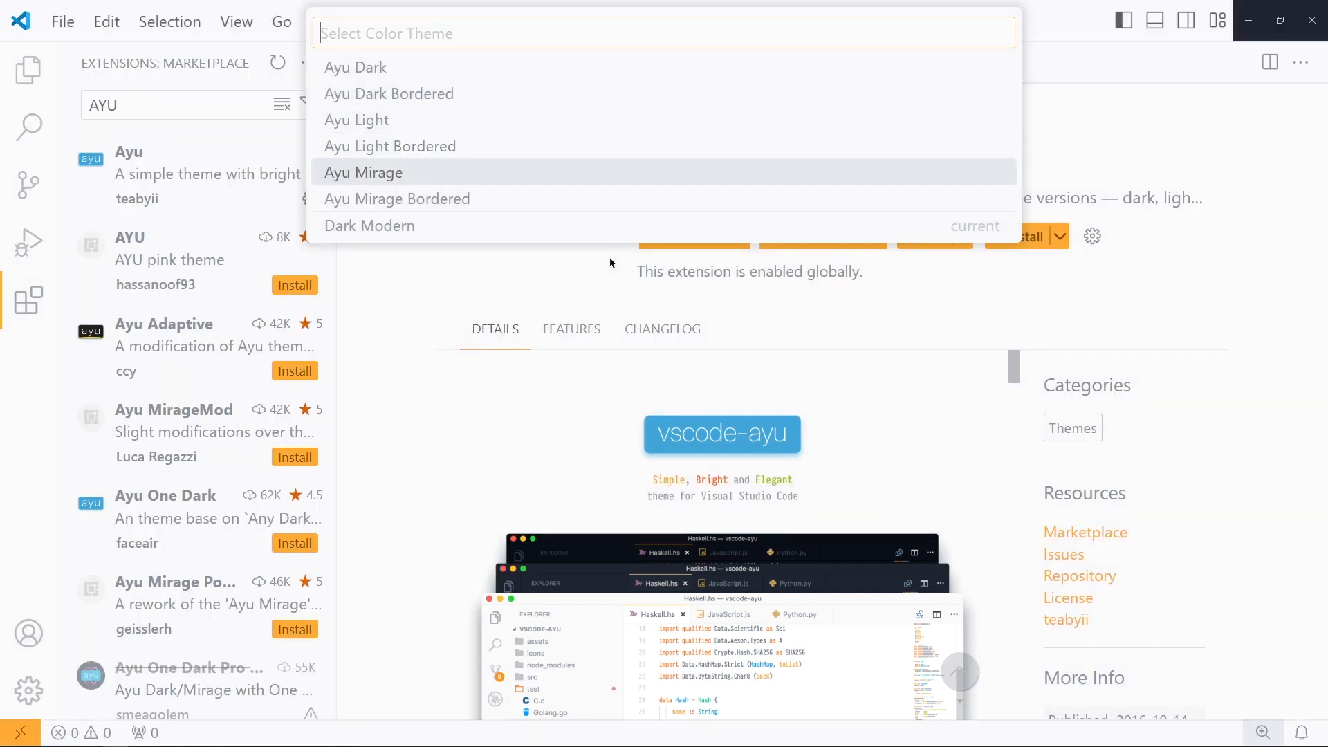
mouse_move(355, 66)
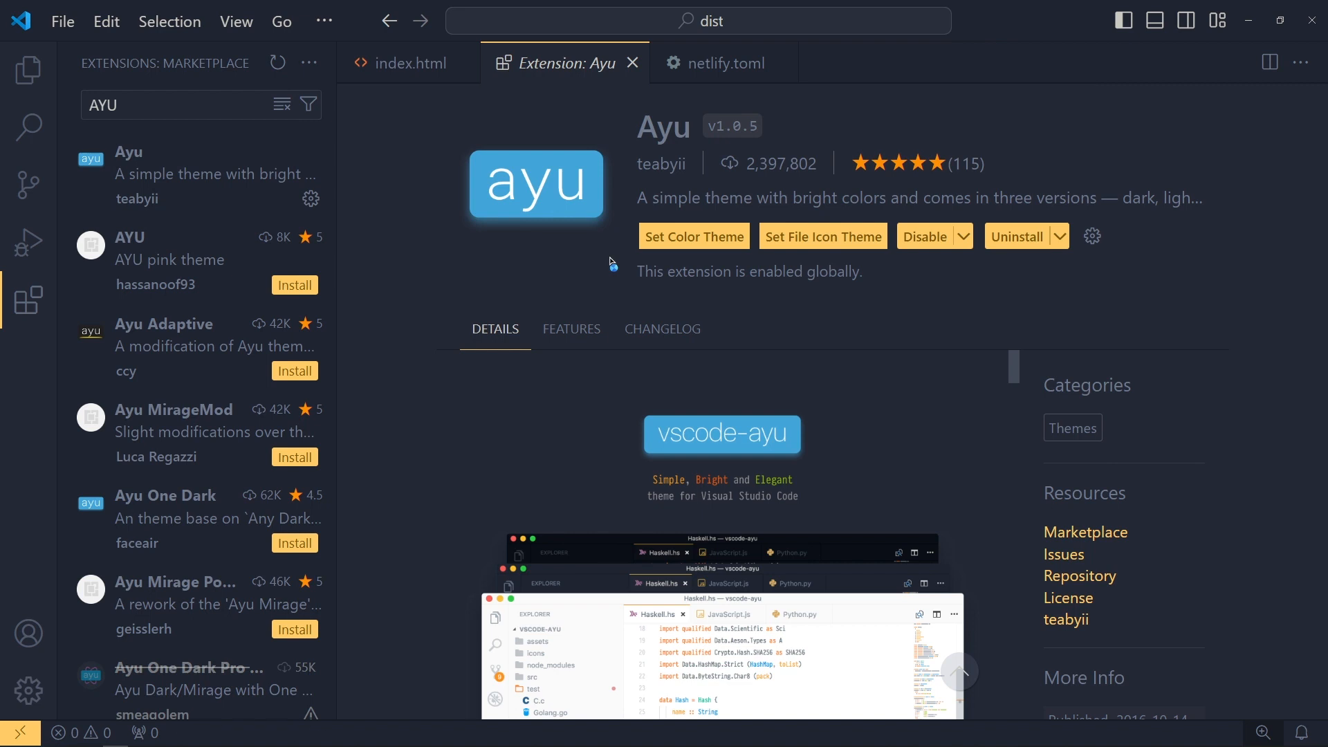
click(142, 104)
text(Mat)
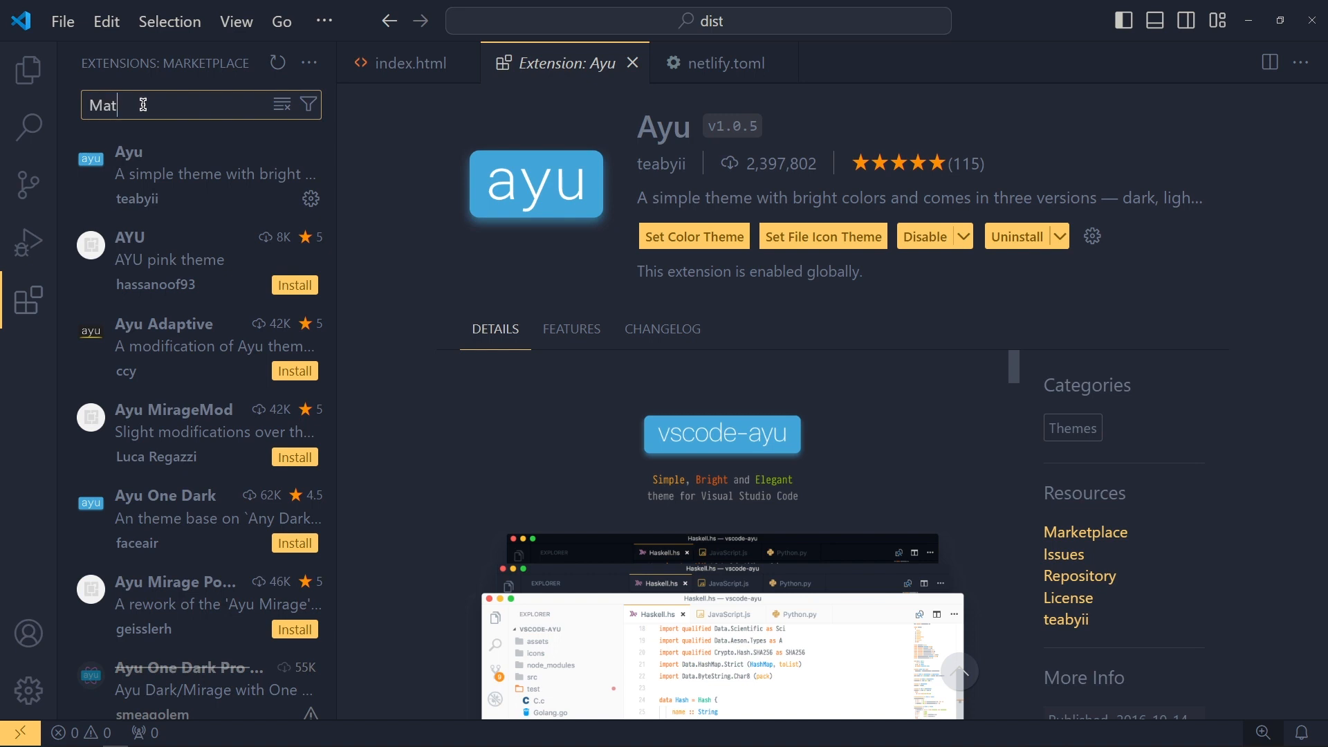
text(erial icon theme)
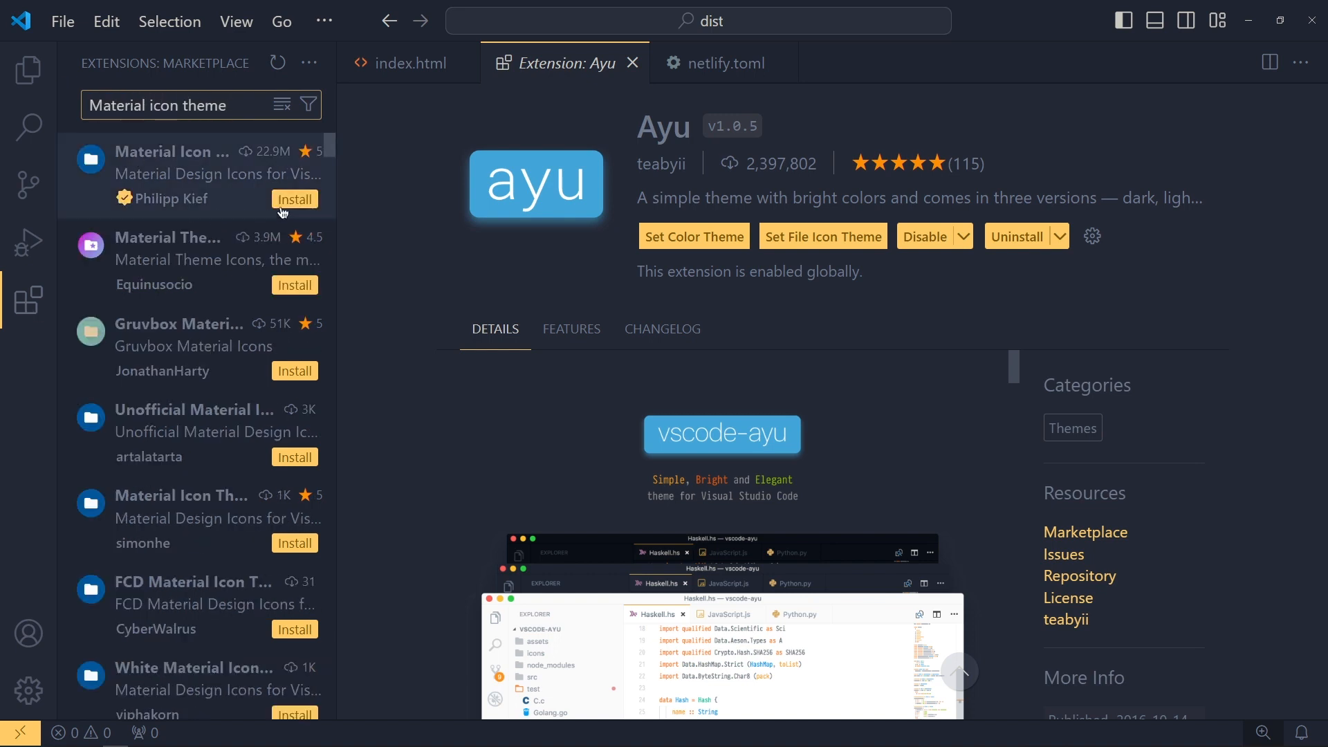
click(294, 197)
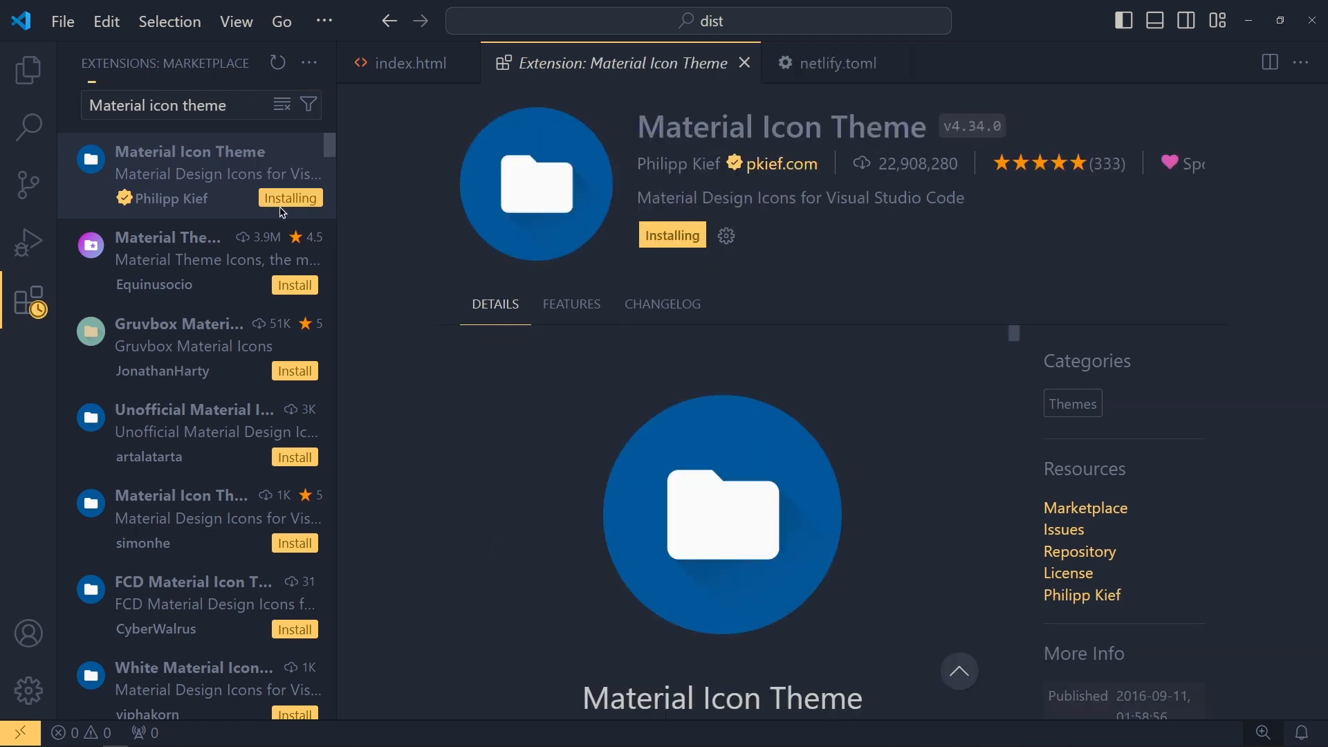
click(702, 236)
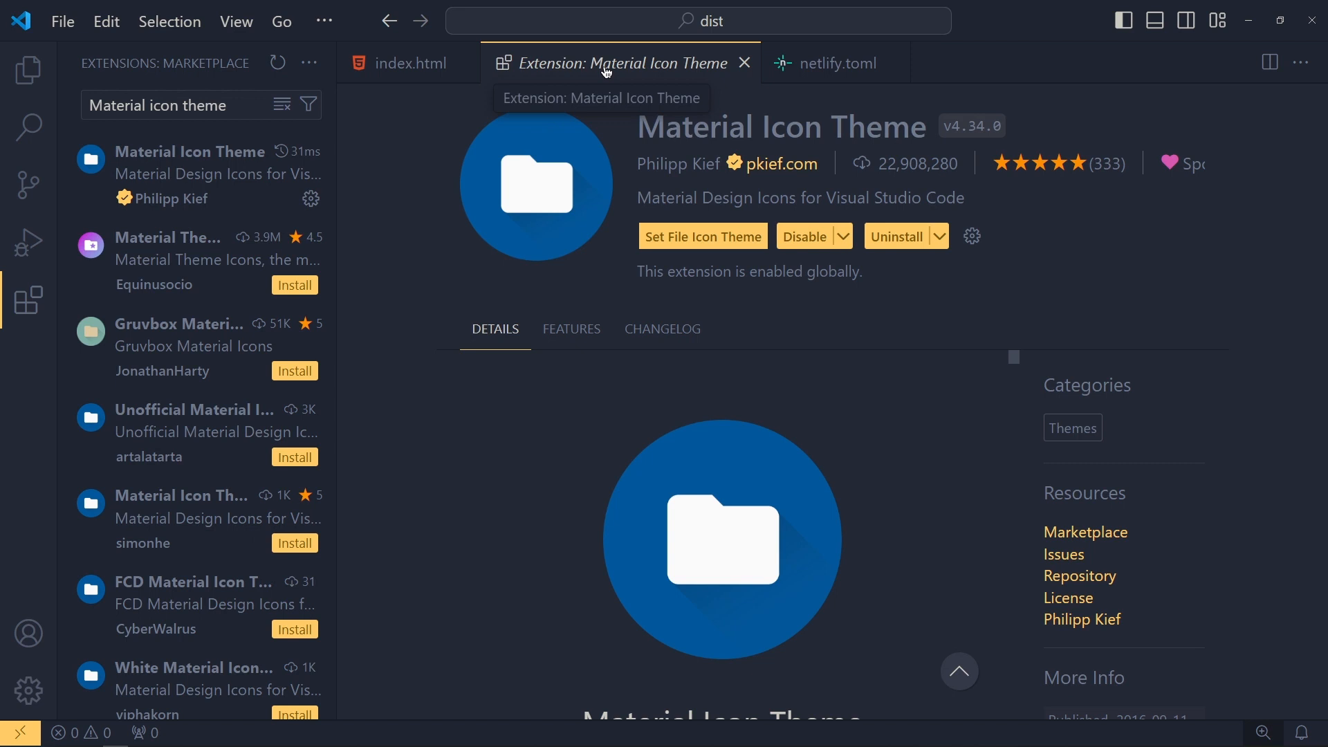
click(29, 70)
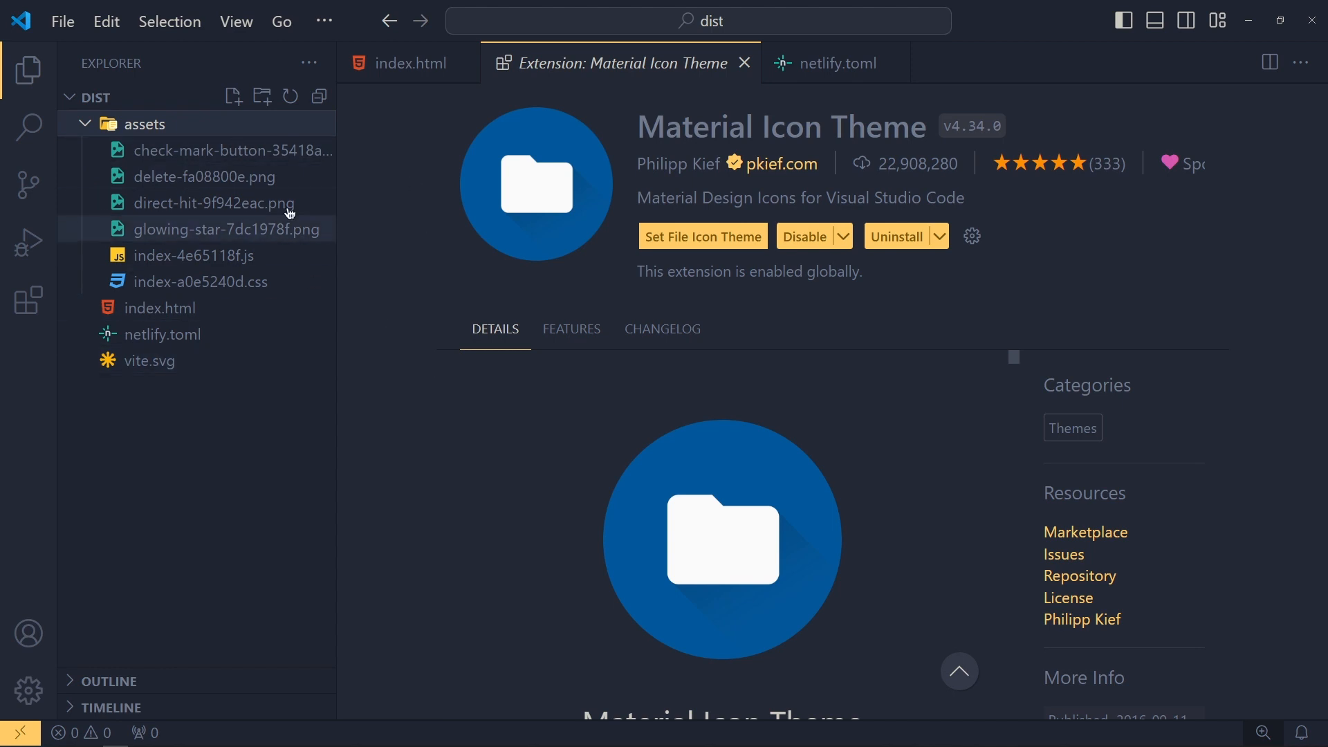
mouse_move(743, 63)
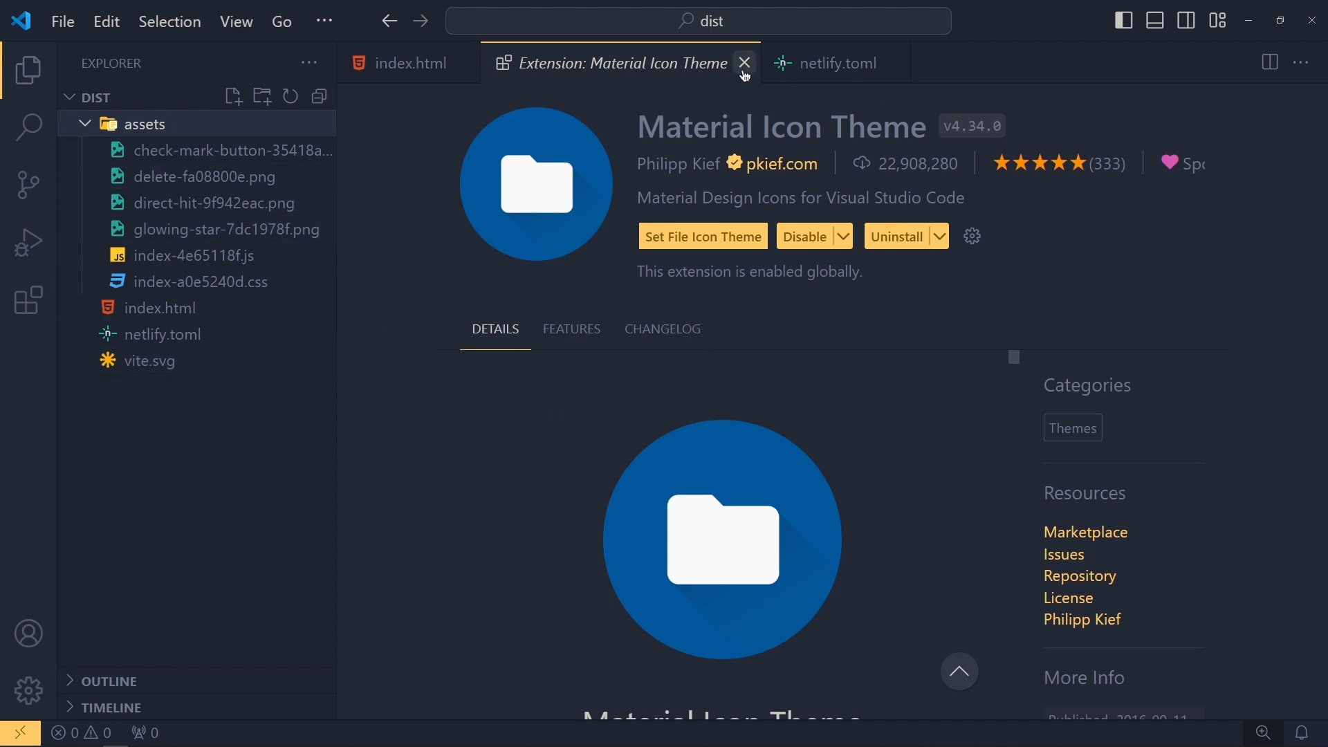
click(744, 64)
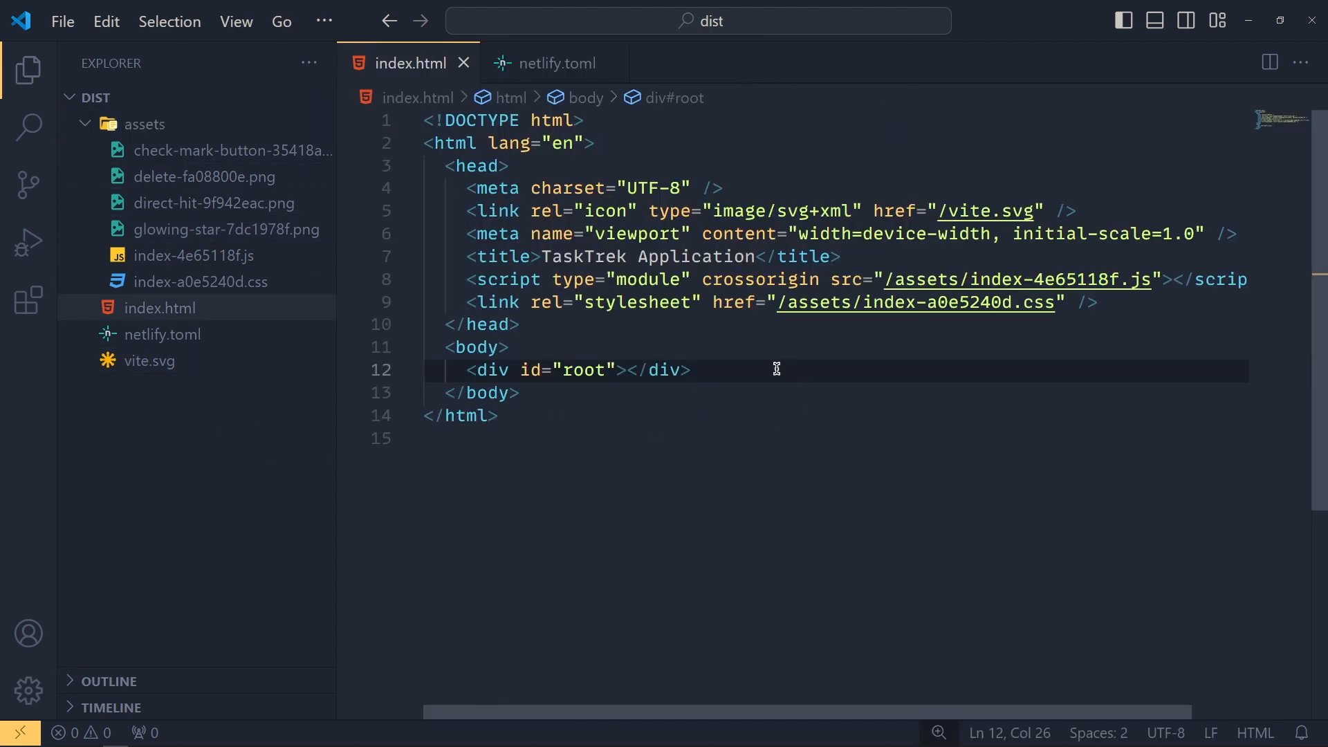
mouse_move(831, 444)
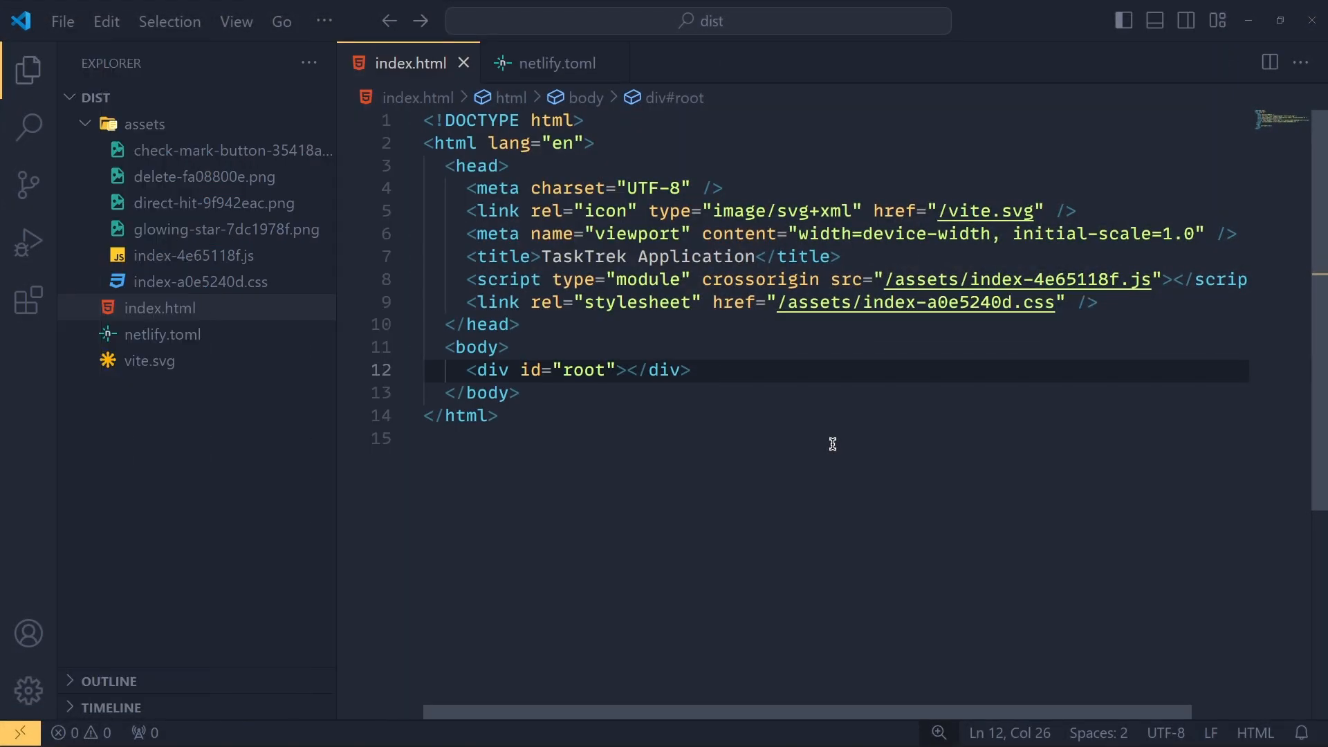
Locate Prettier - Code formatter in Extensions and scroll to its Default Formatter snippet.
click(29, 298)
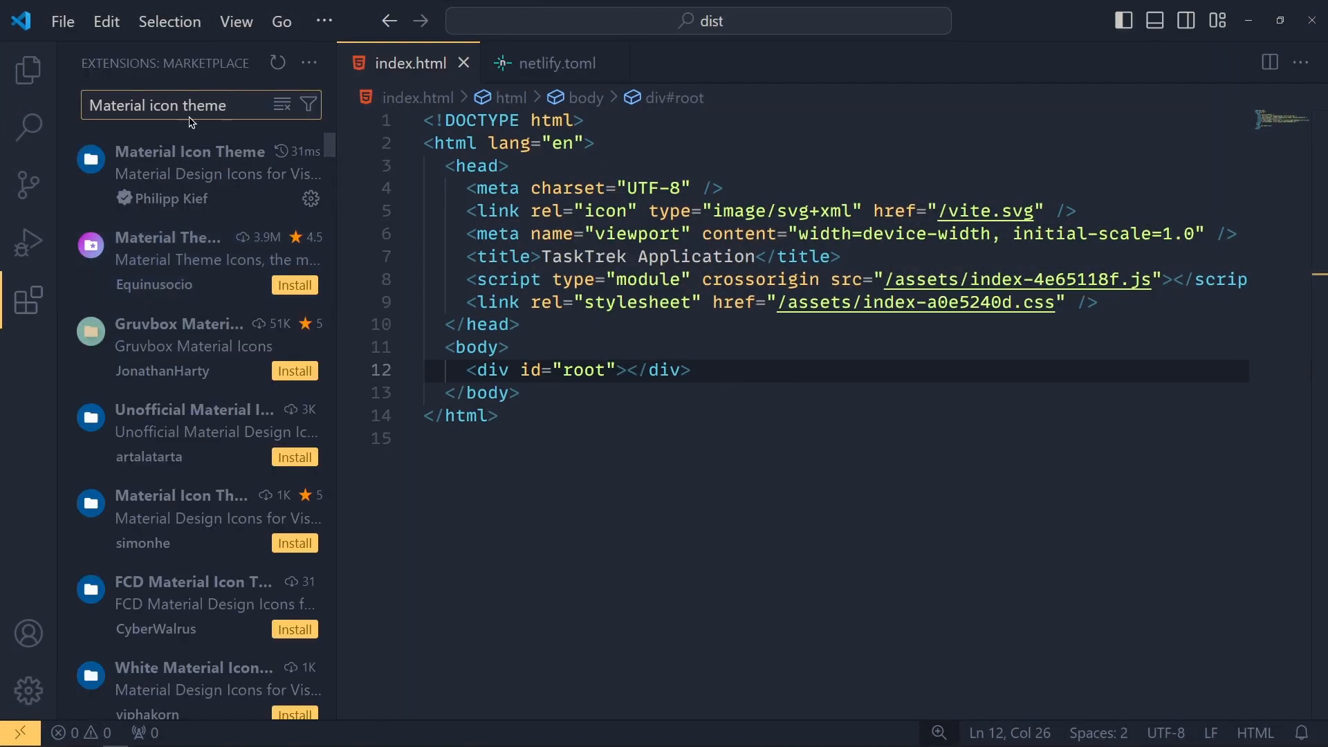
text(prettier)
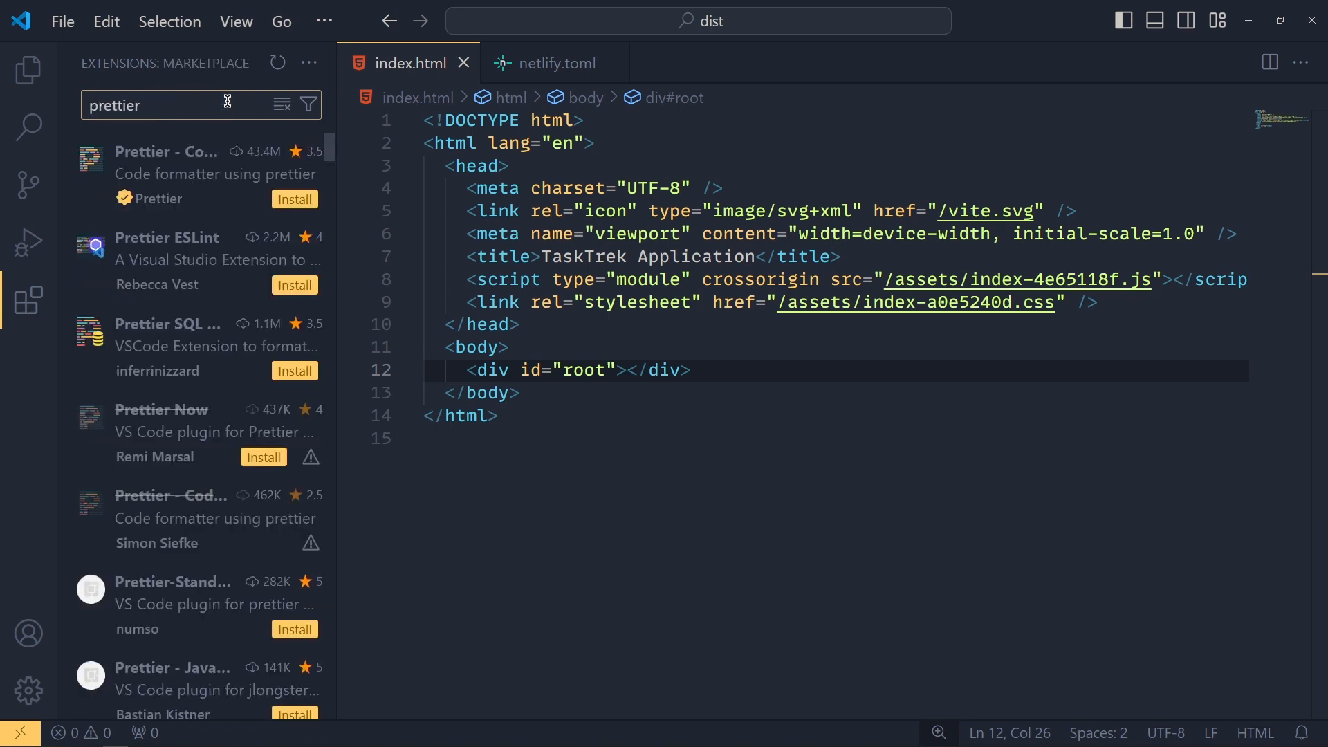
click(203, 174)
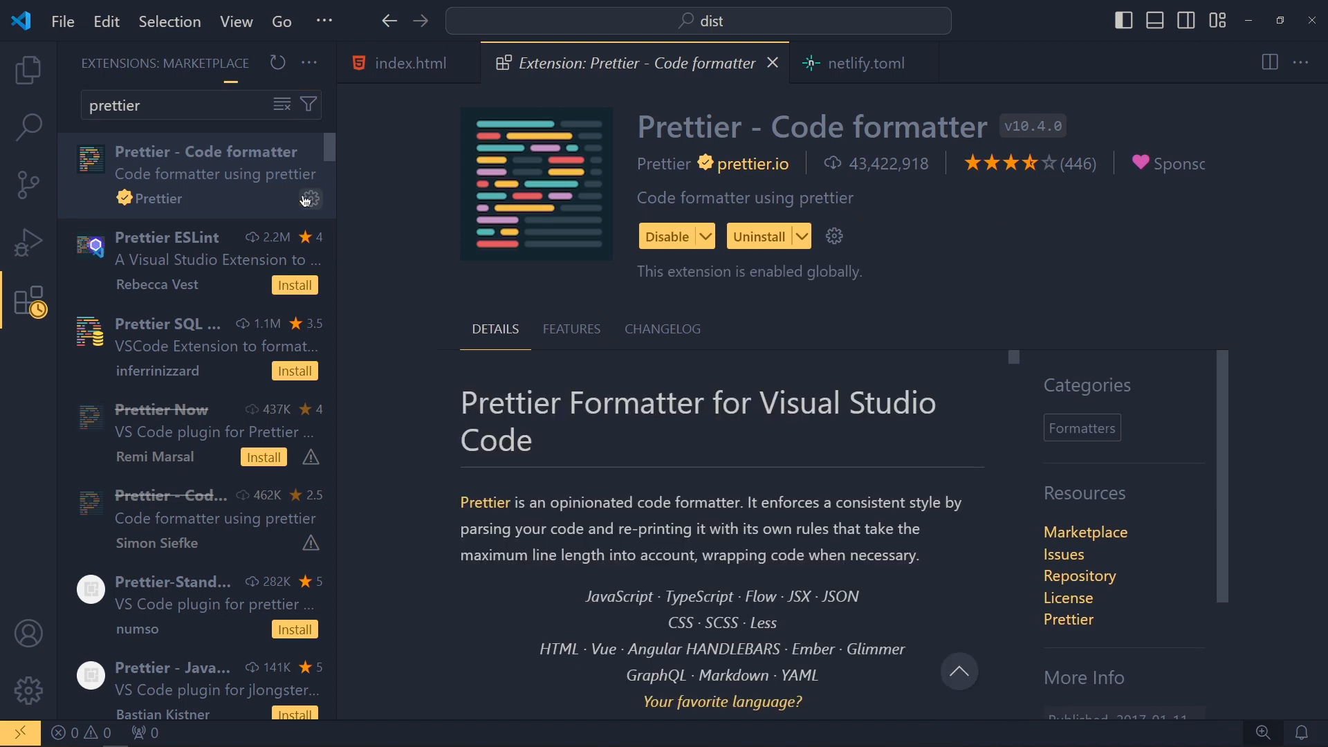
mouse_move(305, 200)
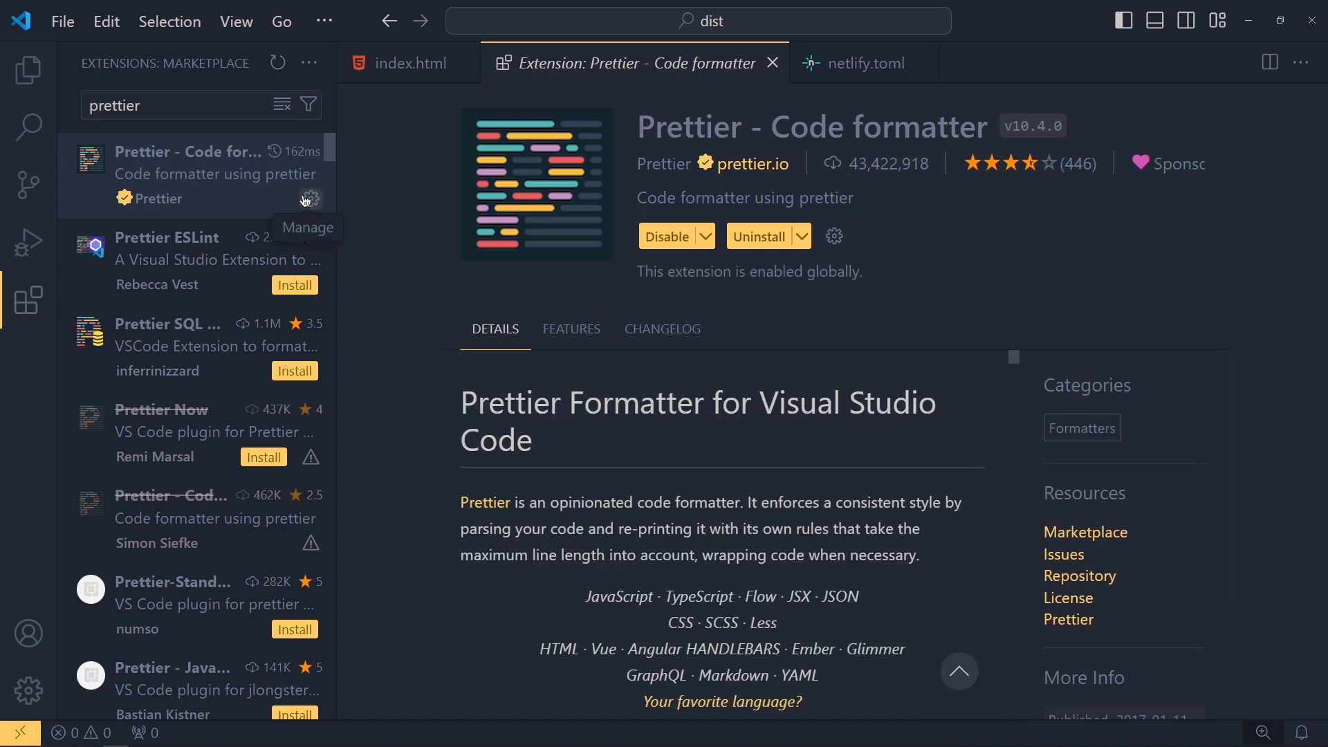
scroll(down, 3)
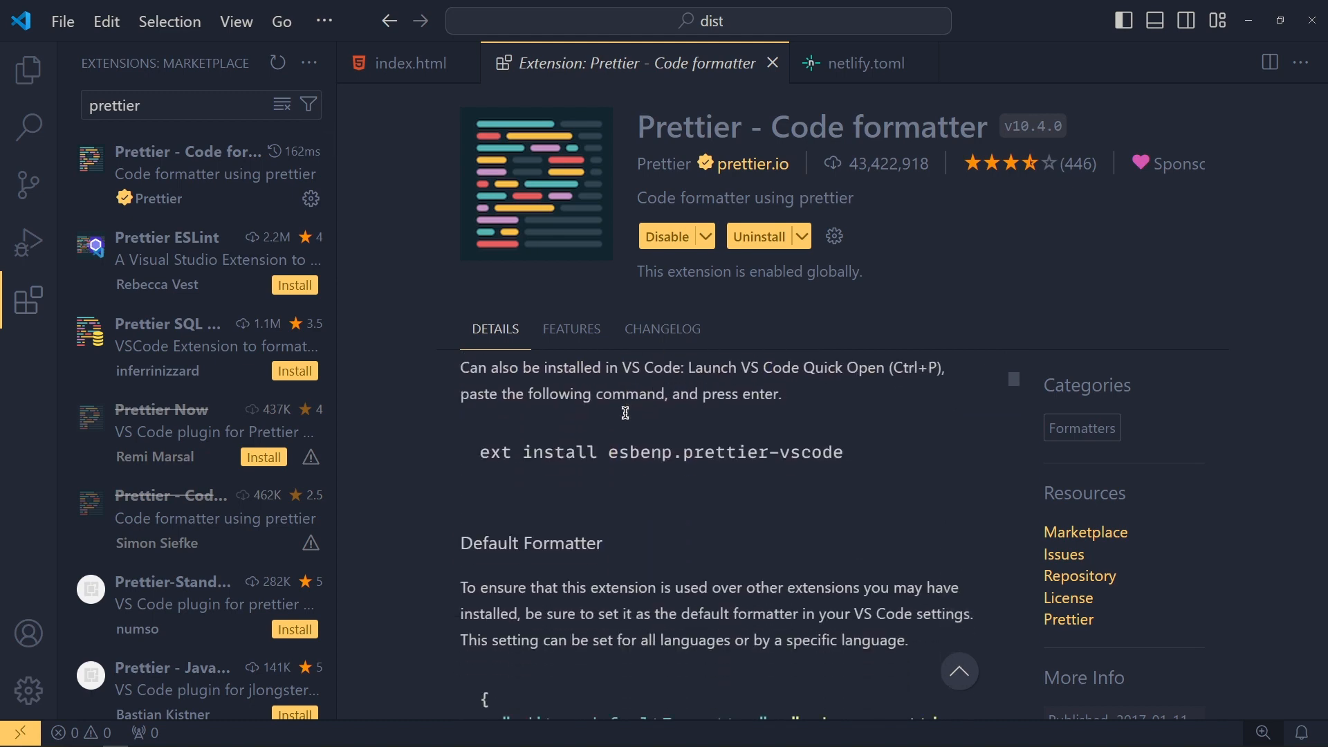
scroll(down, 3)
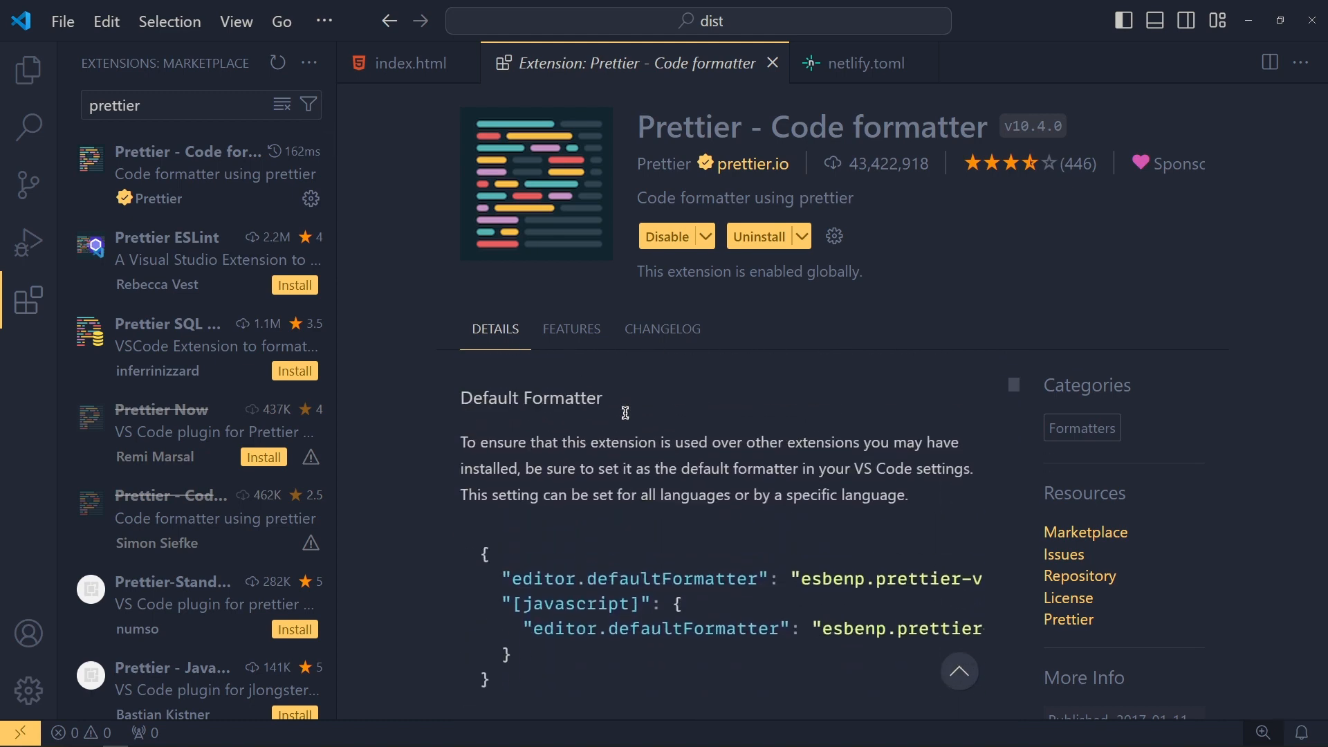
mouse_move(501, 575)
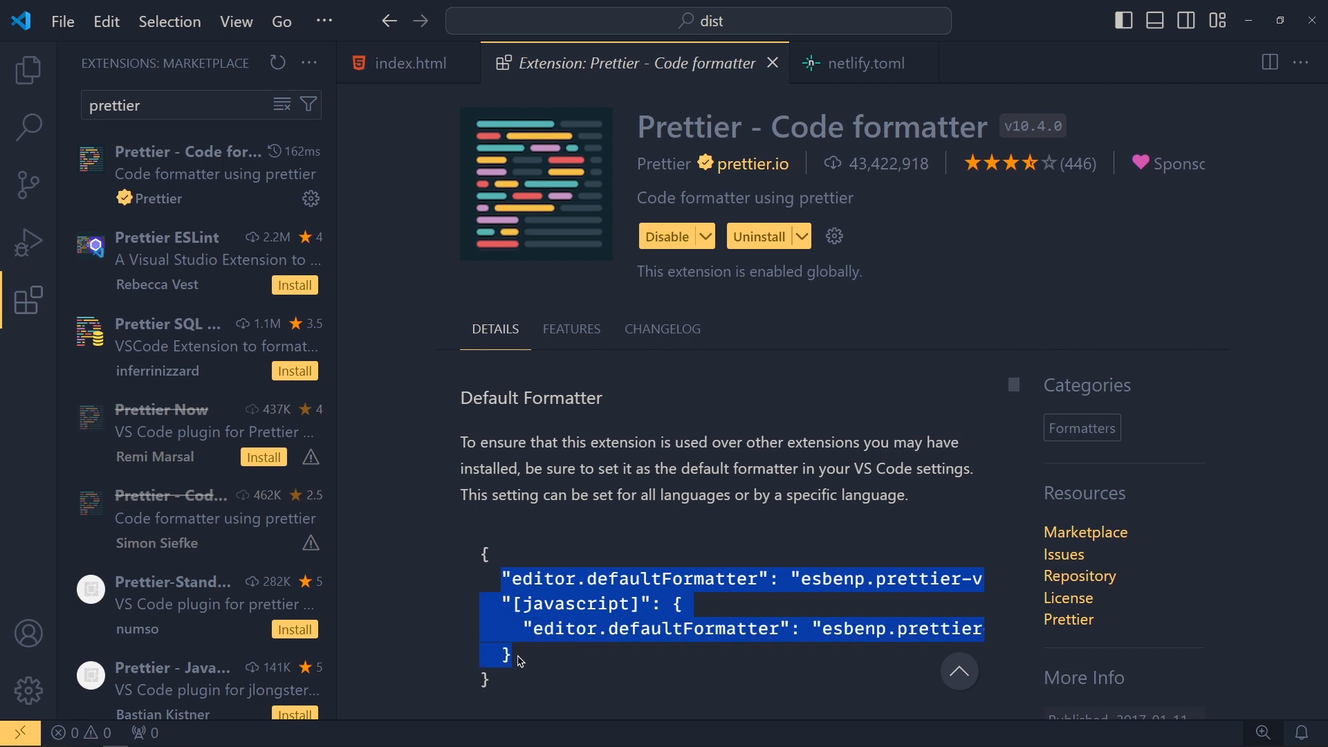
mouse_move(516, 661)
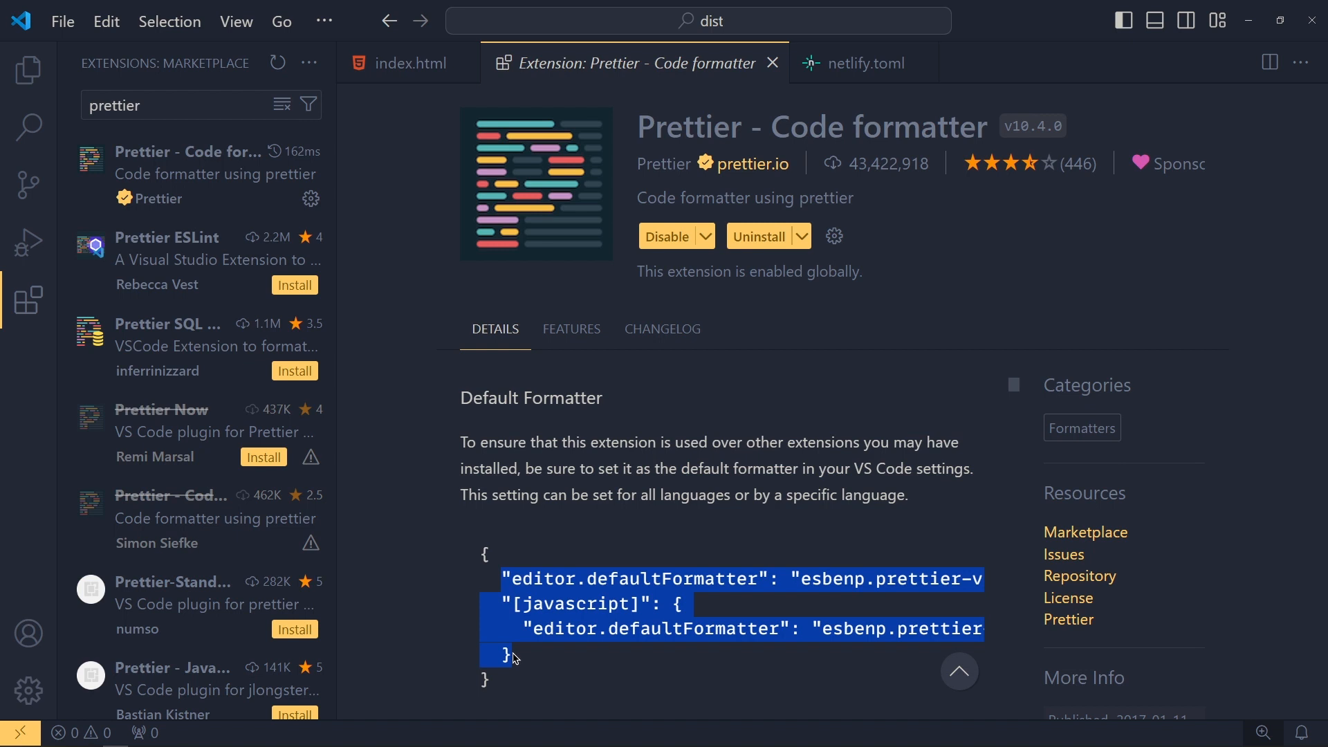
mouse_move(28, 691)
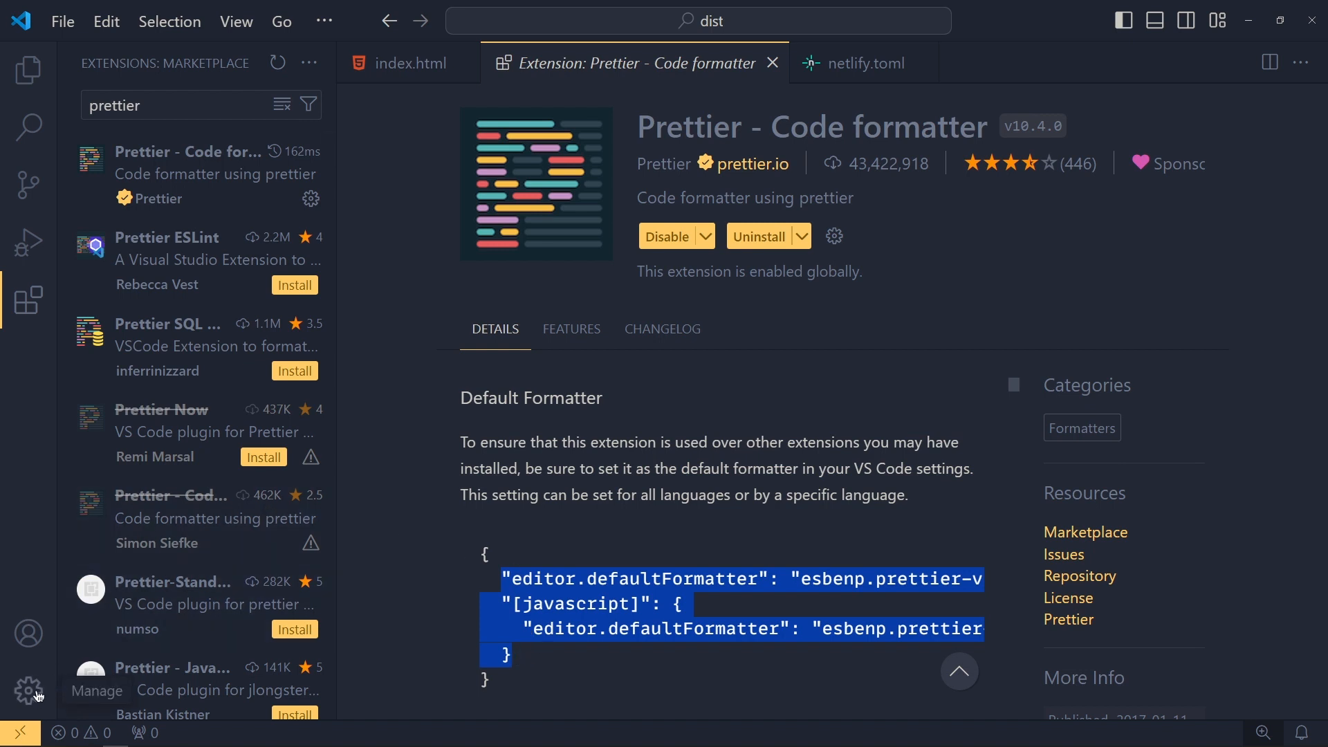
Add esbenp.prettier-vscode as the default formatter in the user settings.json, with the missing comma.
click(27, 689)
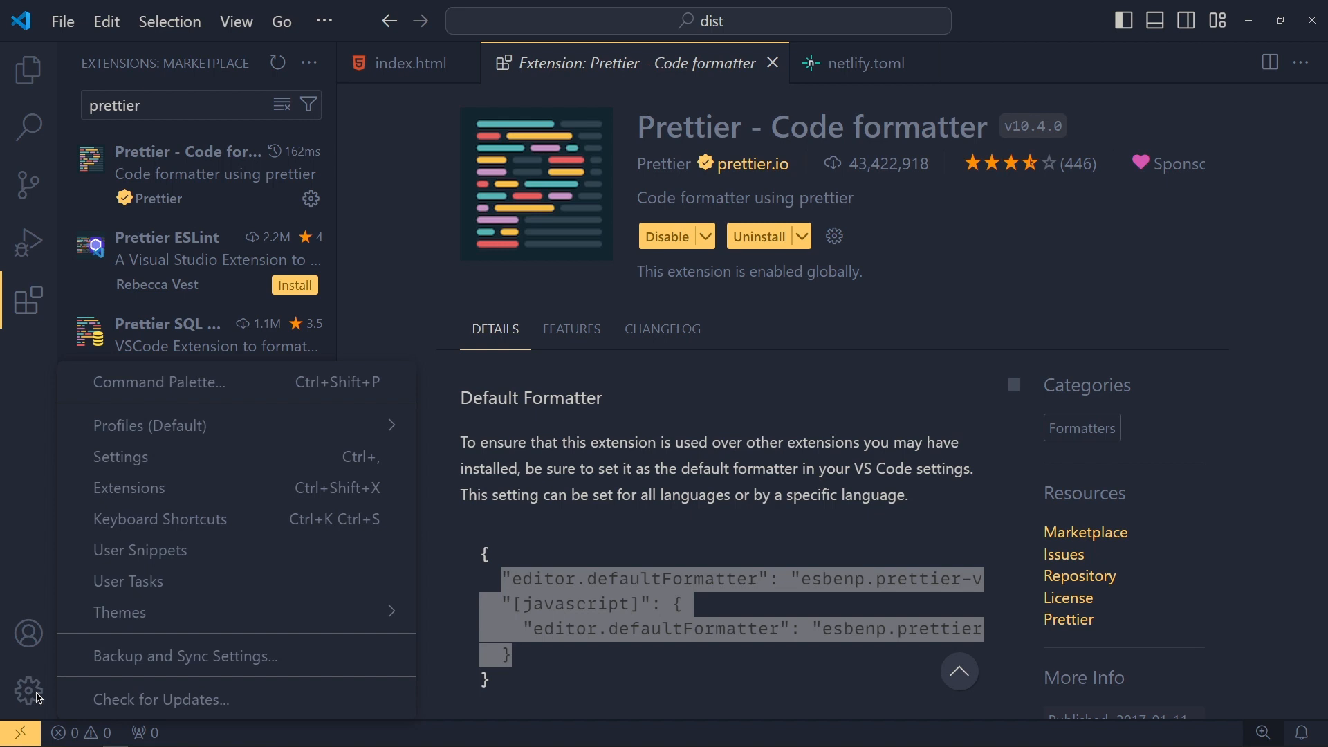
click(120, 457)
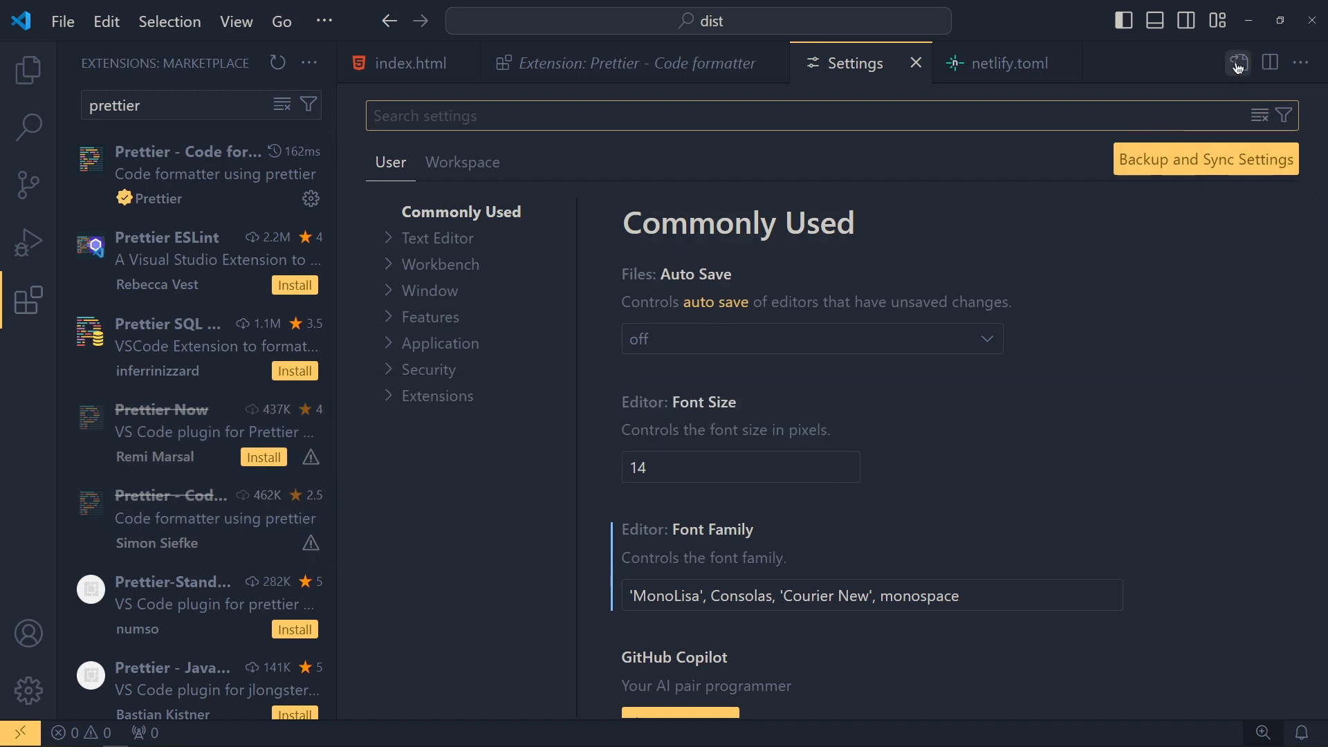
click(1235, 62)
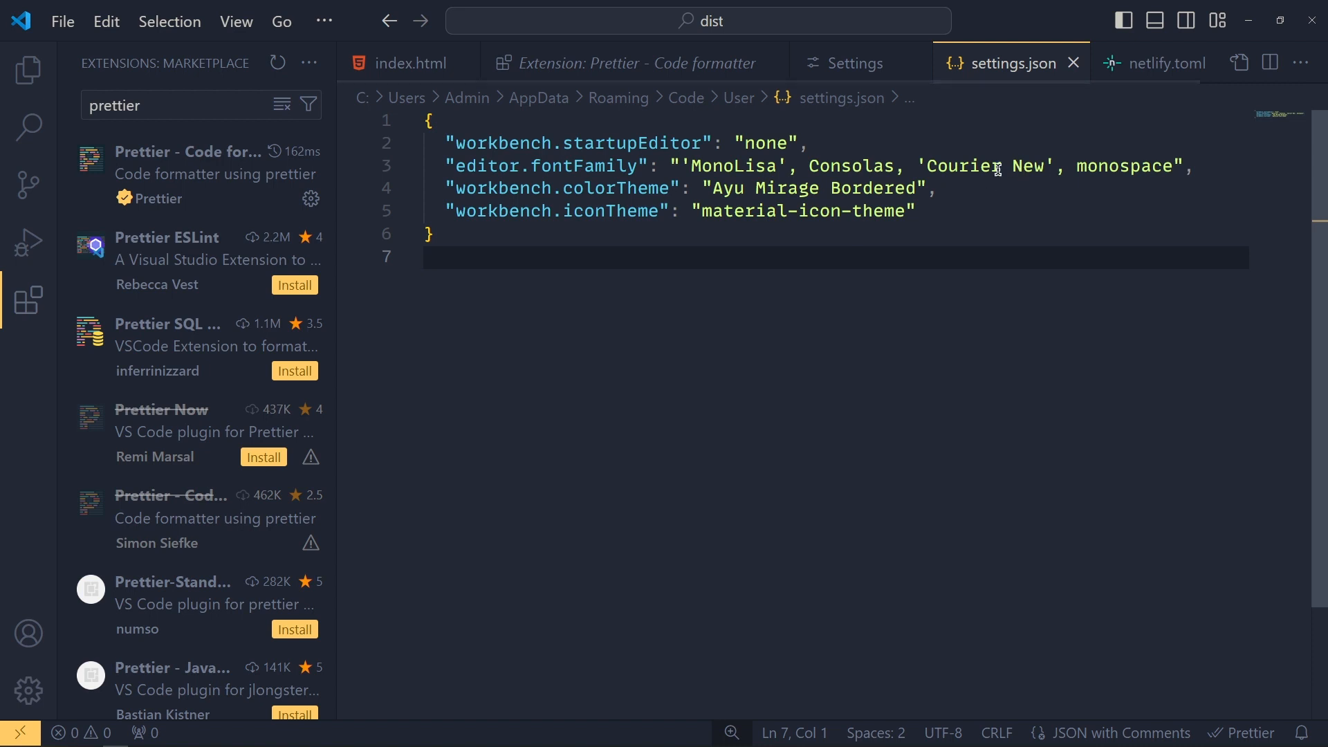
key(Enter)
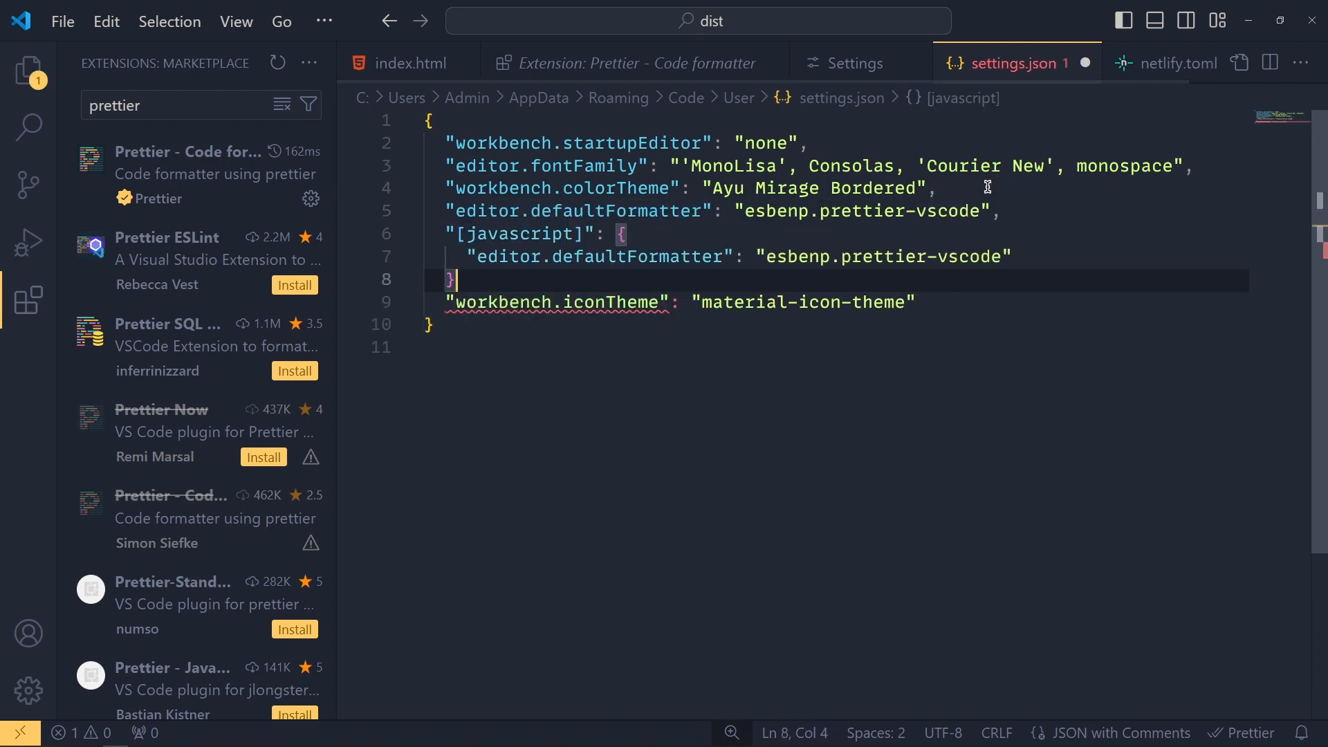
mouse_move(631, 348)
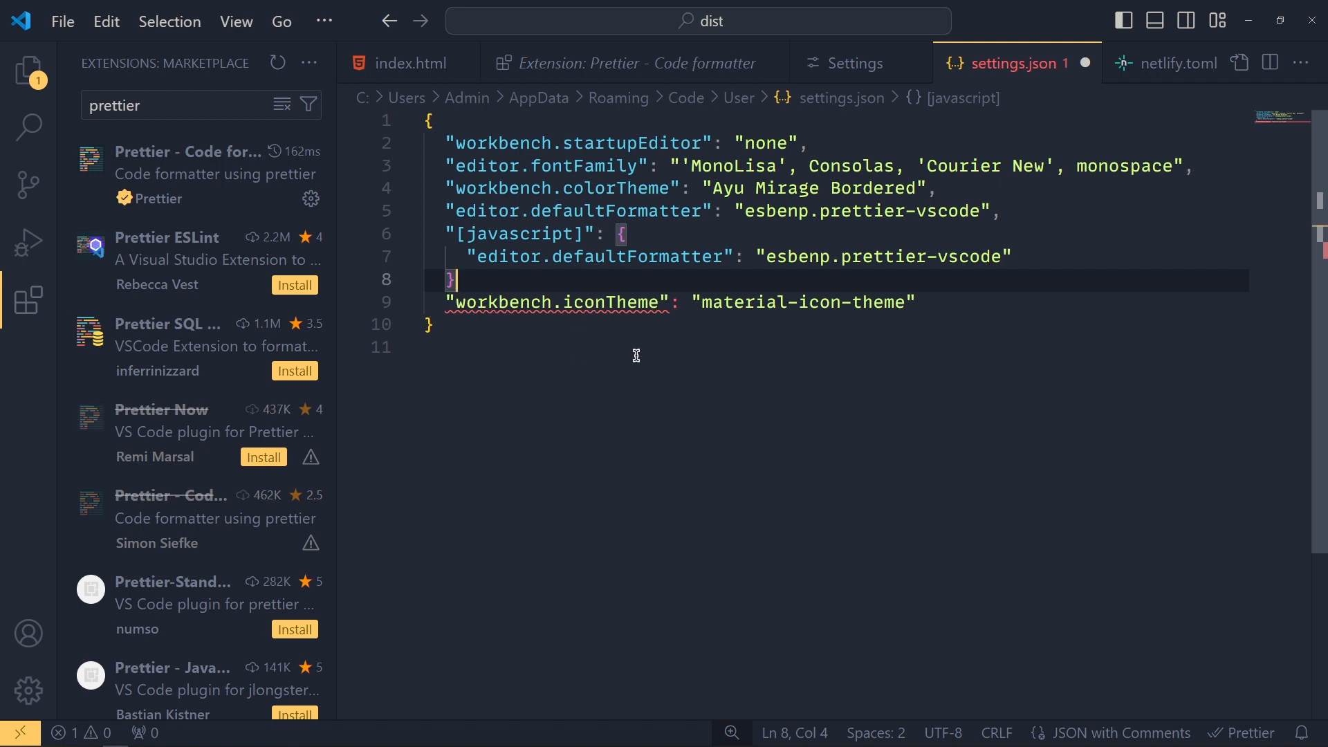
text(,)
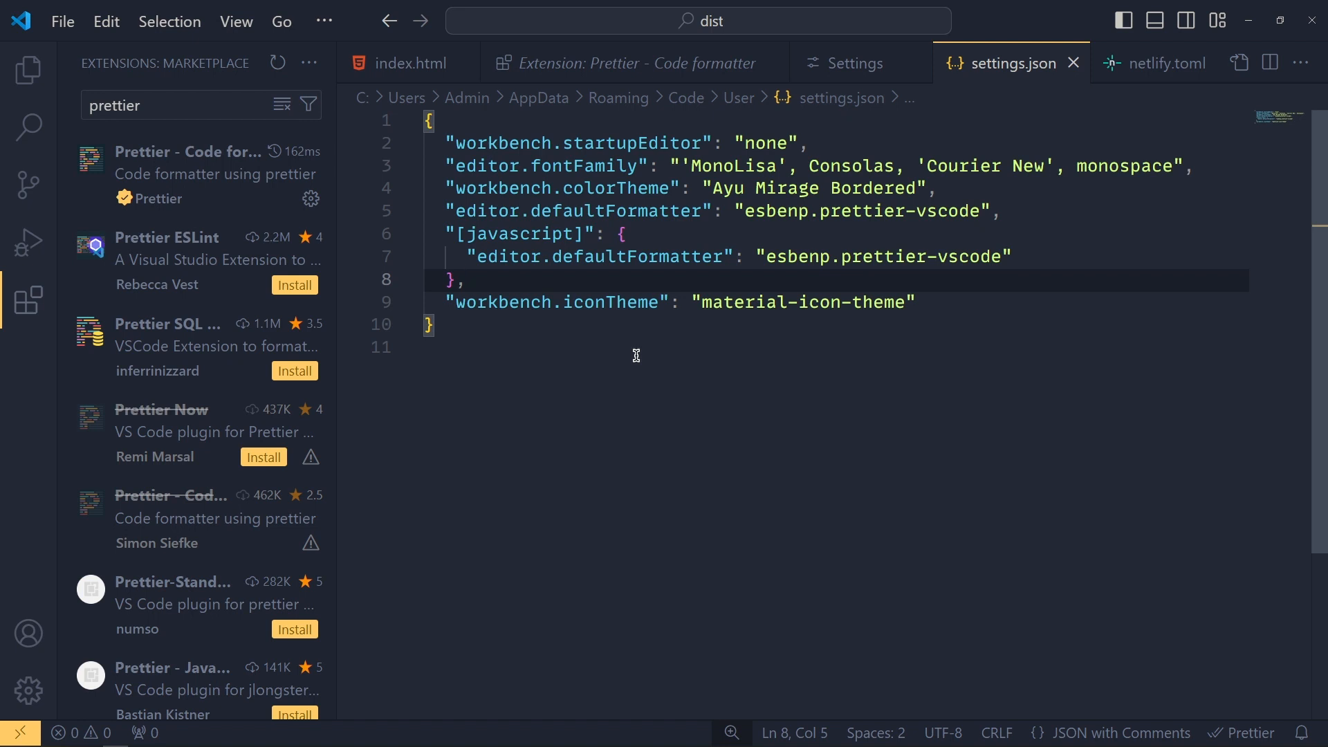
mouse_move(1085, 69)
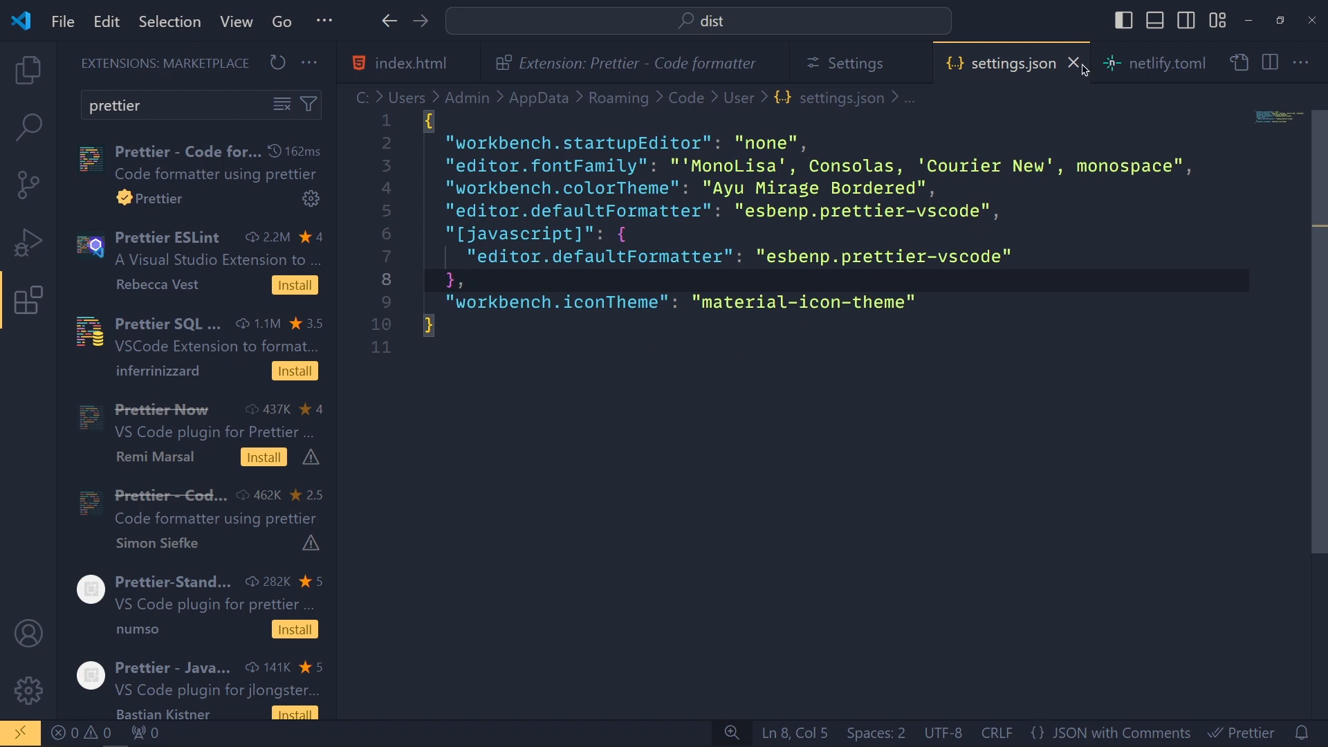
Close settings.json and enable Editor: Format On Save from the settings search.
click(1074, 62)
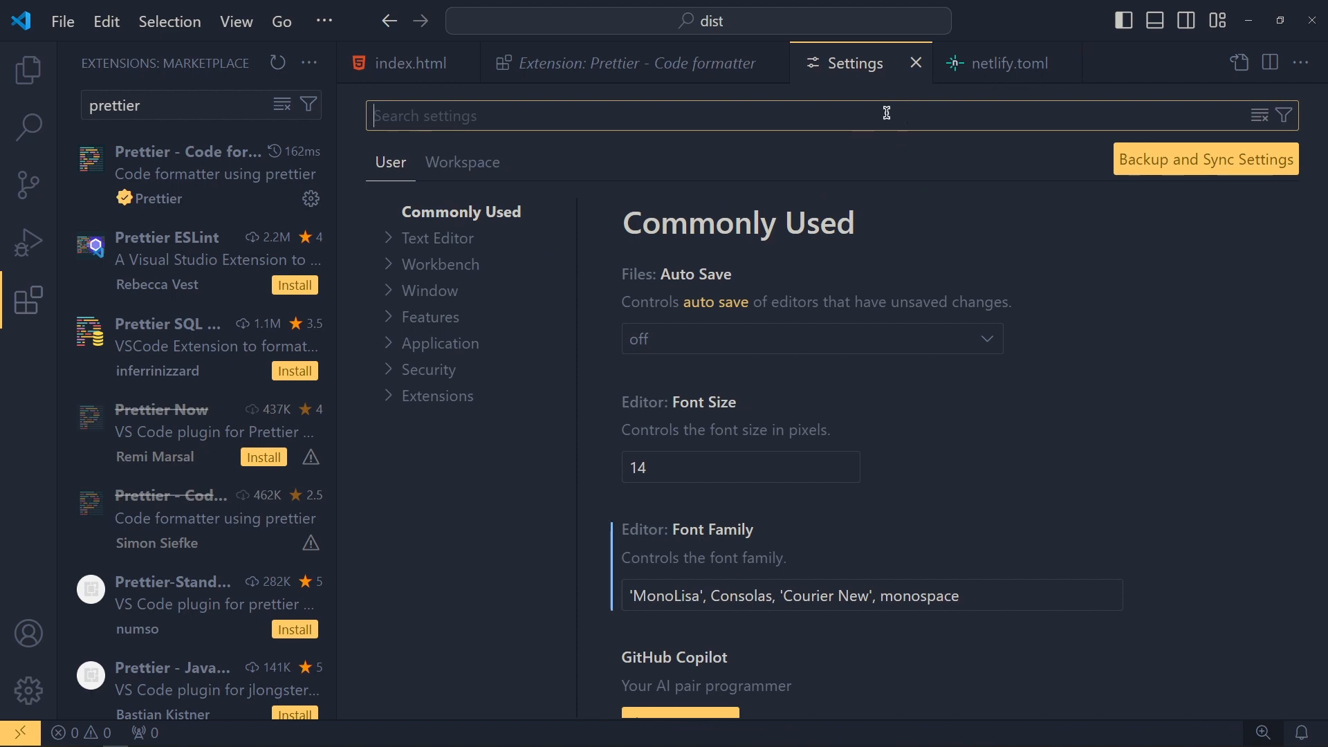
text(format on)
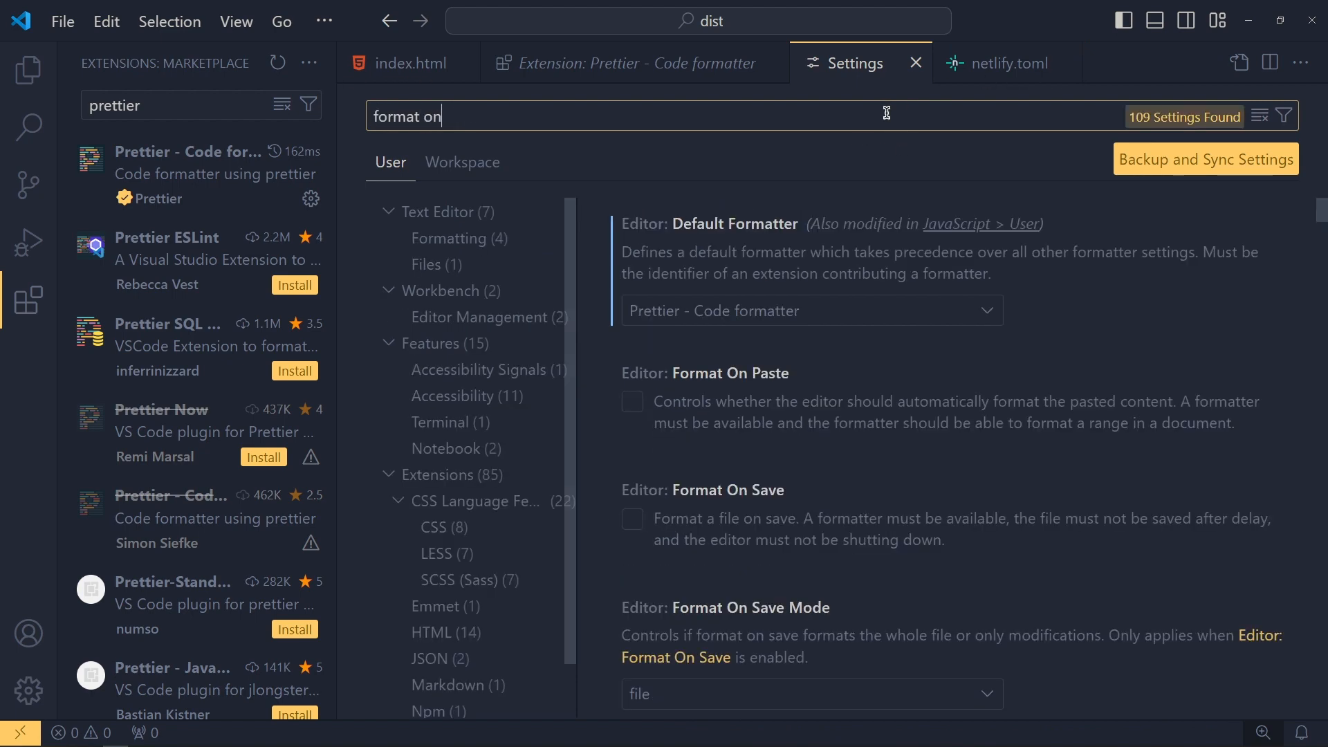
text(save)
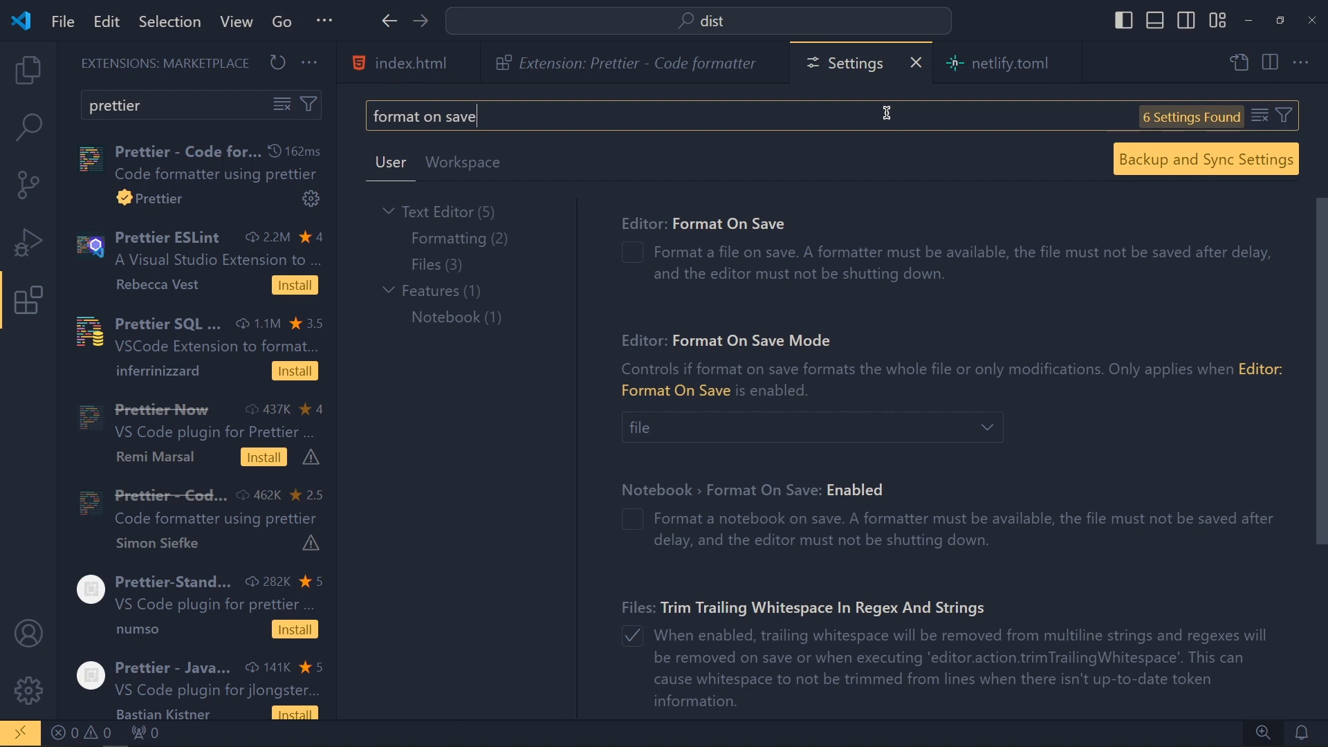
click(632, 251)
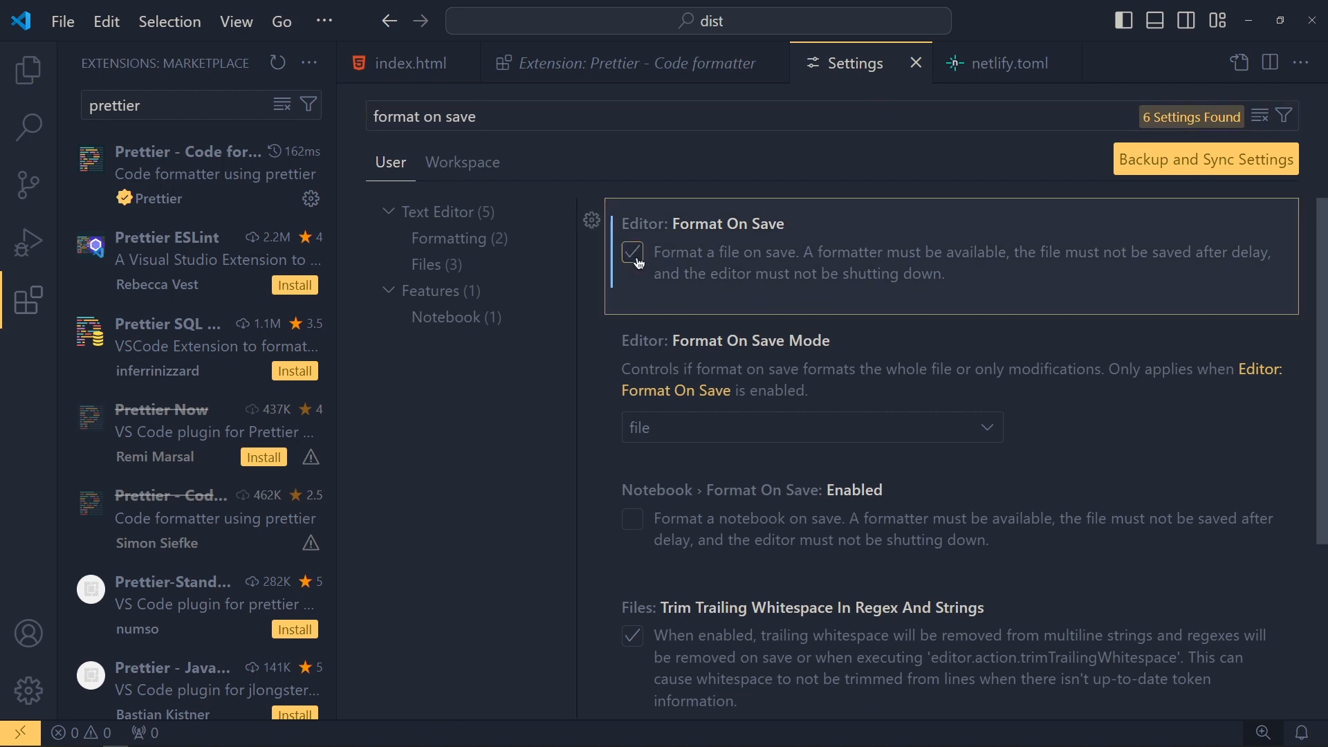
mouse_move(656, 274)
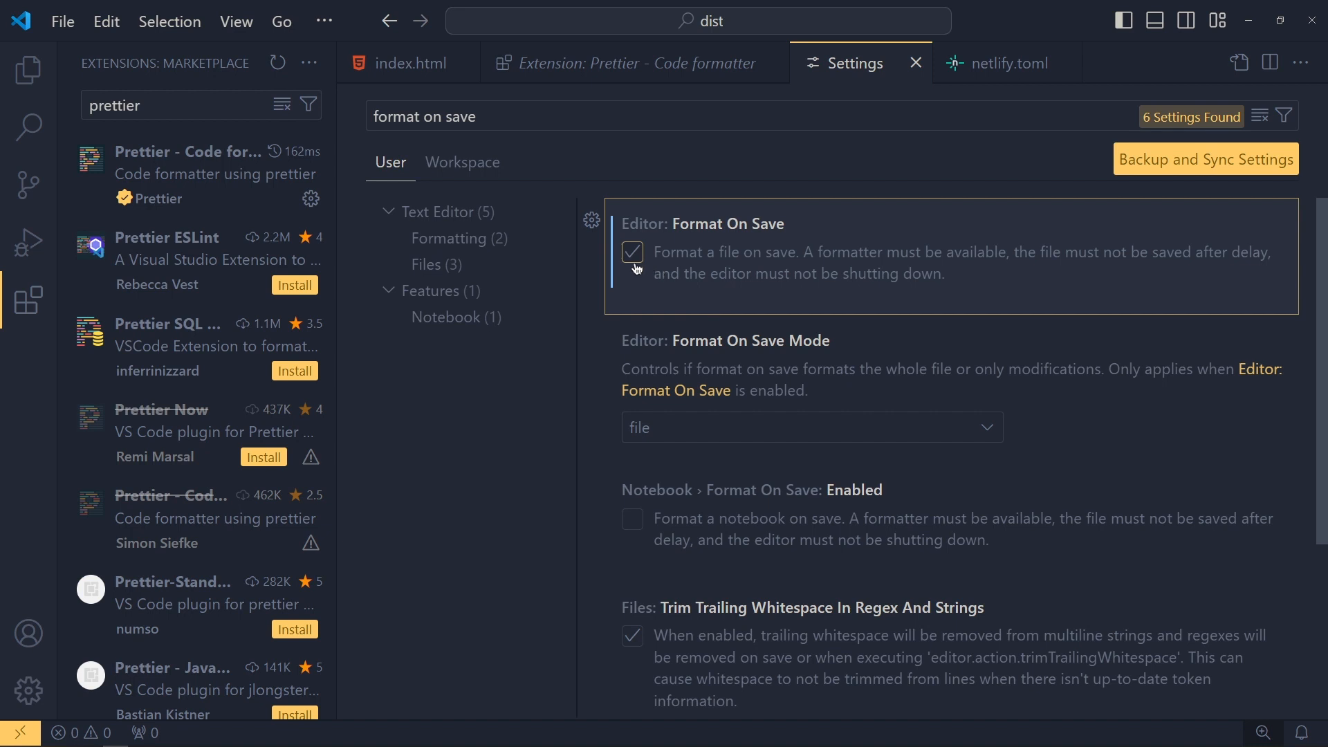
Save index.html so the messy div and h1 get re-indented automatically.
click(407, 63)
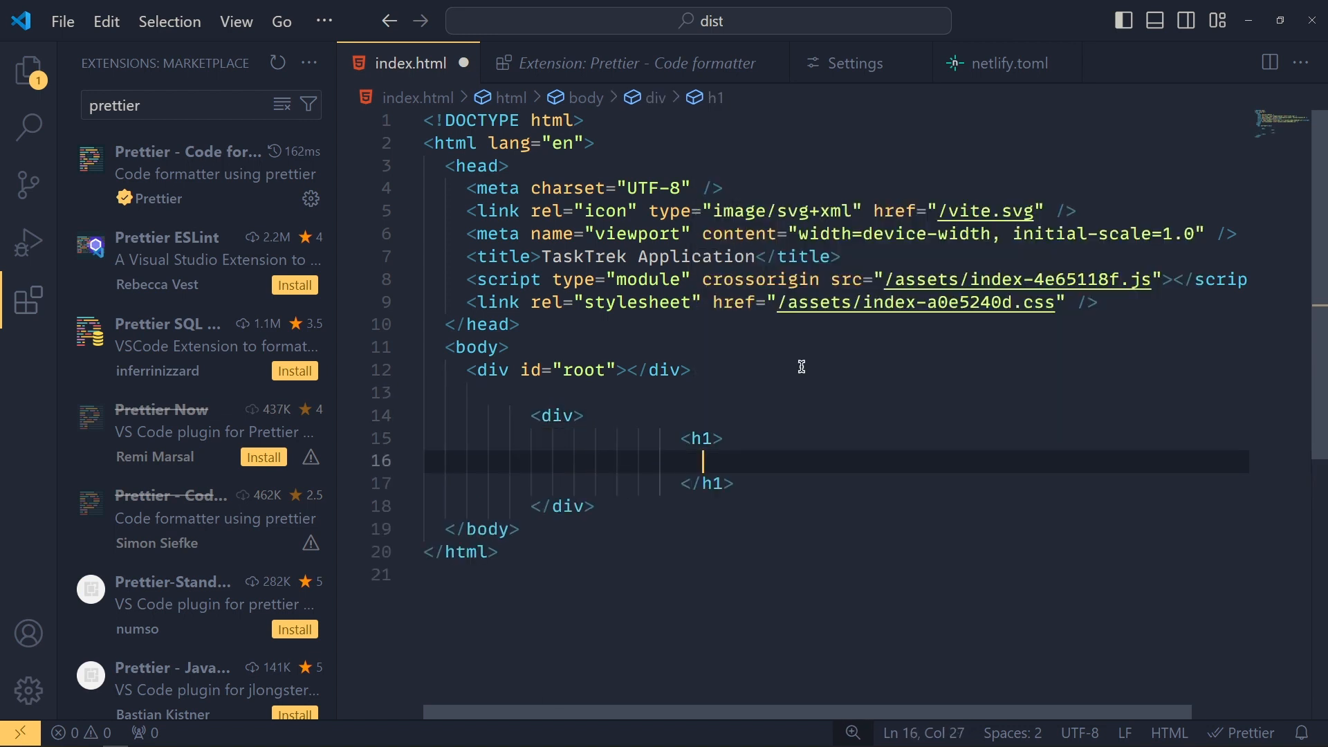
key(Delete)
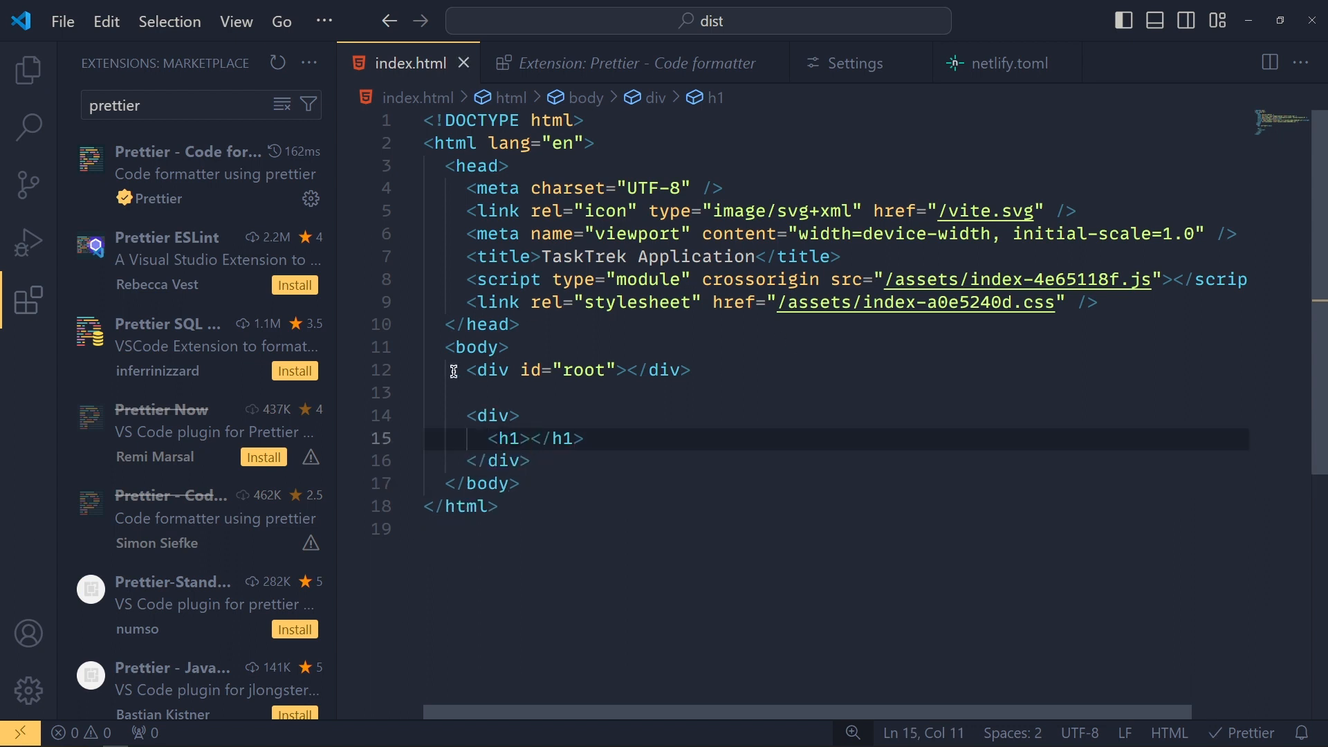
mouse_move(791, 503)
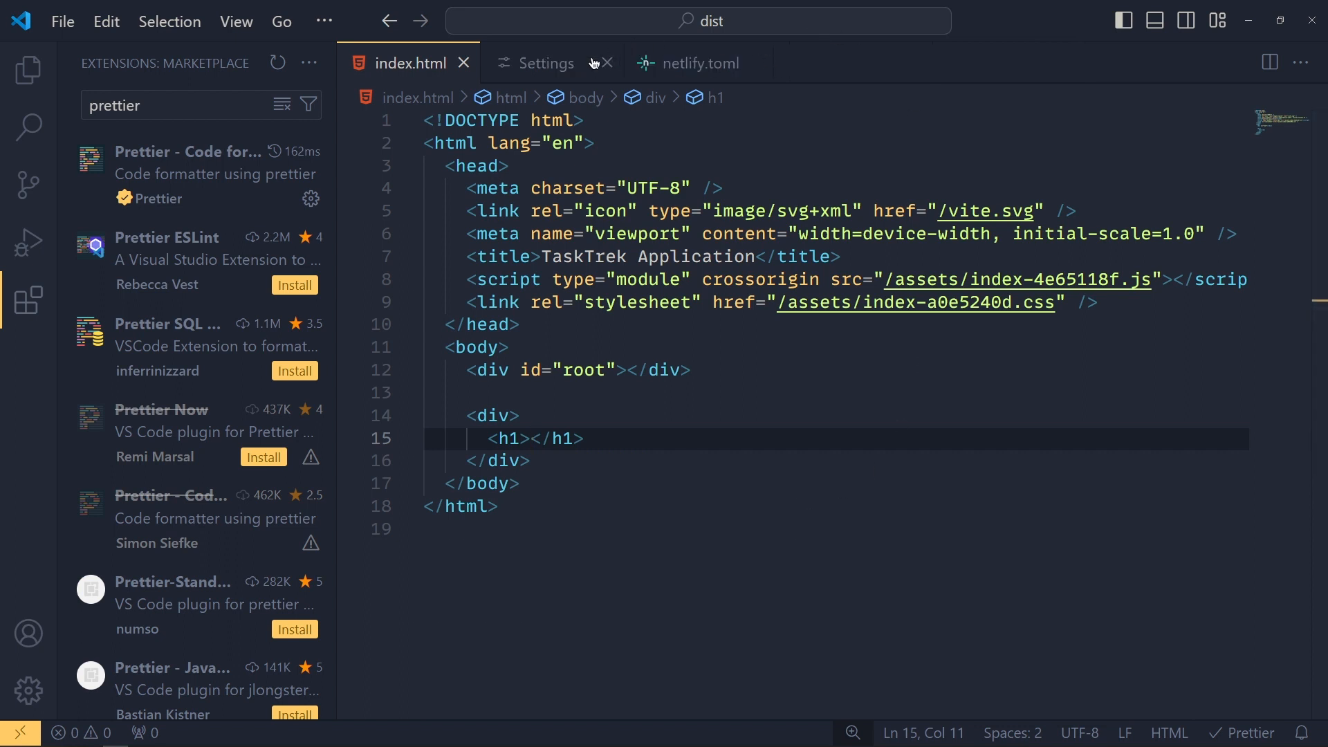
Enable Mouse Wheel Zoom and switch Editor: Word Wrap to 'on' in Settings.
click(545, 63)
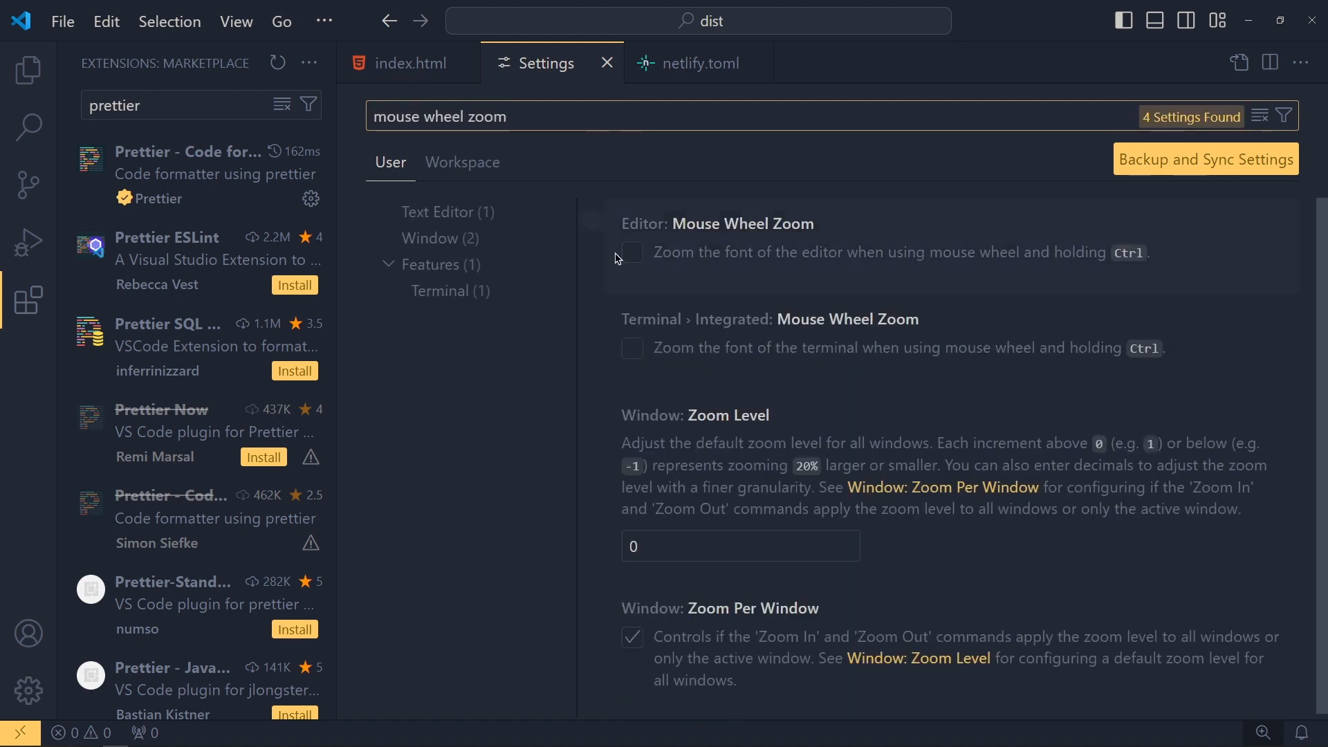
click(632, 252)
text(word wrap)
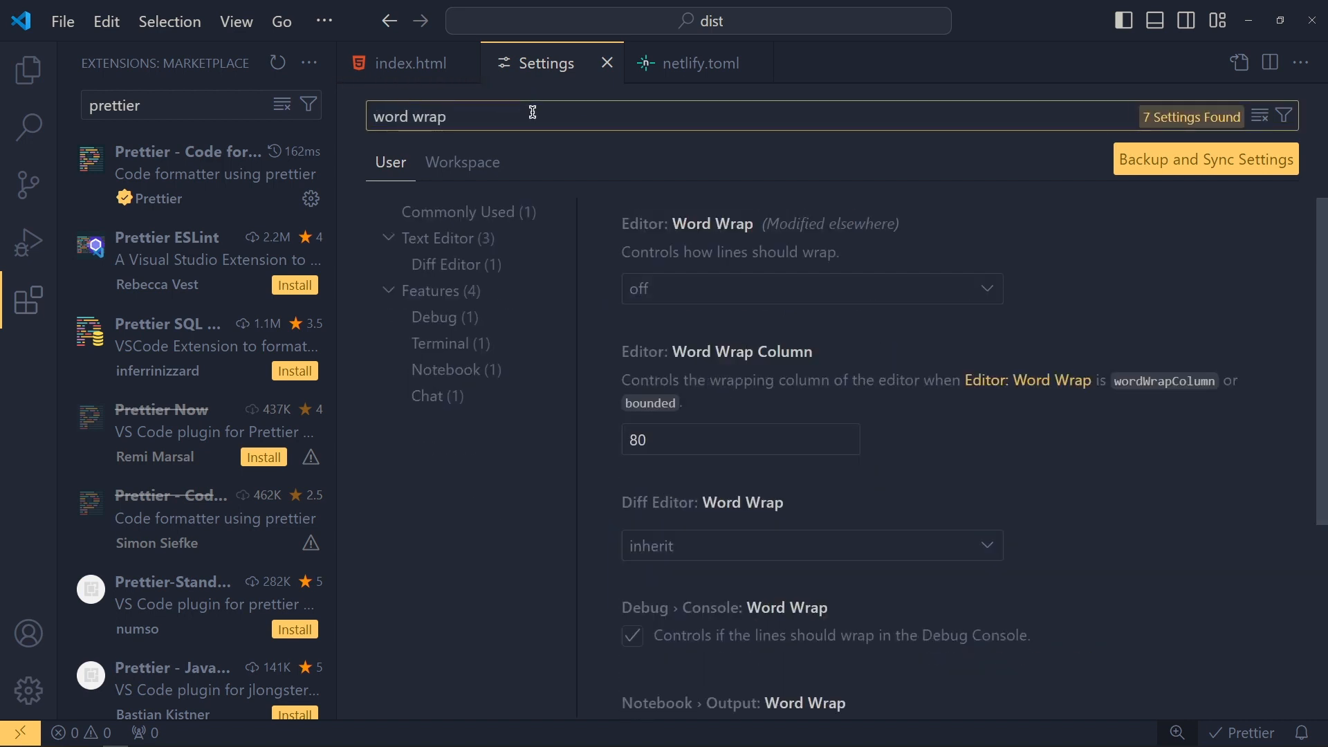
click(810, 289)
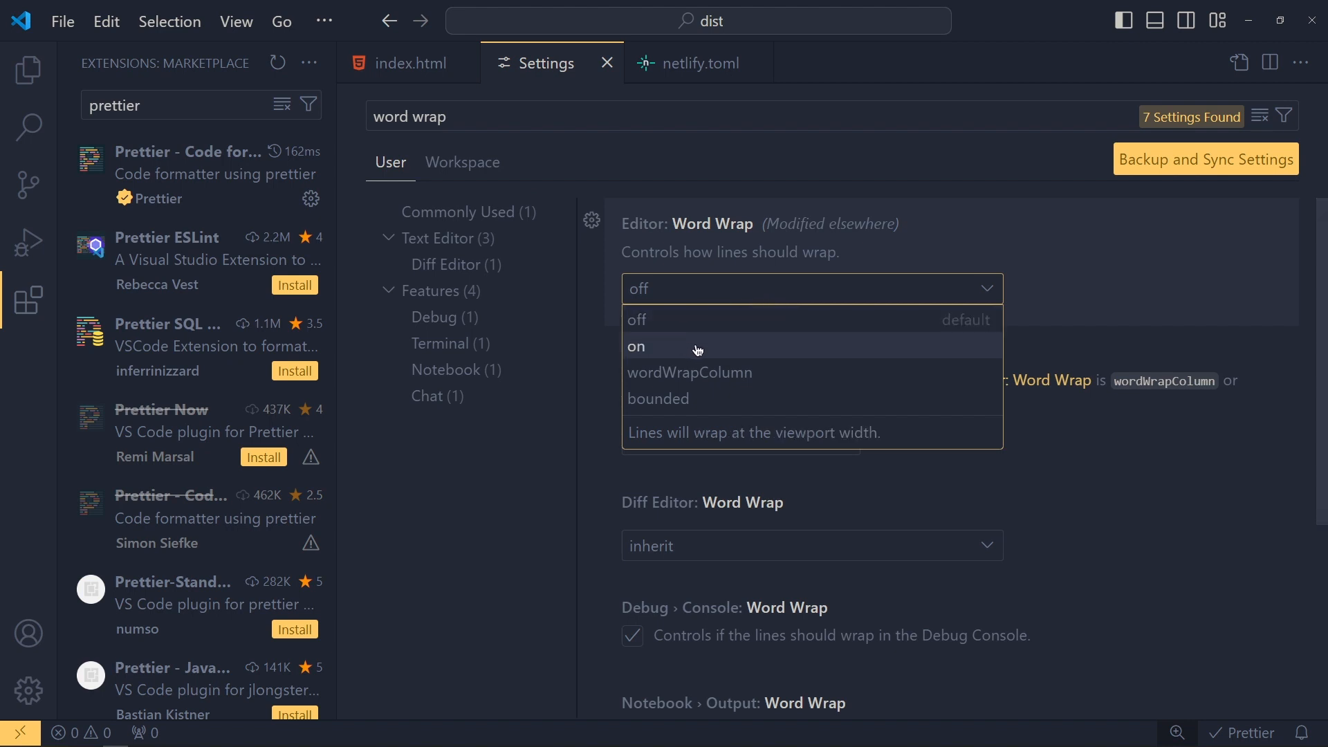
click(636, 346)
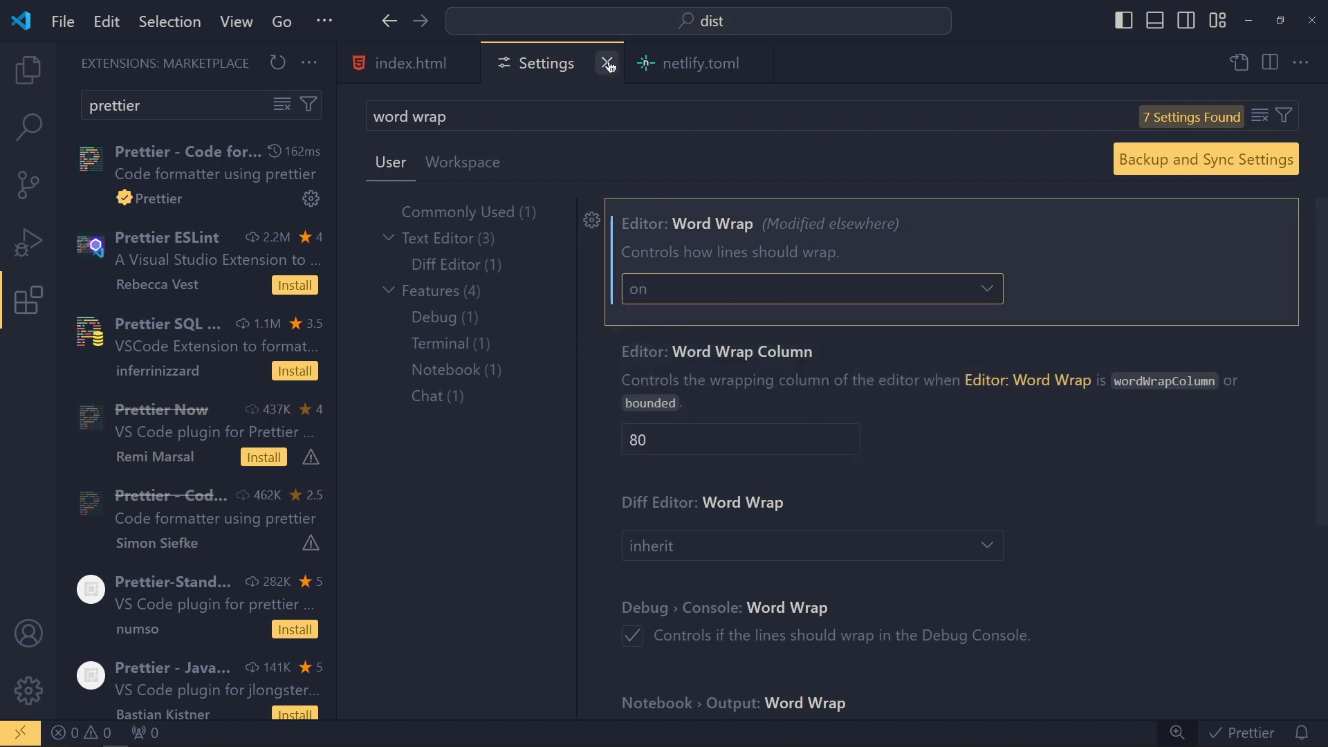
click(606, 62)
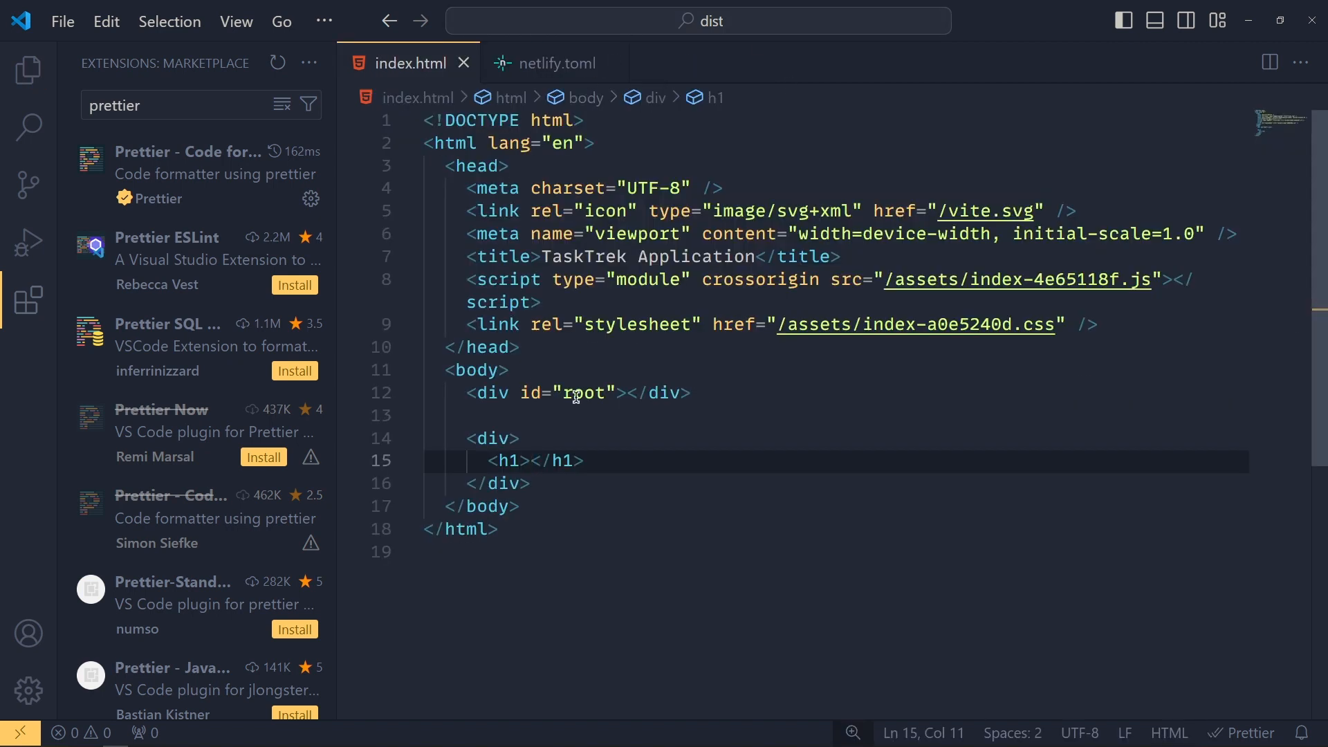
click(1122, 323)
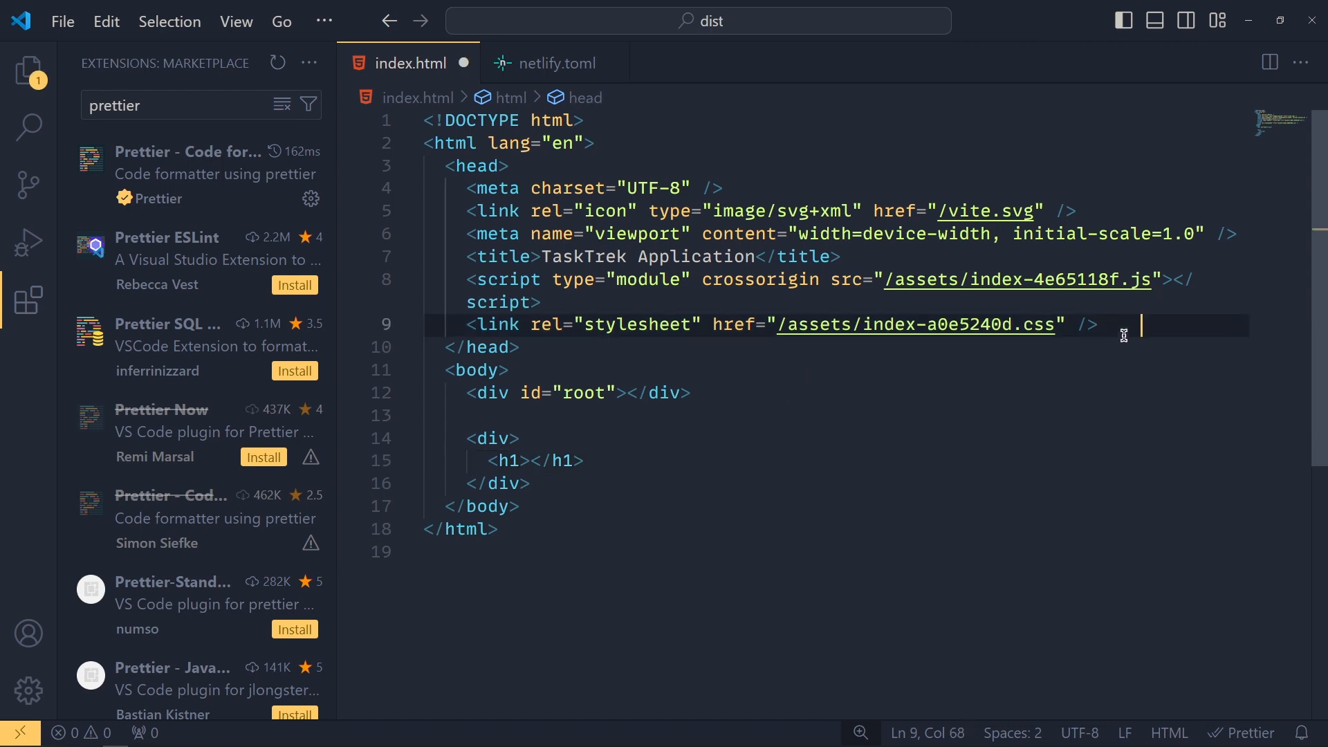
text(hhashgjhhakh)
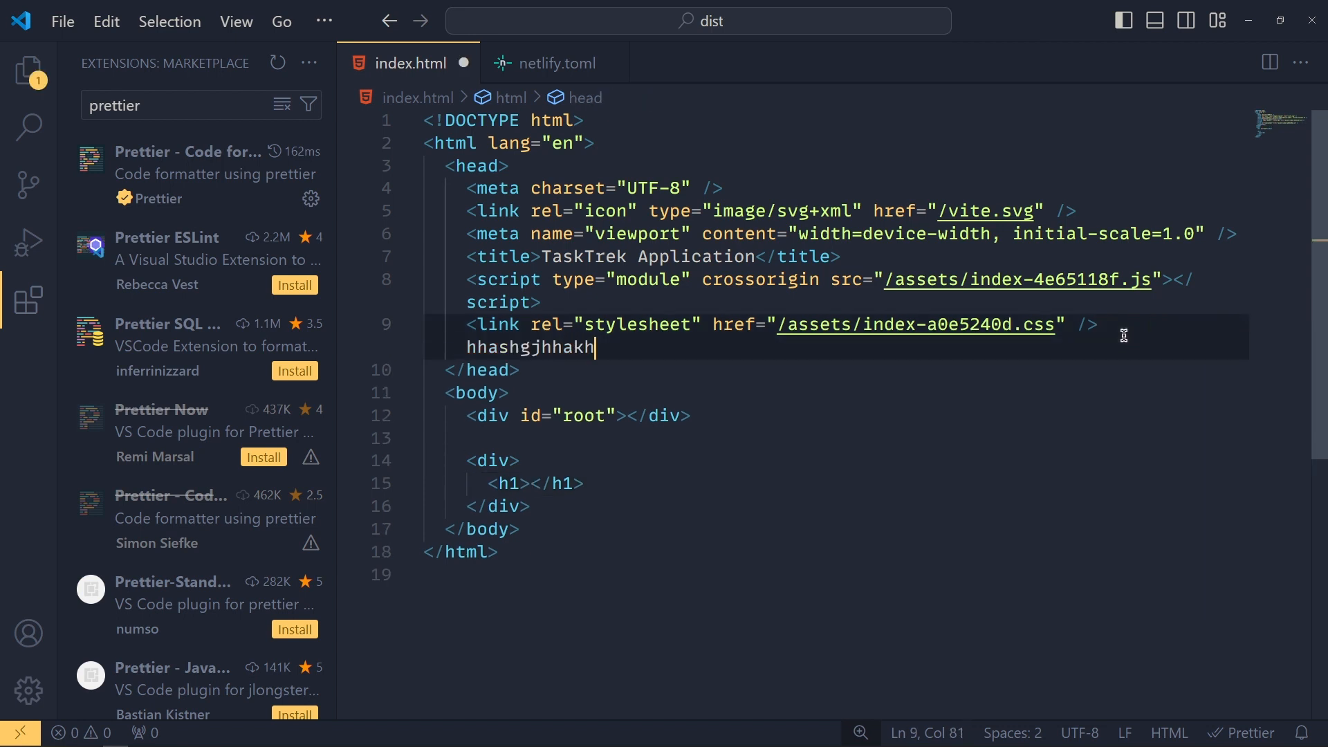
text(hhkashgkashgahg)
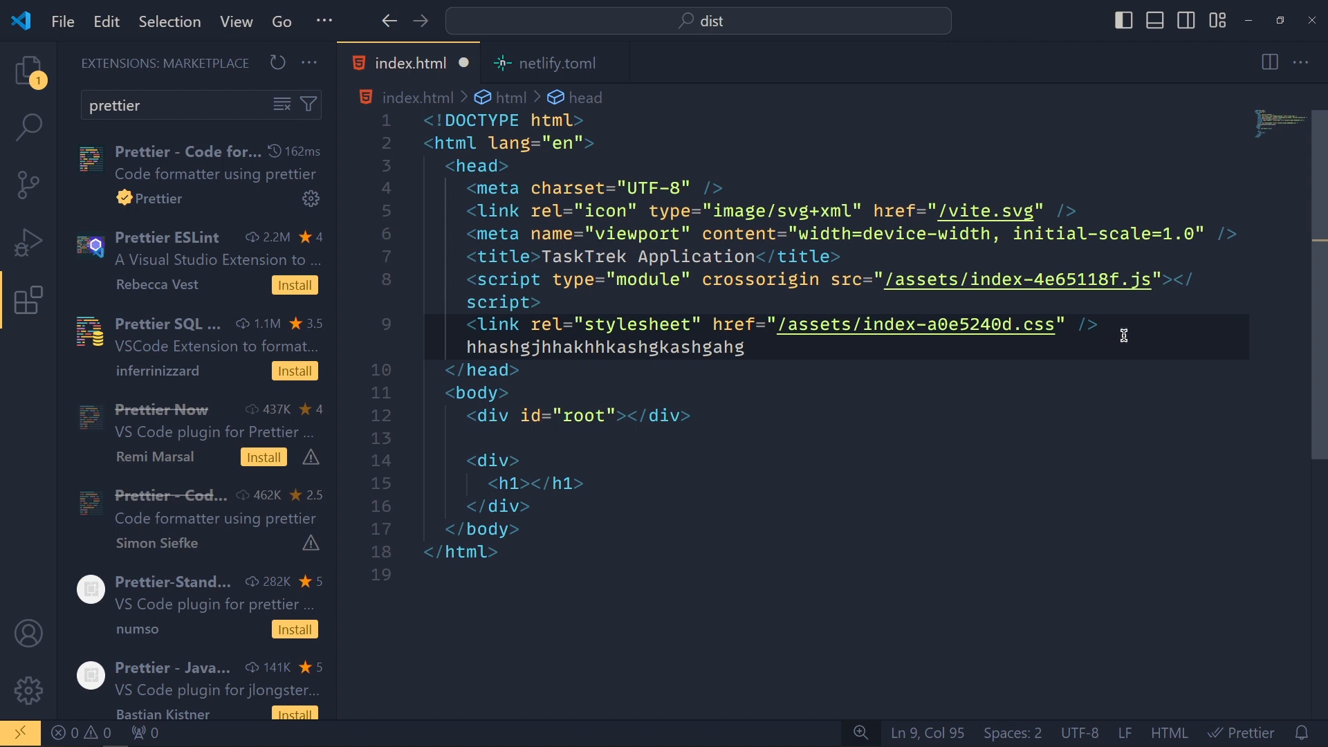
mouse_move(800, 381)
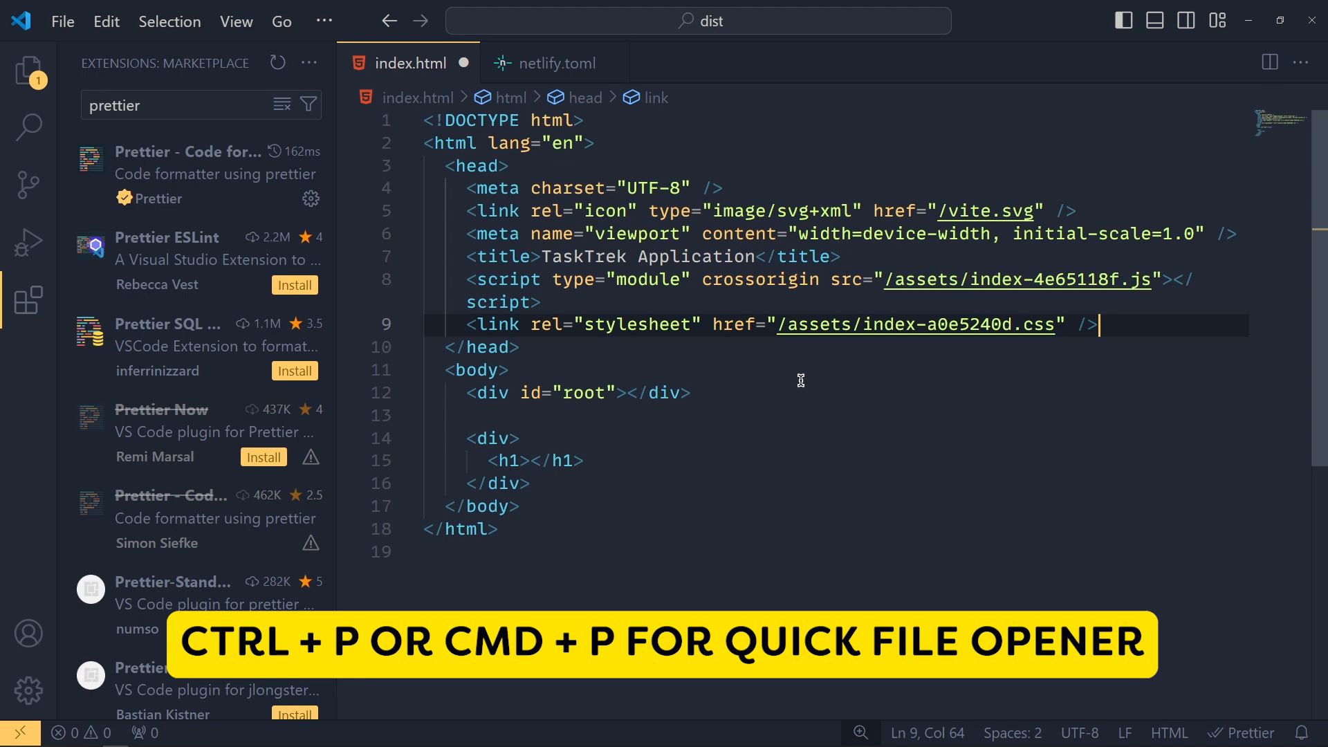
Open vite.svg through the Ctrl+P quick file finder and return to index.html.
key(ctrl+p)
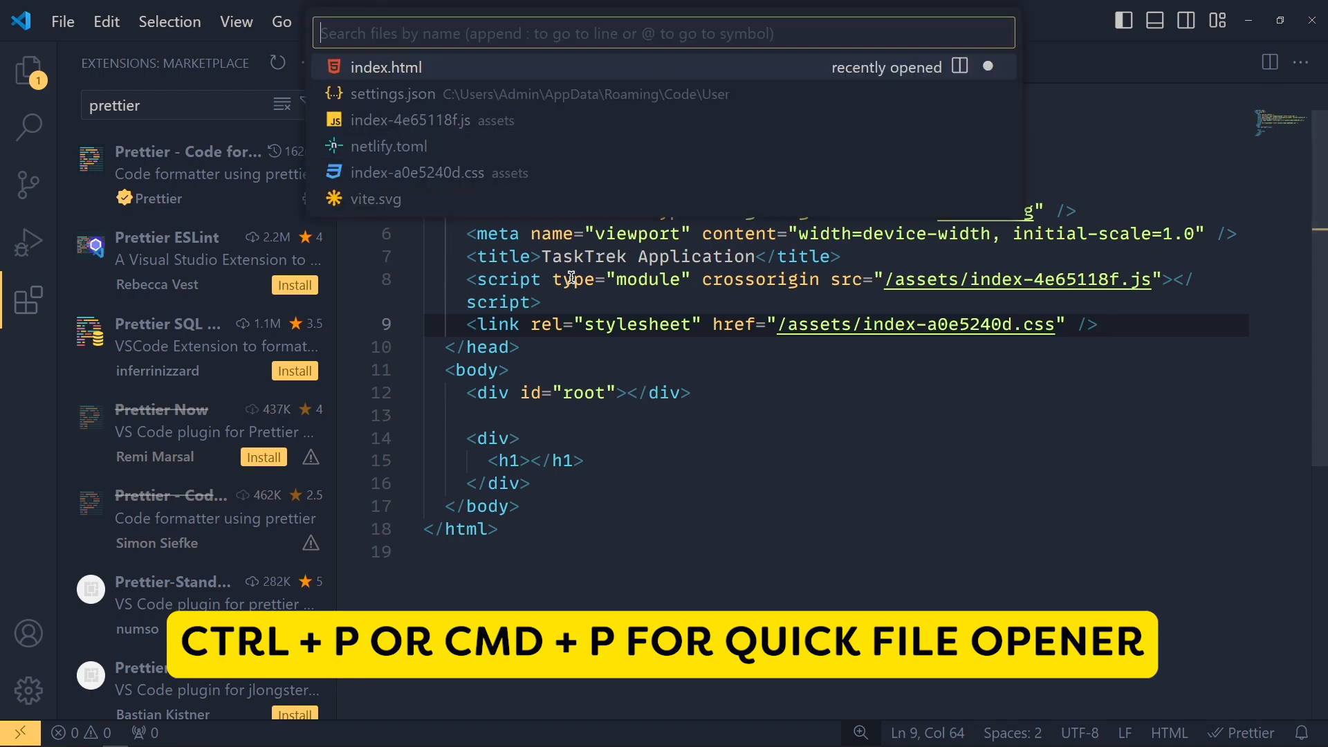
mouse_move(612, 200)
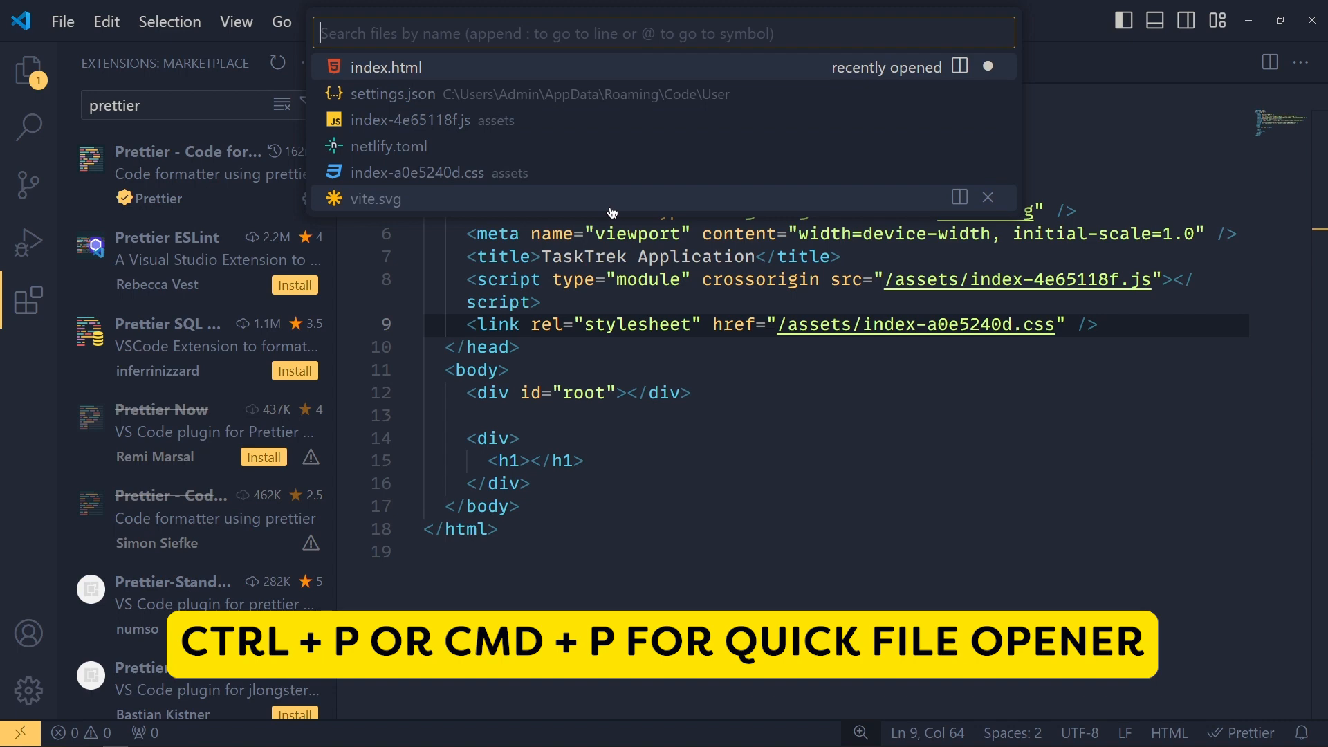
text(vite)
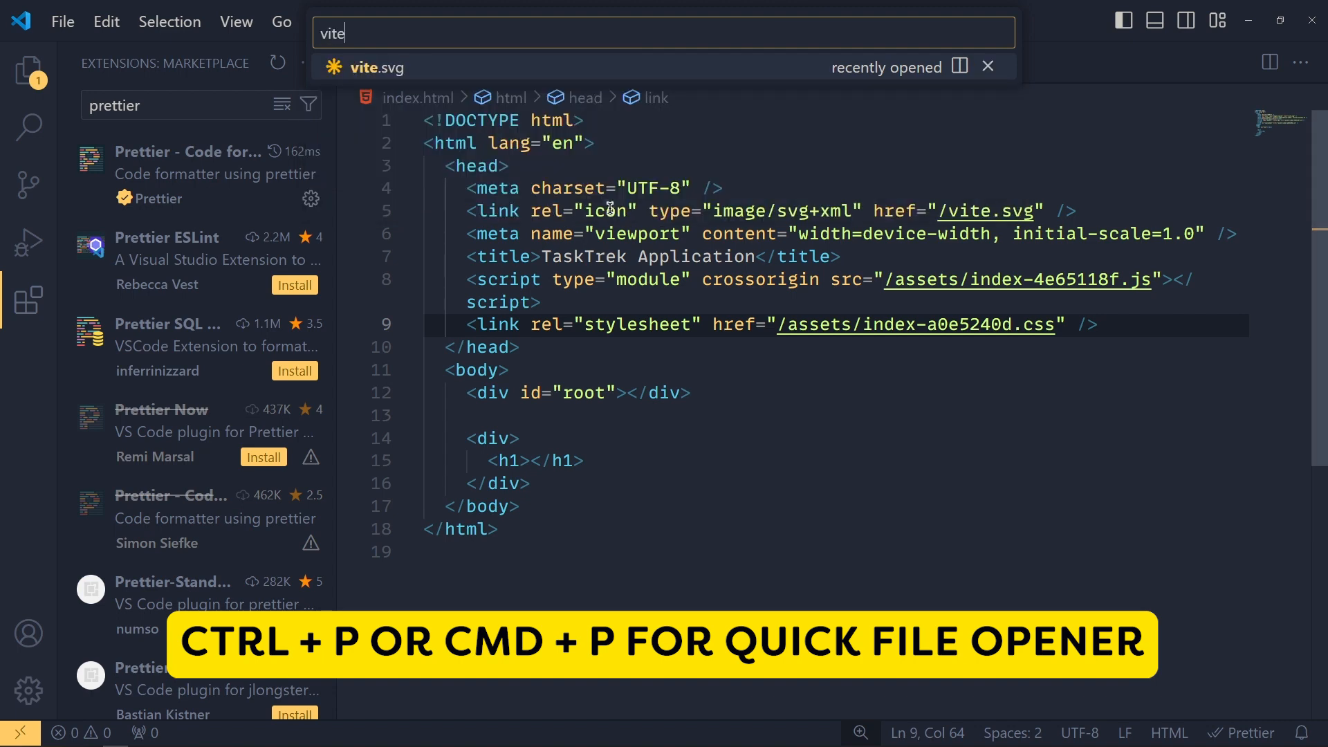
click(374, 67)
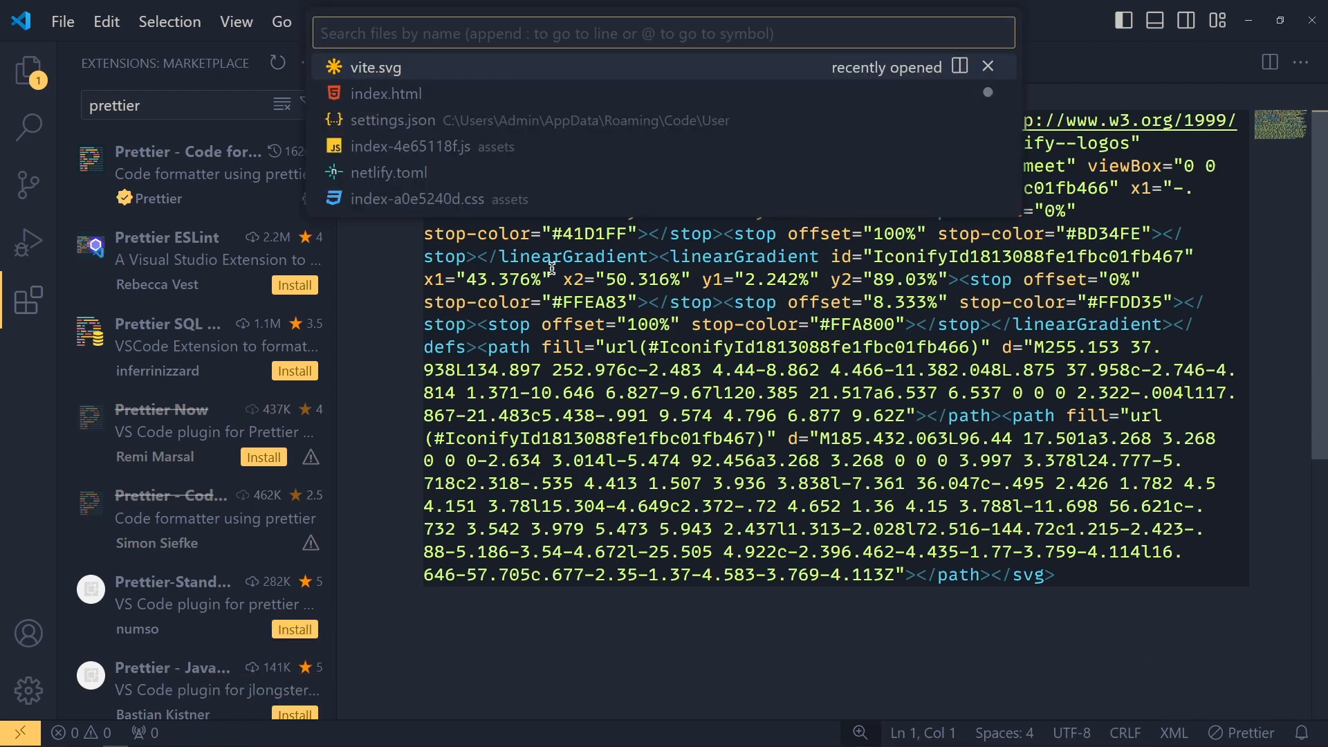
click(385, 92)
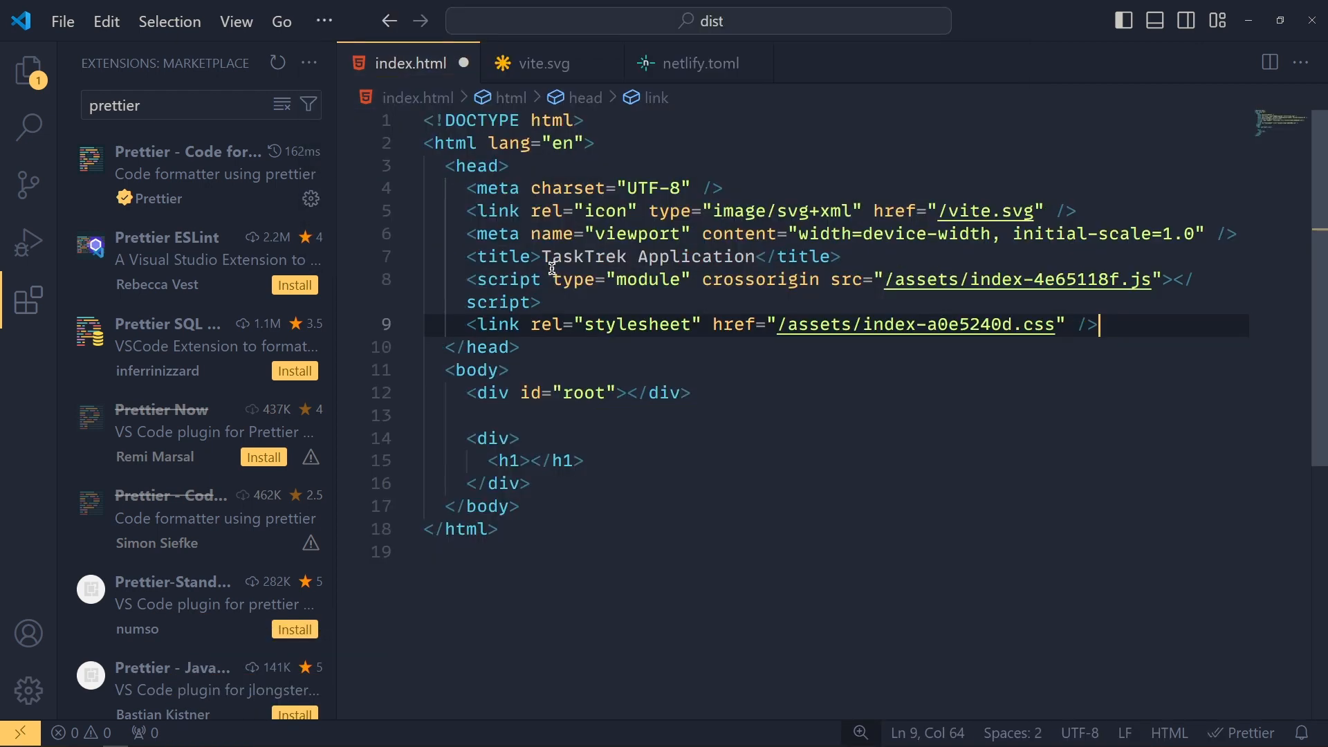
Open the stylesheet via quick open, return to index.html, and close the CSS file again.
text(.css)
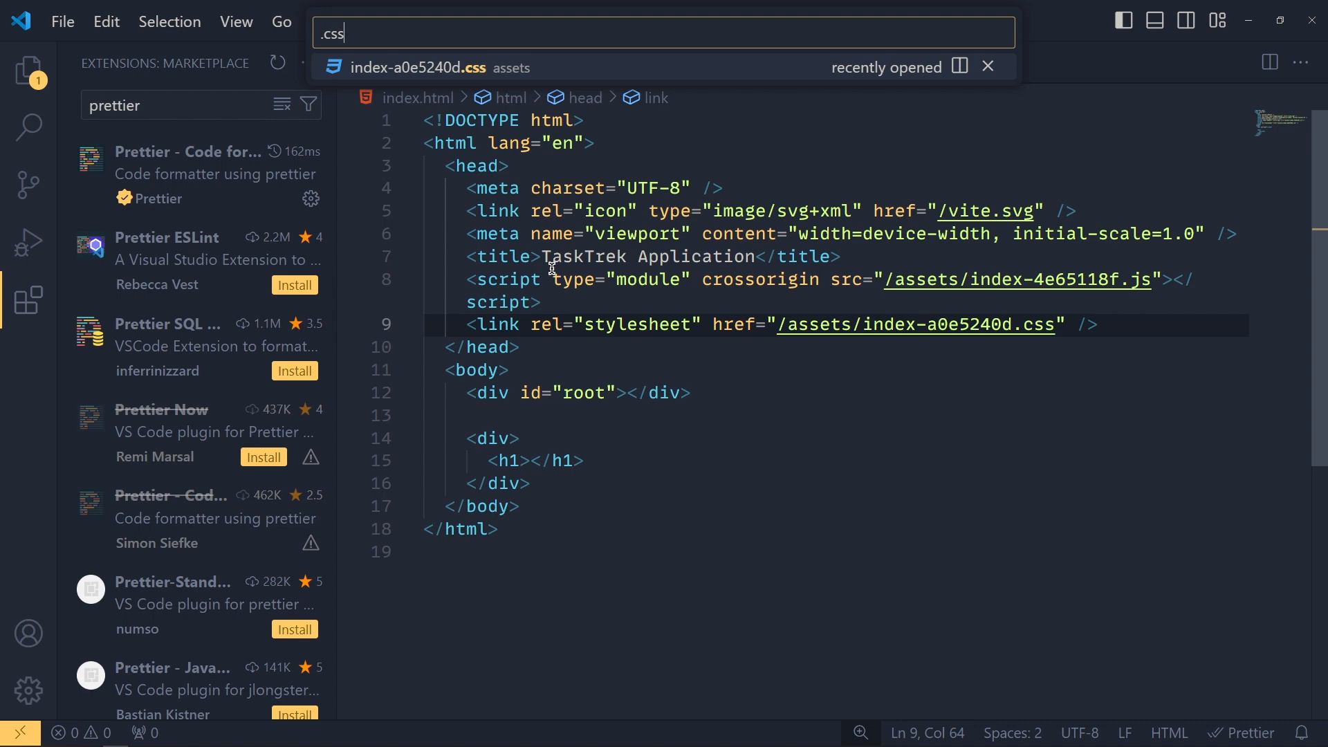
click(440, 67)
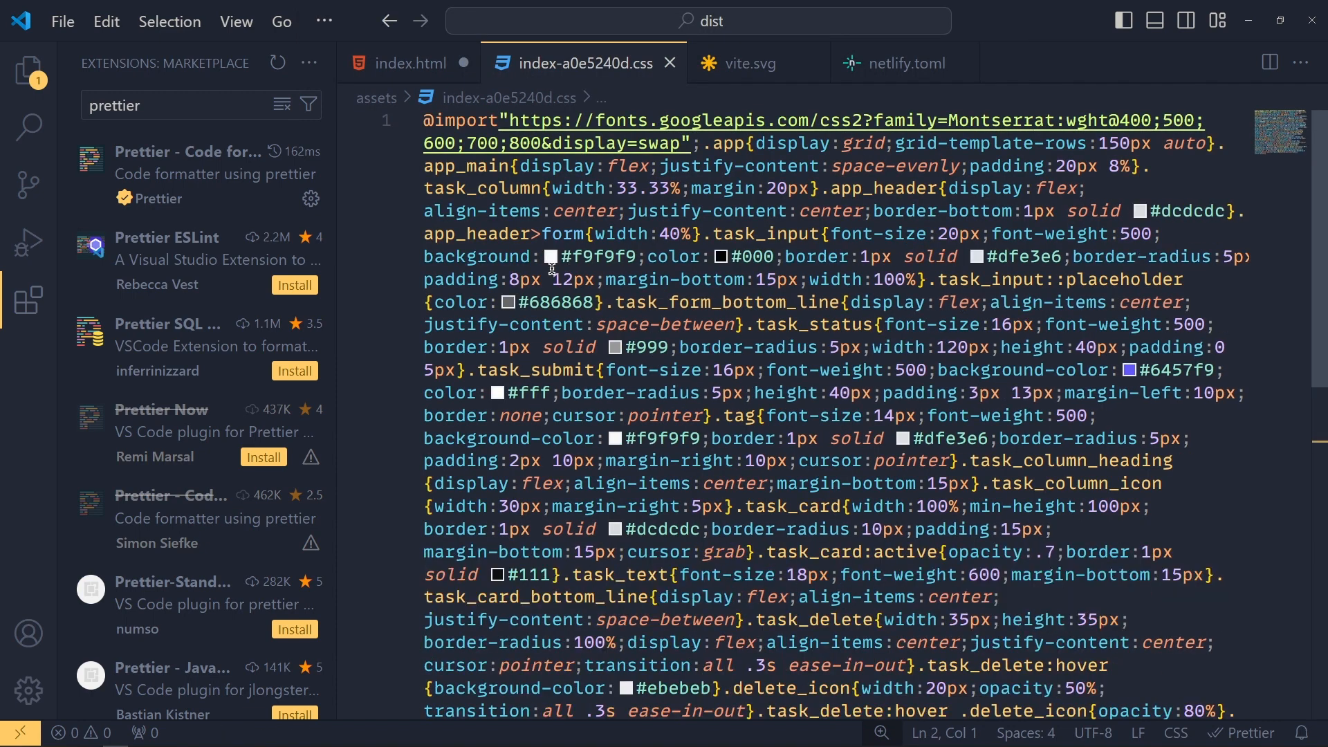
click(407, 62)
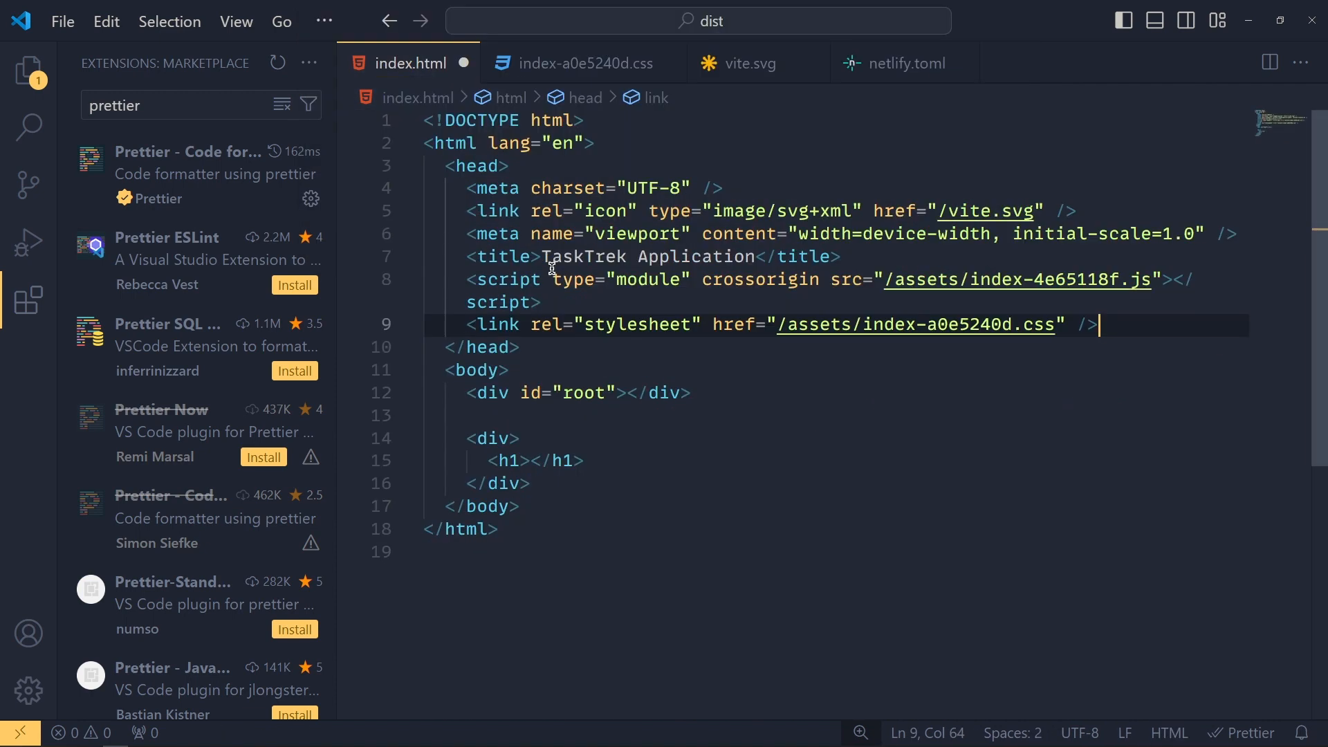
text(inde)
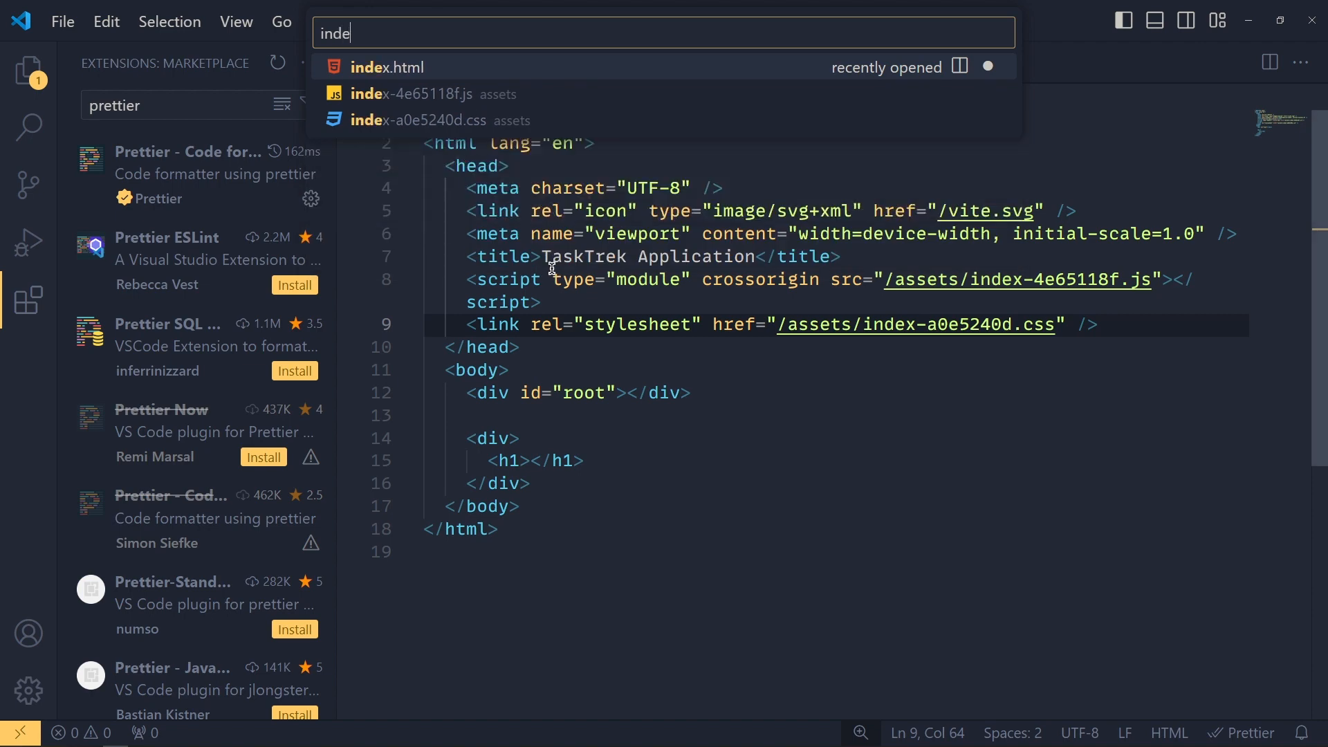
click(416, 119)
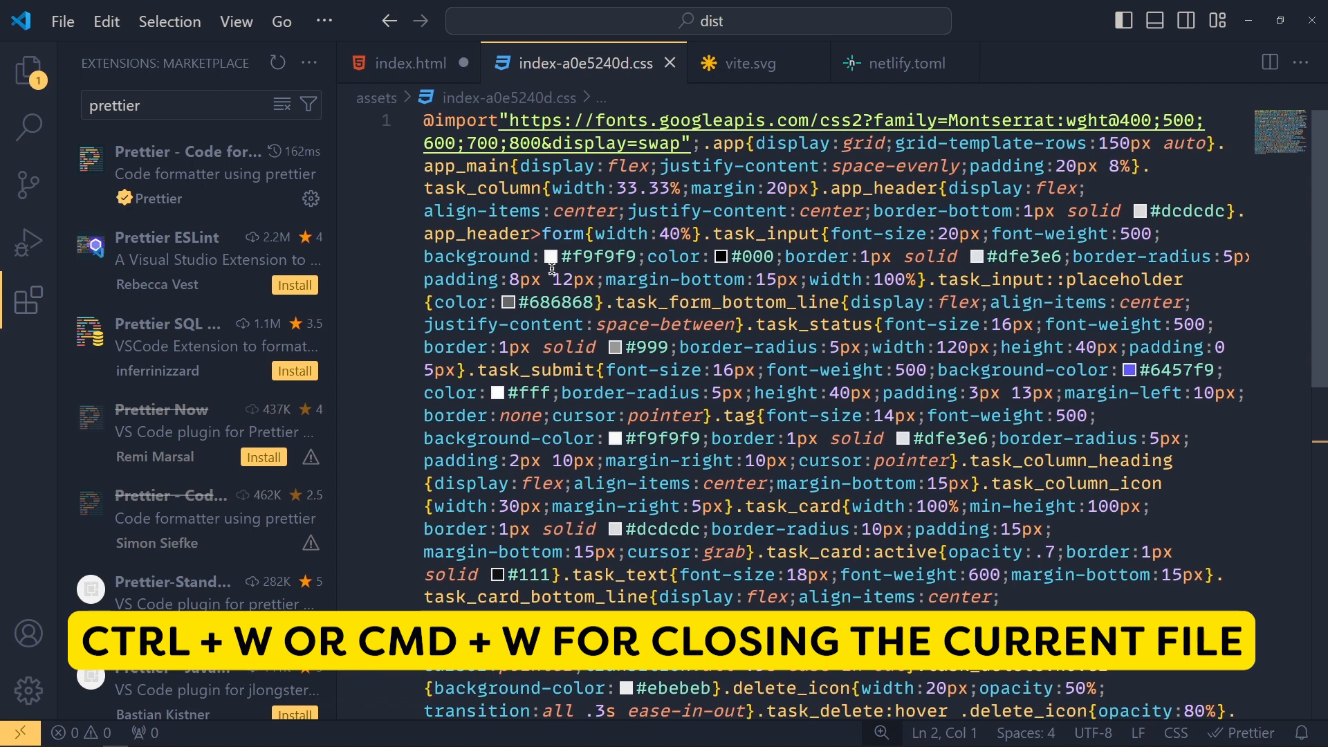
key(ctrl+w)
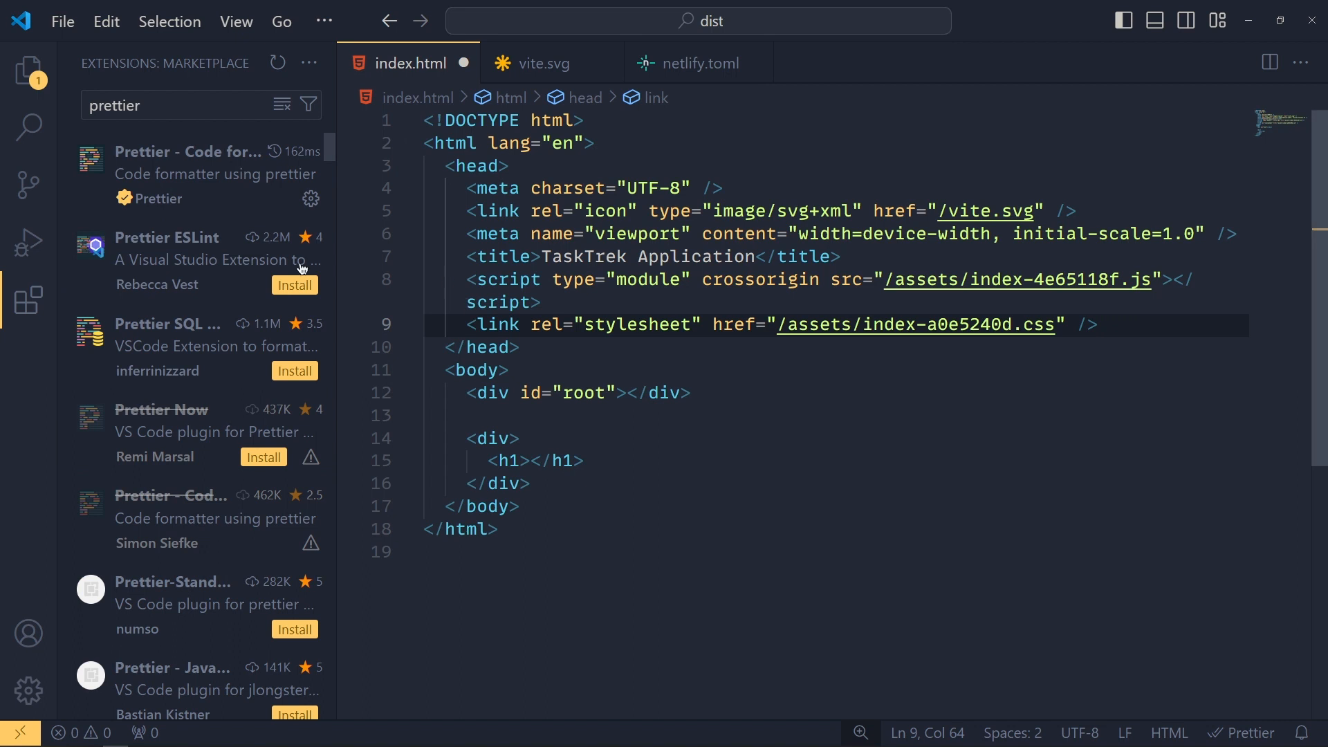
mouse_move(558, 440)
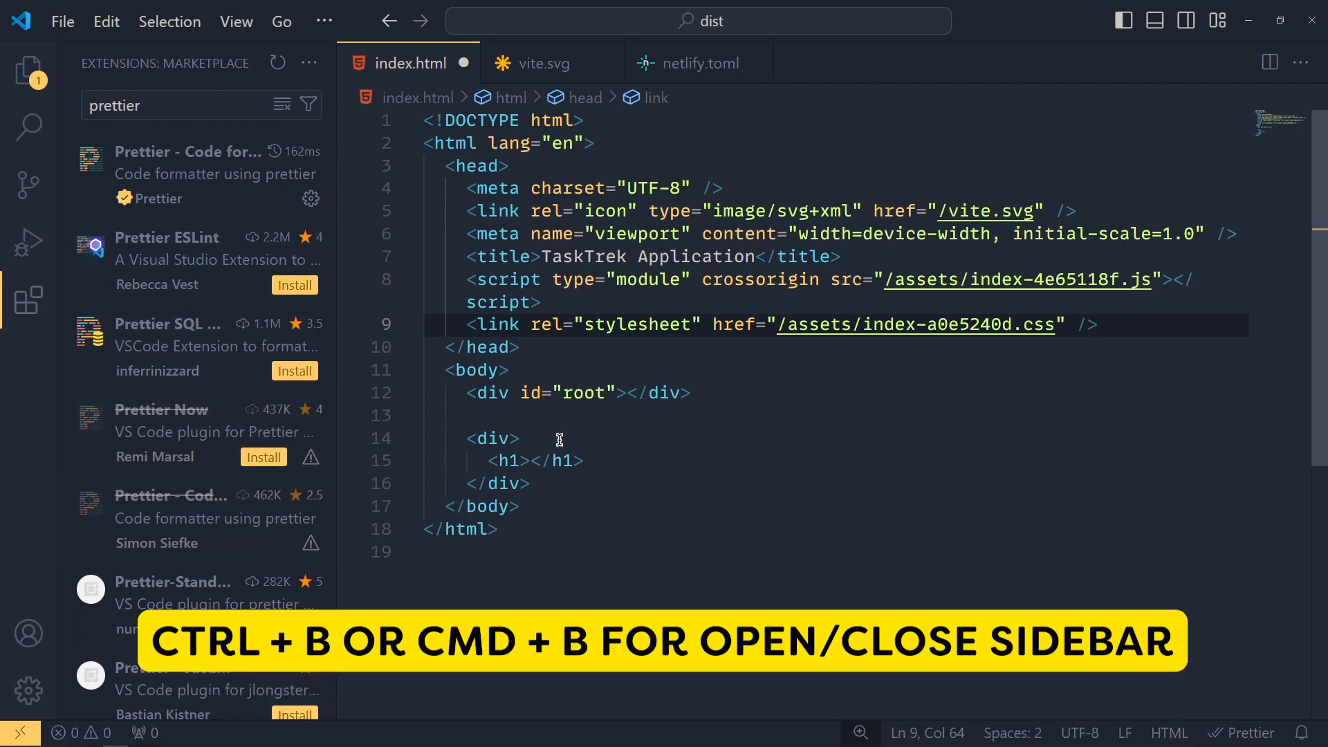
Hide the sidebar and toggle an HTML comment on and off the h1 line.
key(ctrl+b)
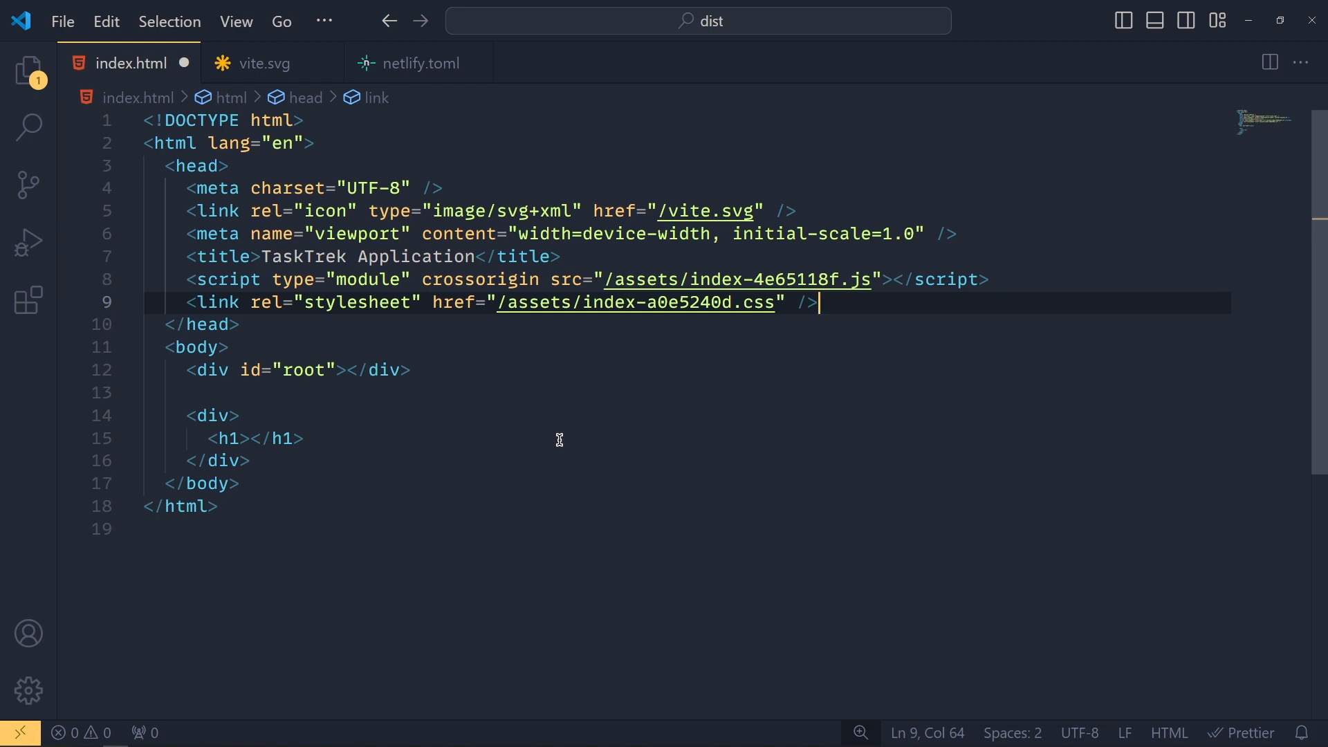
click(414, 439)
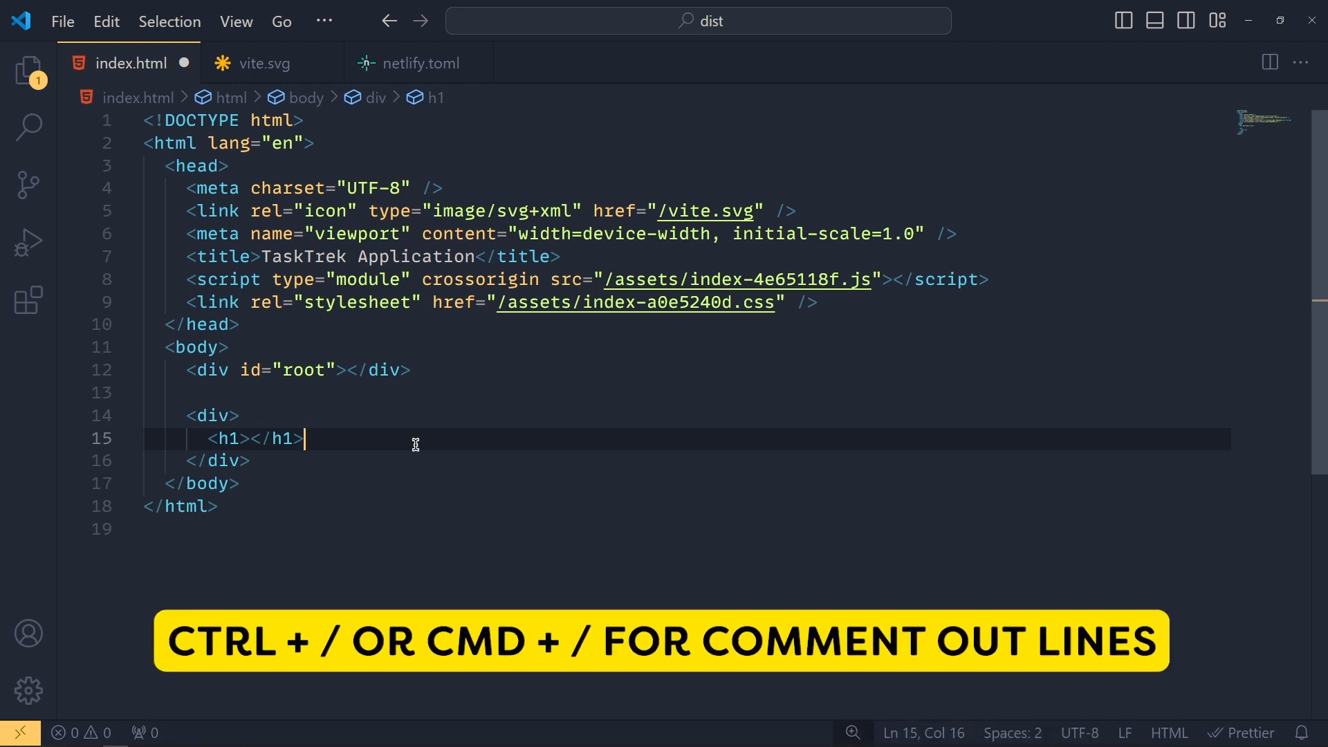
key(ctrl+/)
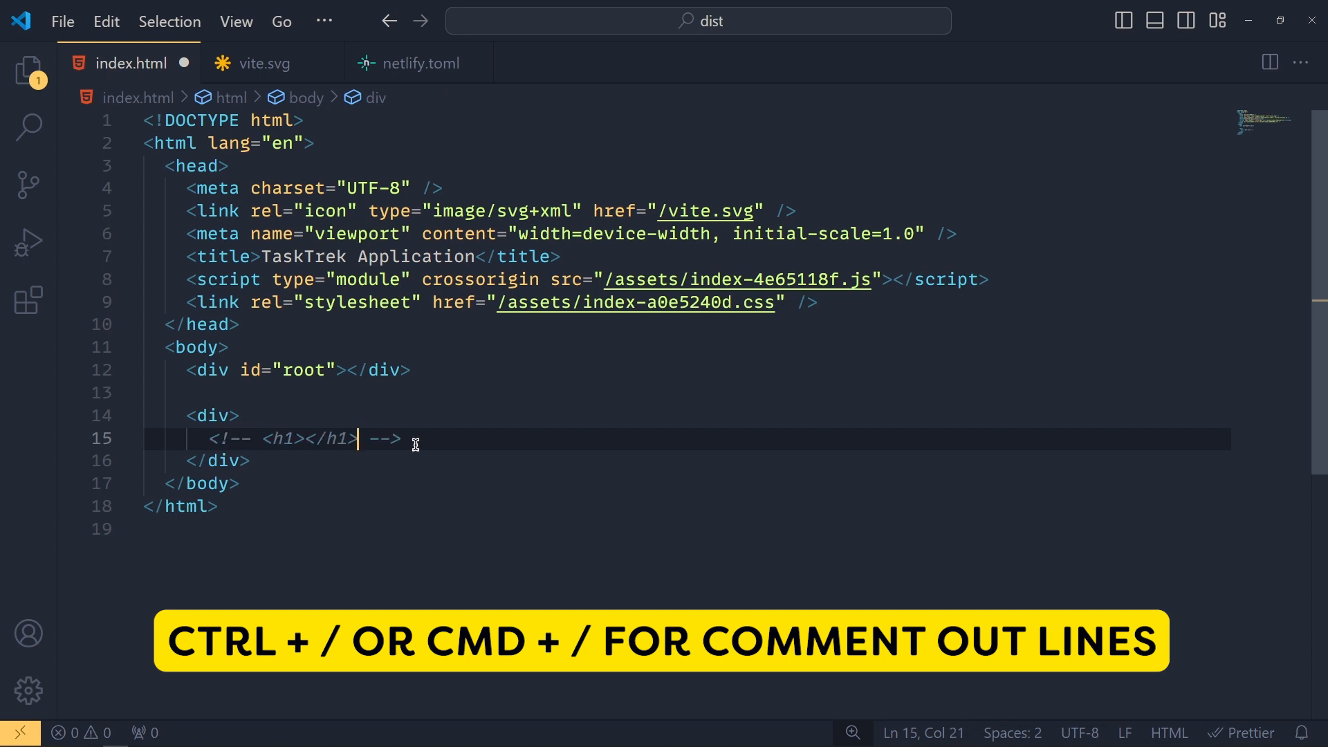
key(ctrl+/)
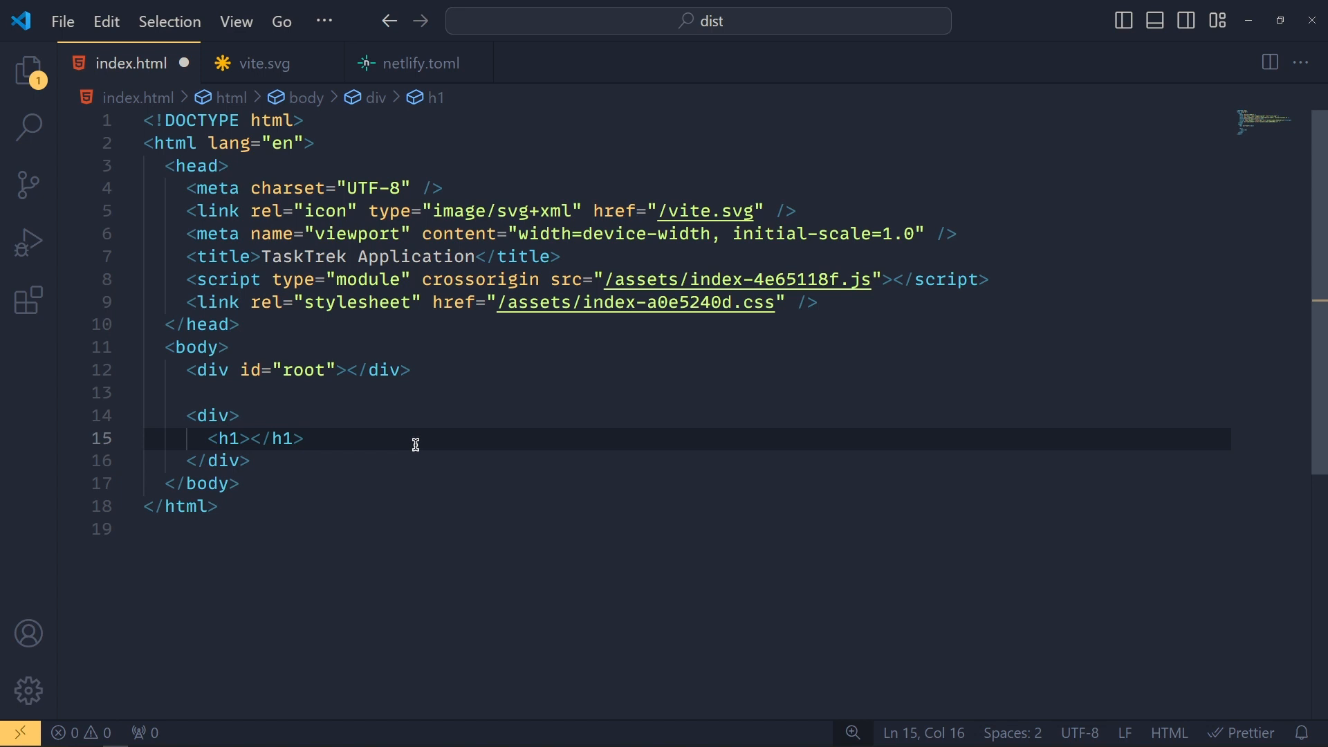
Toggle a comment on the selected h1 and closing div lines, then drop the selection.
click(303, 438)
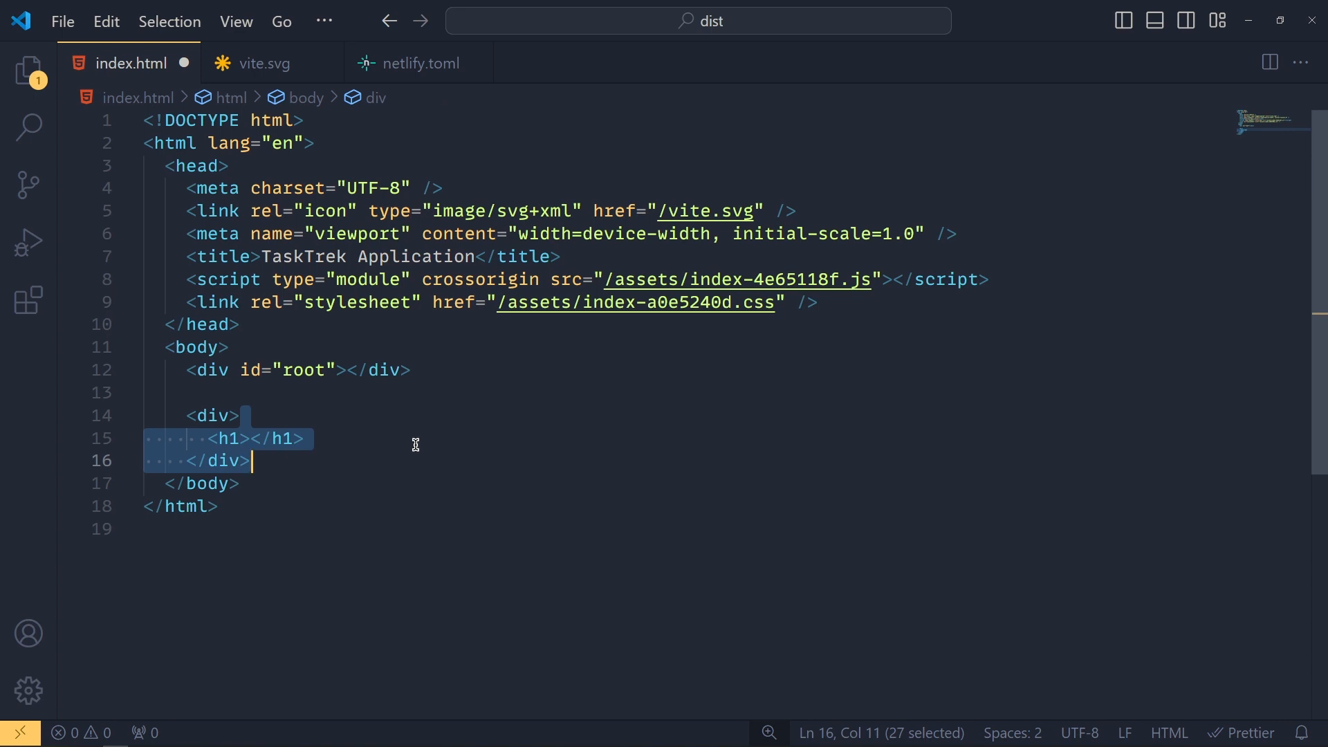
key(ctrl+/)
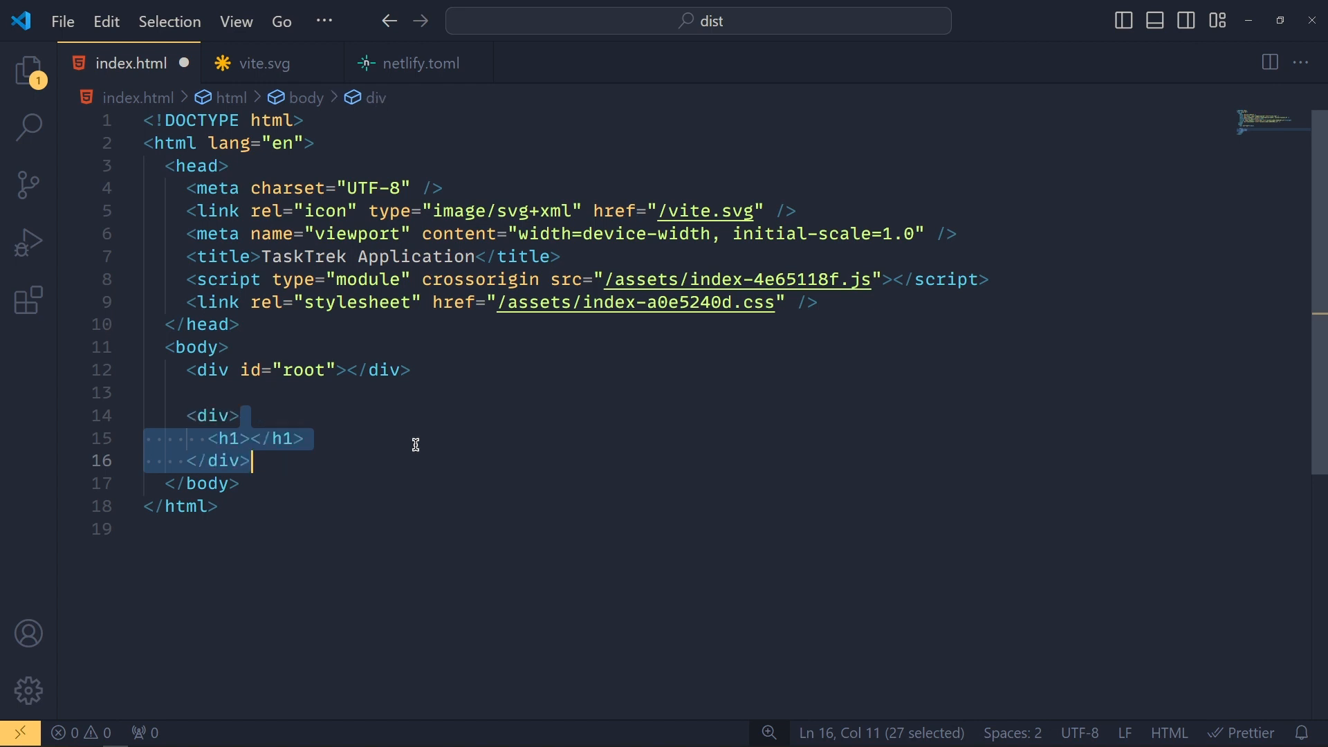
click(241, 416)
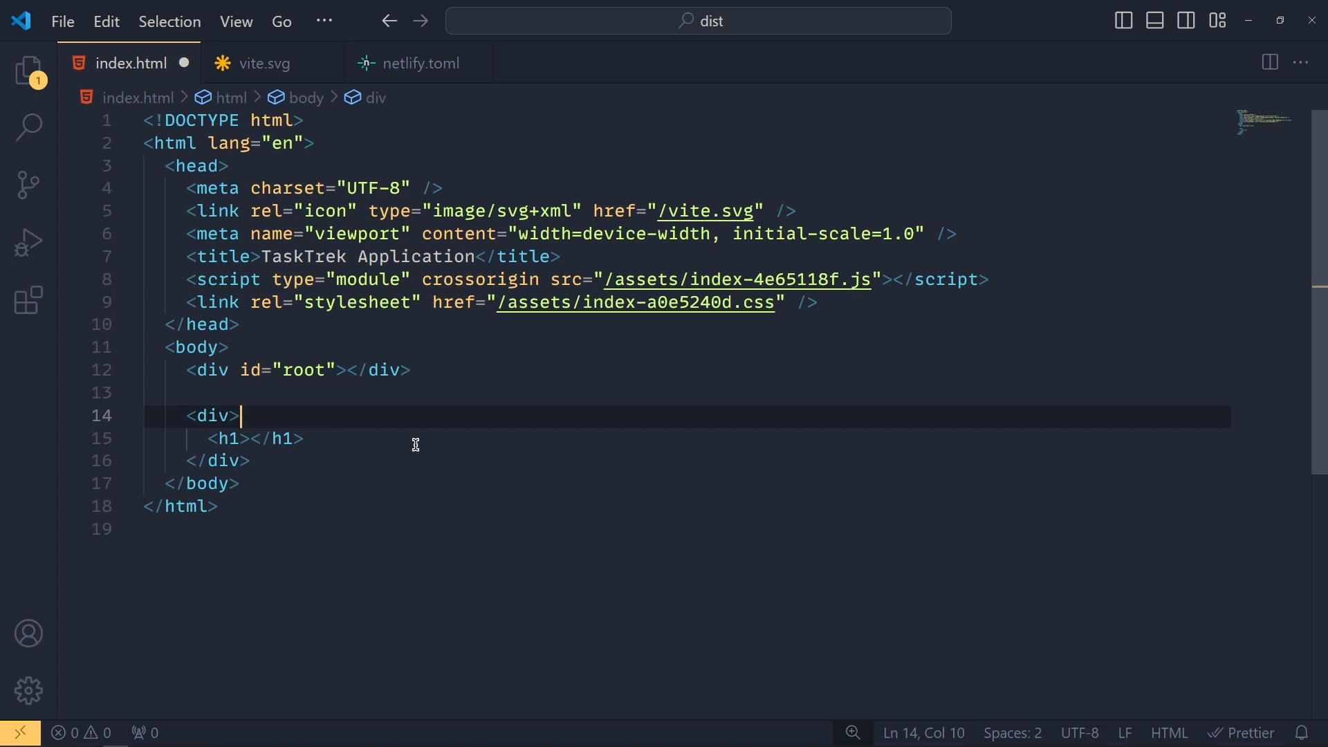
Move the h1 line above the div and back, then duplicate it twice with Alt+Shift+Down.
click(303, 439)
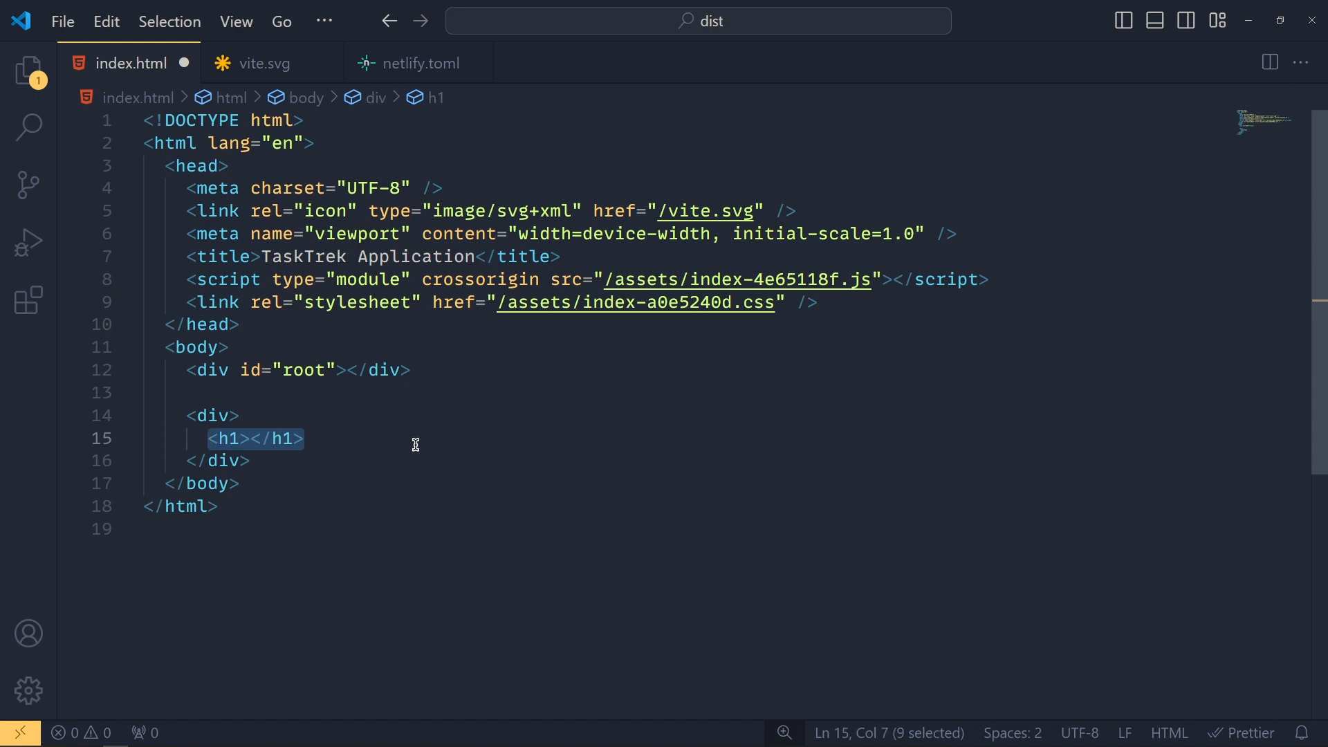
click(415, 439)
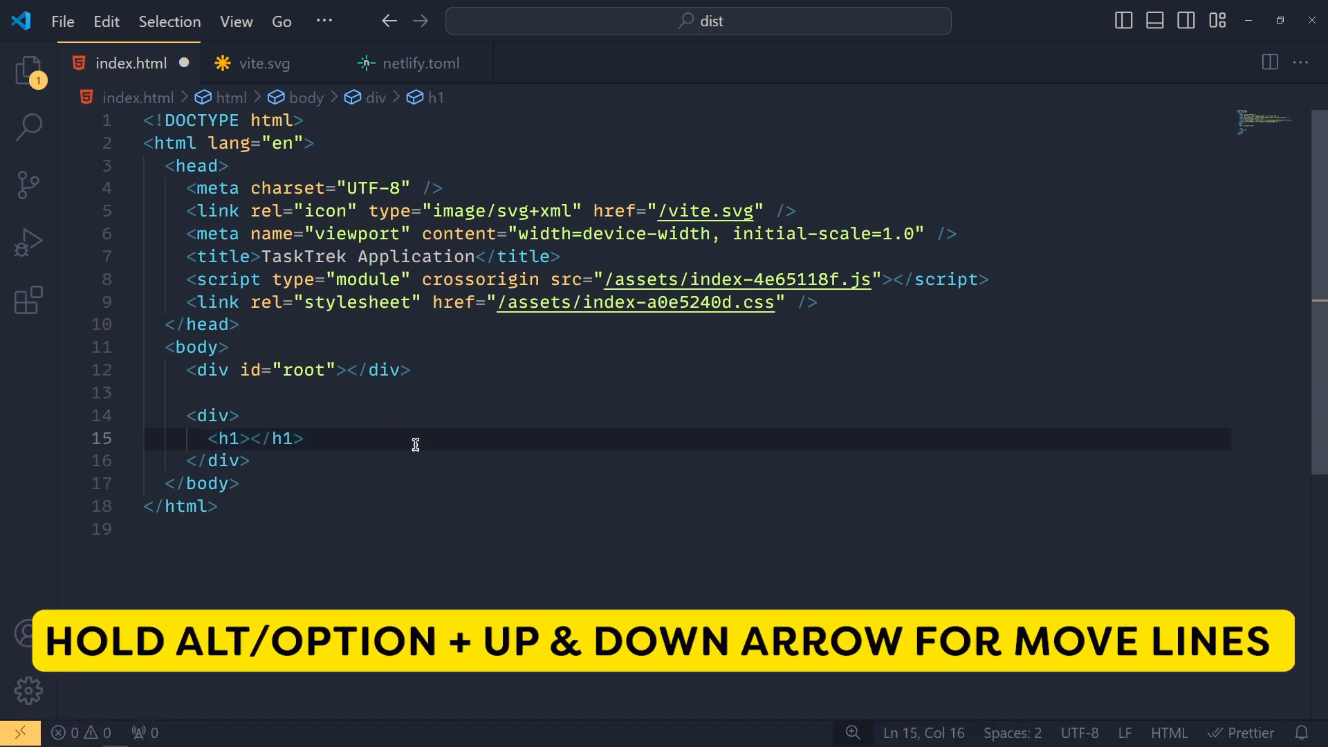
key(alt+up)
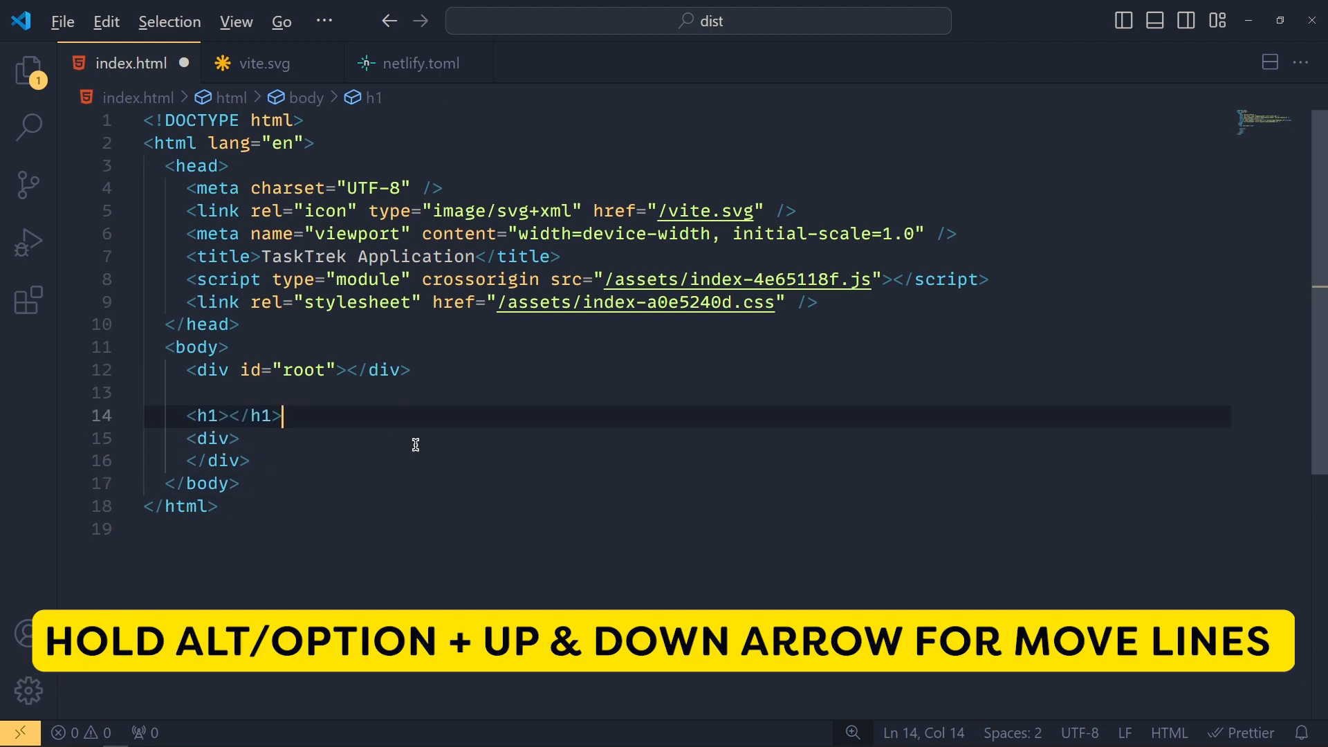
key(Alt+Down)
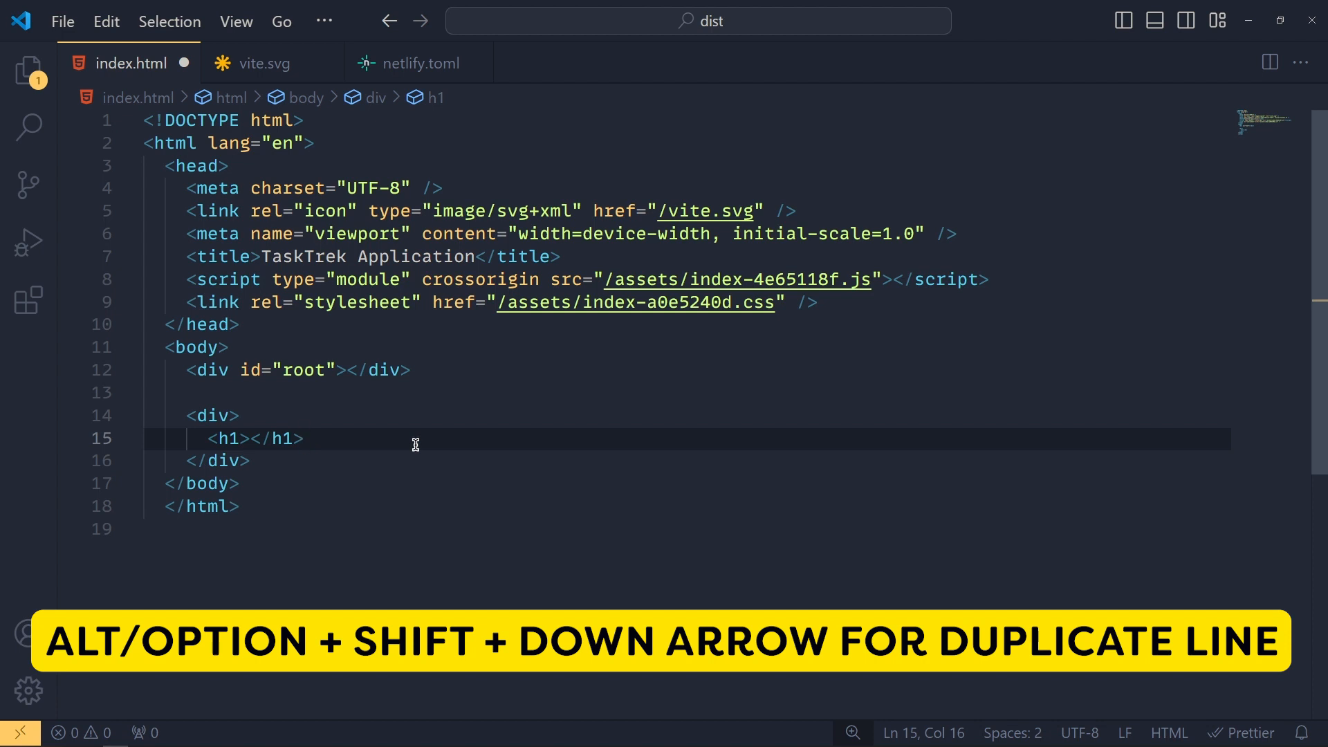
key(alt+shift+down)
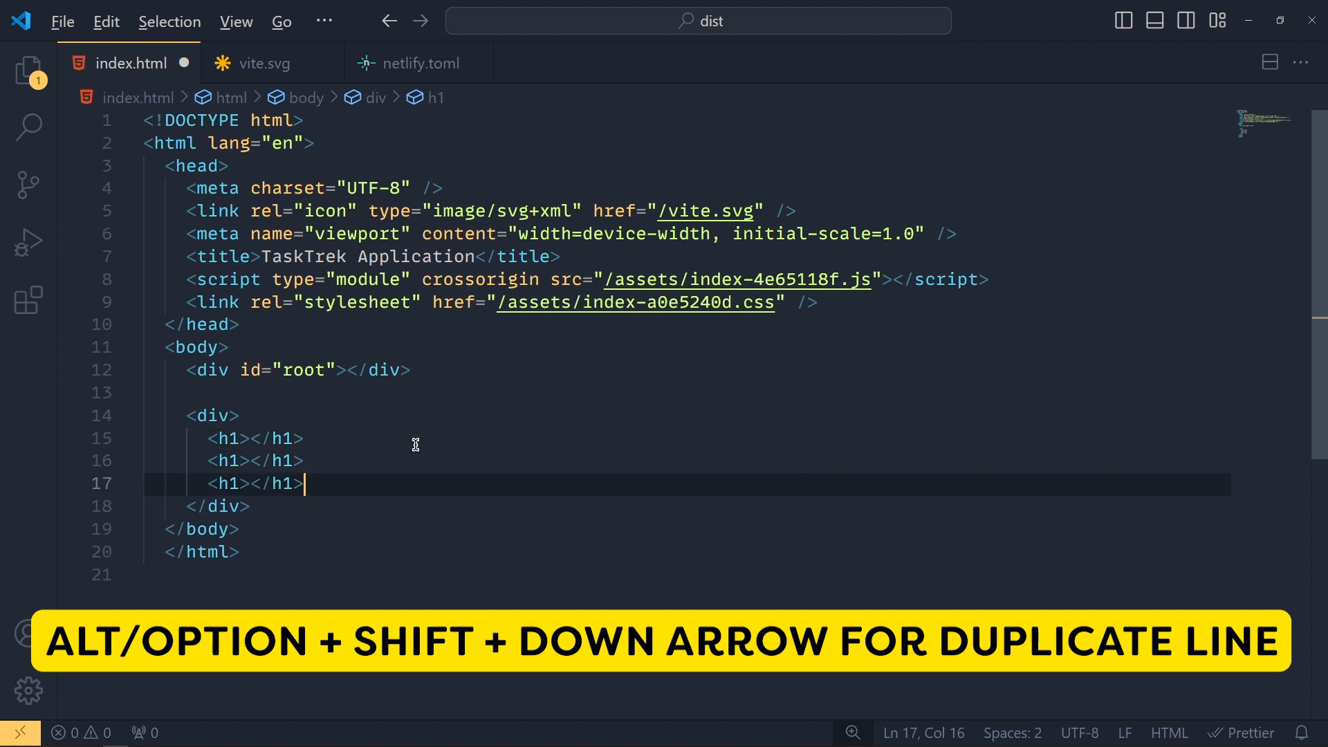
key(alt+shift+down)
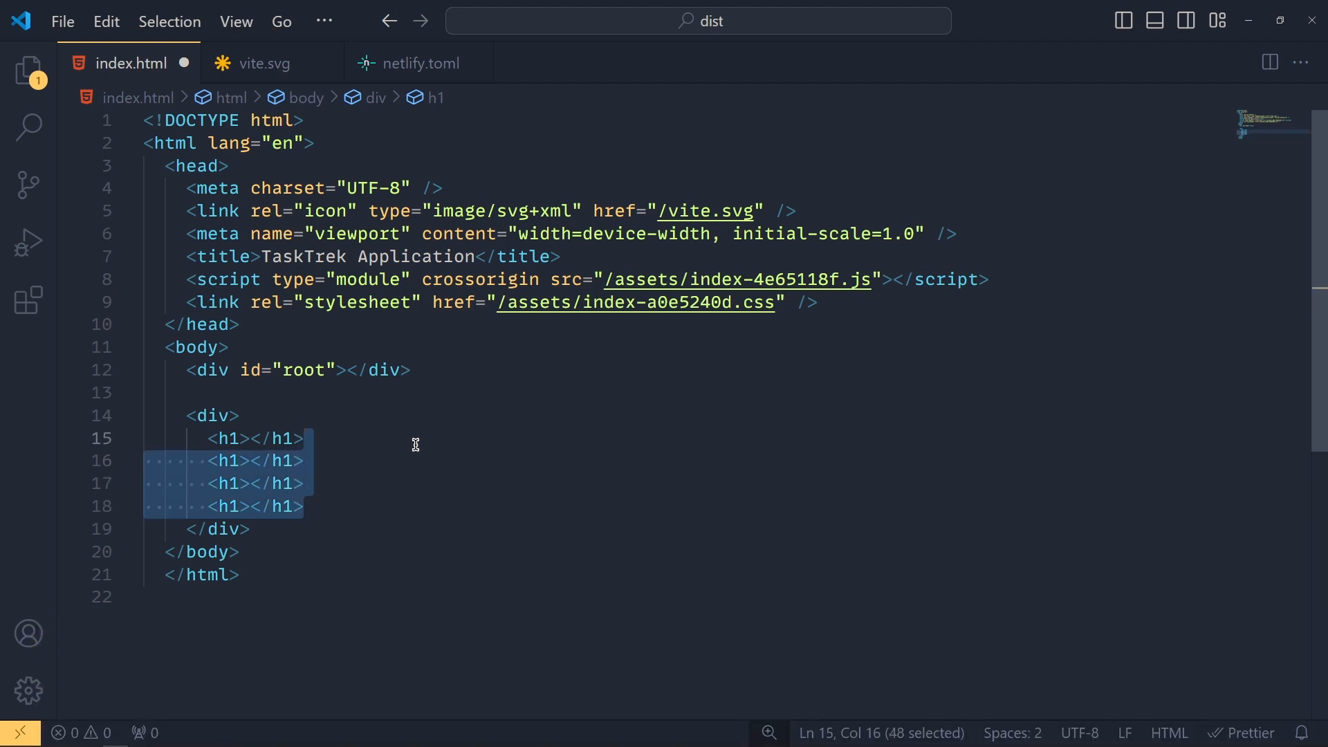
Delete the duplicated h1 lines, the whole div block and the leftover blank line.
key(Delete)
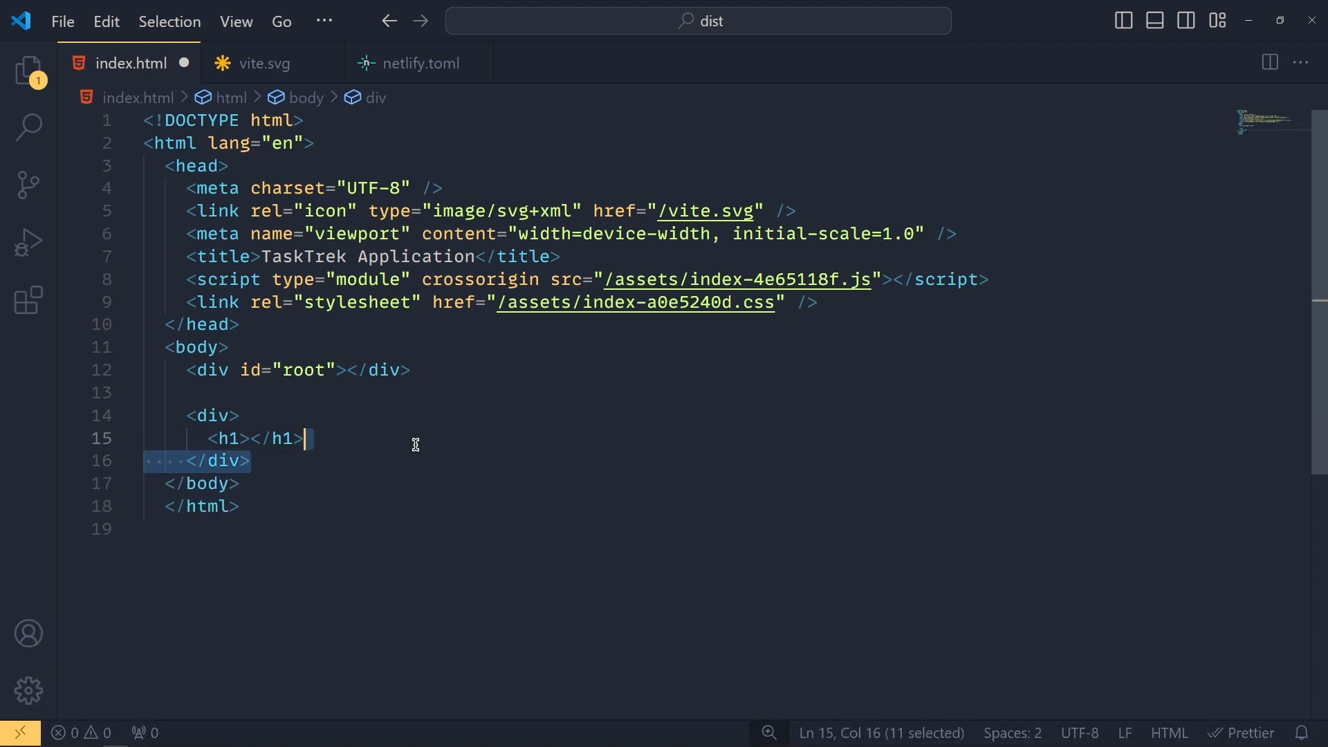
key(Delete)
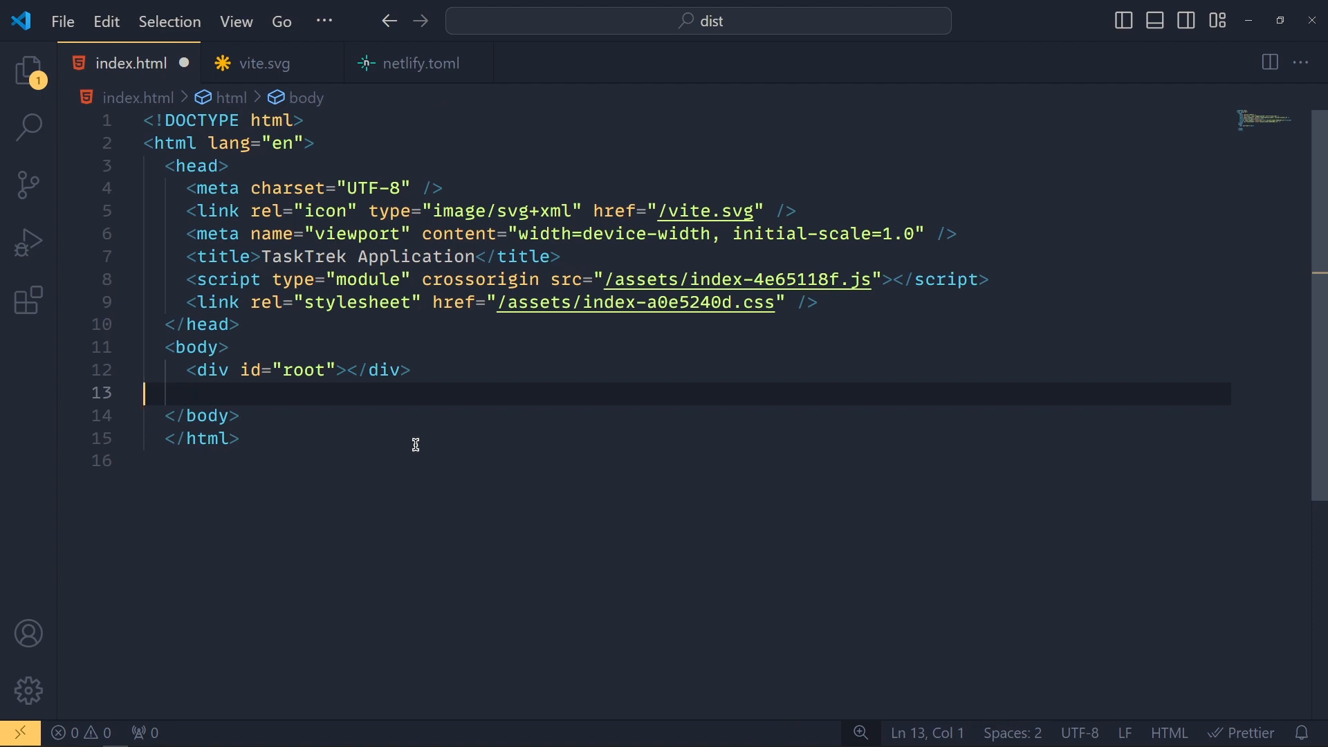
key(Backspace)
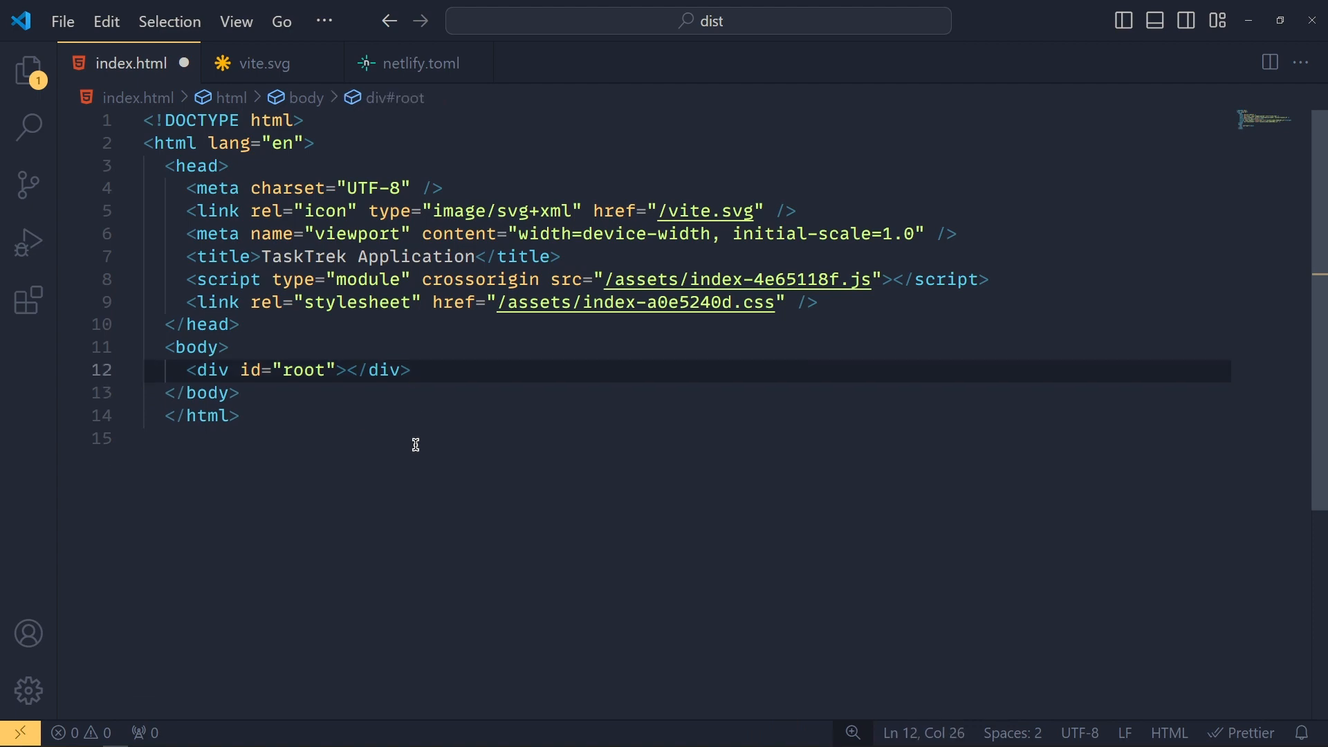